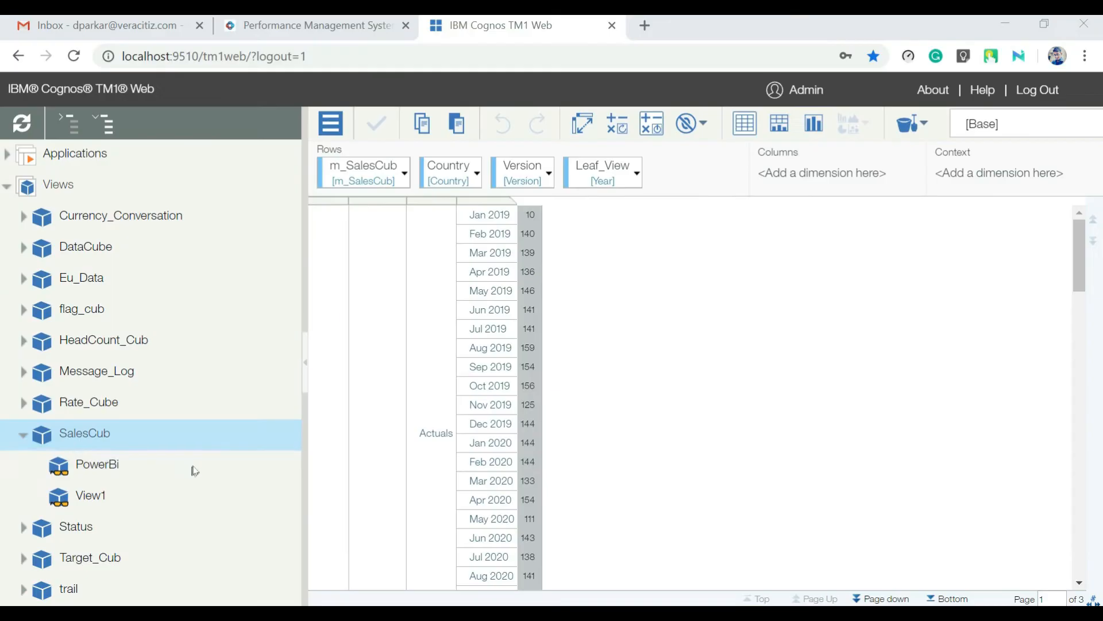
{"action": "mouse_move", "coordinate": [102, 458]}
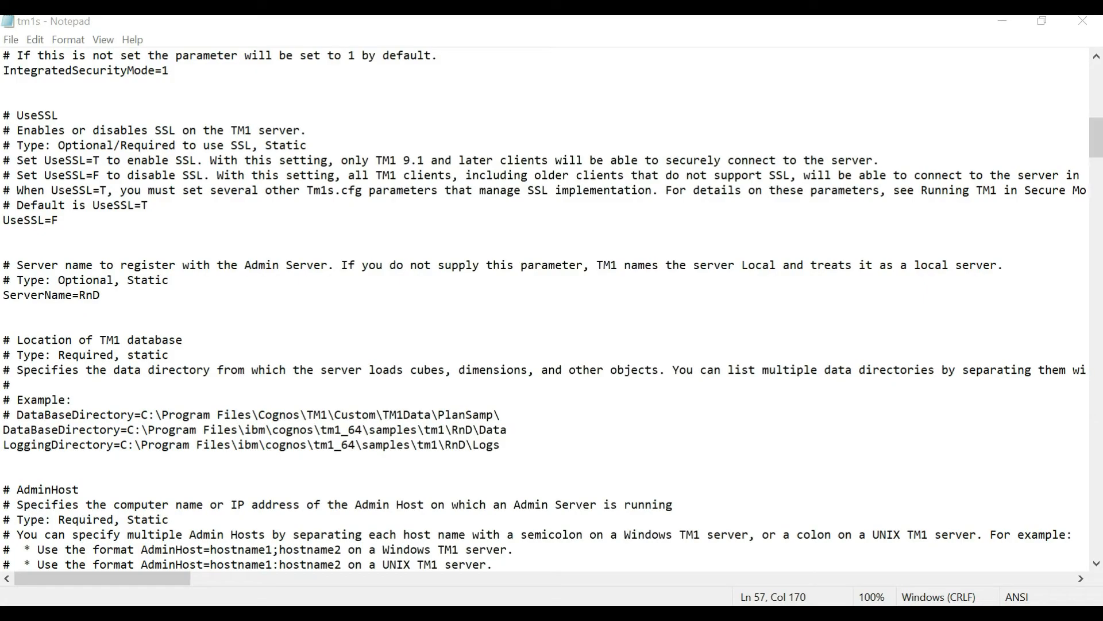
- Switch from tm1s.cfg to the 'test' Notepad file holding the M query script
{"action": "double_click", "coordinate": [23, 220]}
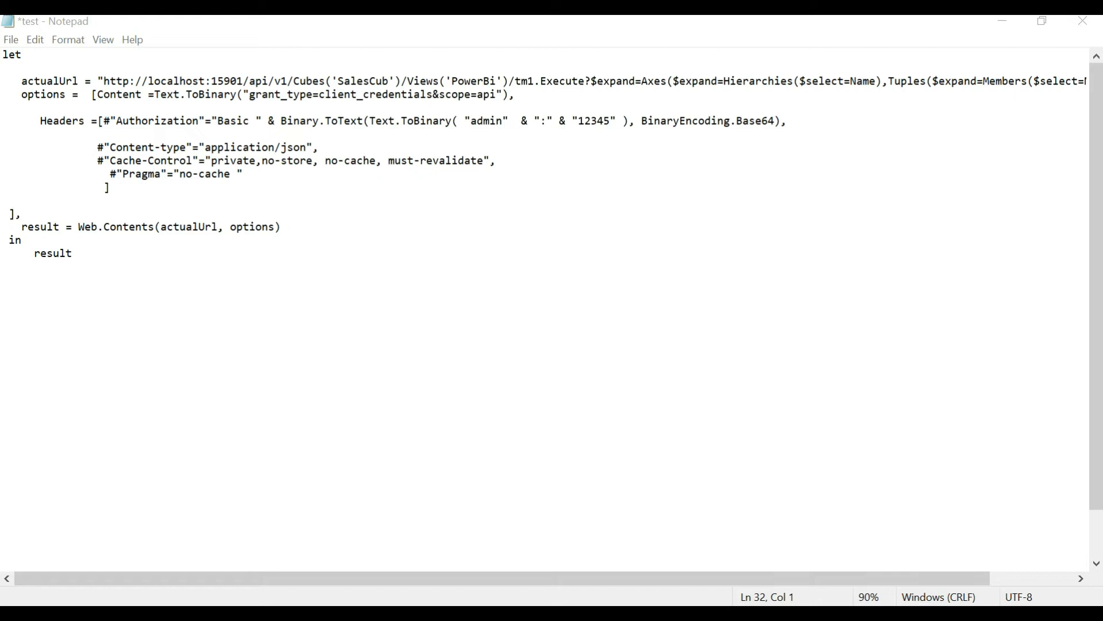
{"action": "left_click", "coordinate": [149, 81]}
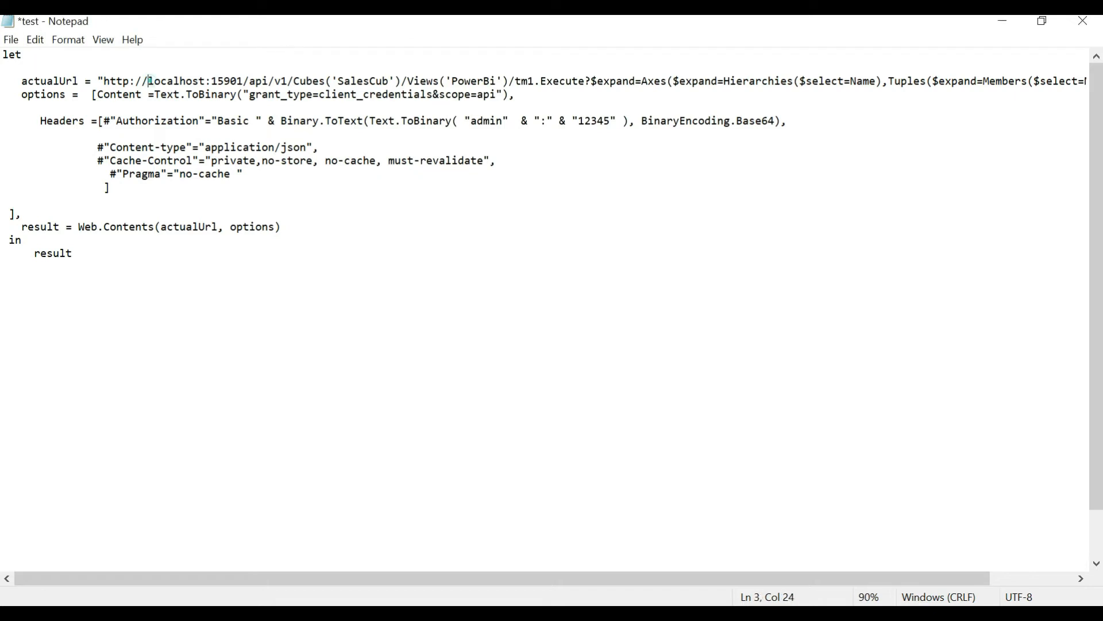
{"action": "double_click", "coordinate": [195, 80]}
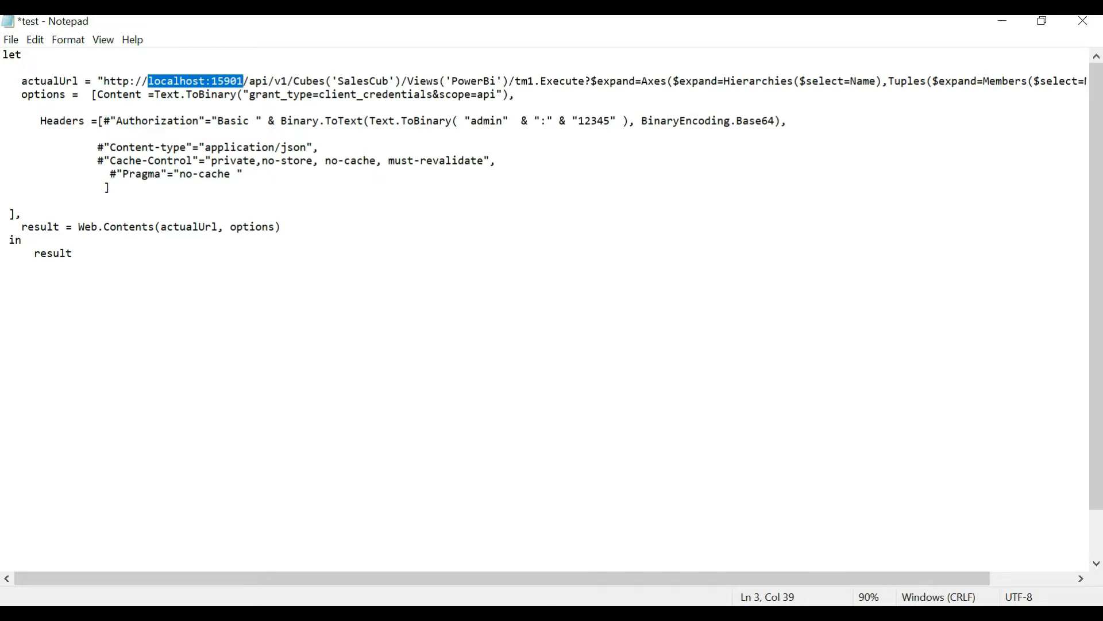
{"action": "double_click", "coordinate": [463, 80]}
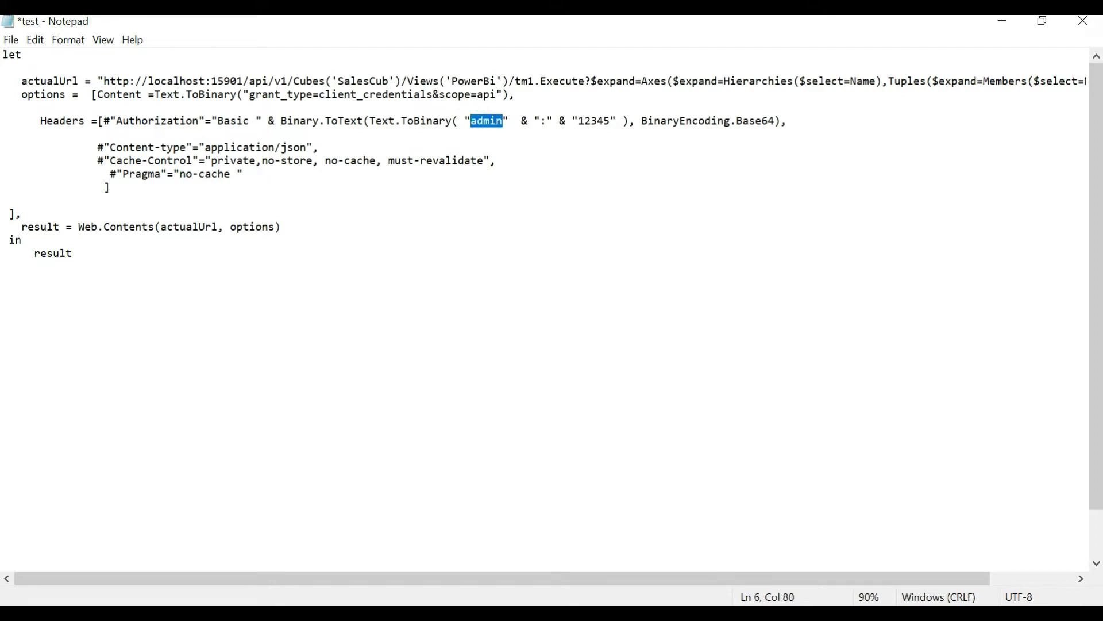
{"action": "double_click", "coordinate": [594, 121]}
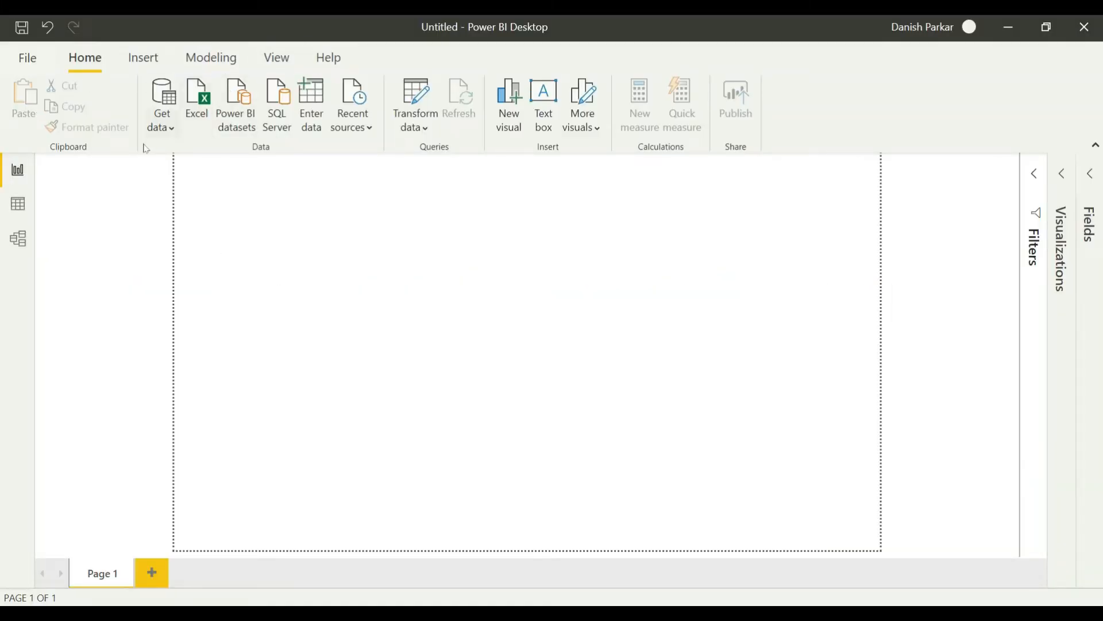
- Create a blank query and paste the TM1 API M script ending in 'result'
{"action": "left_click", "coordinate": [161, 103]}
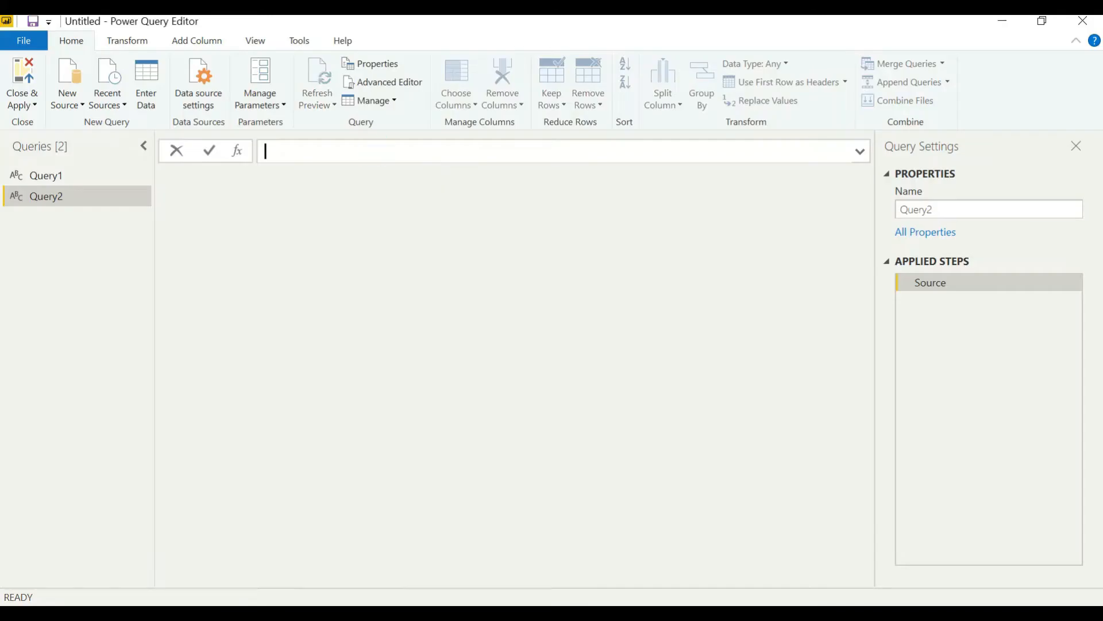
{"action": "mouse_move", "coordinate": [308, 190]}
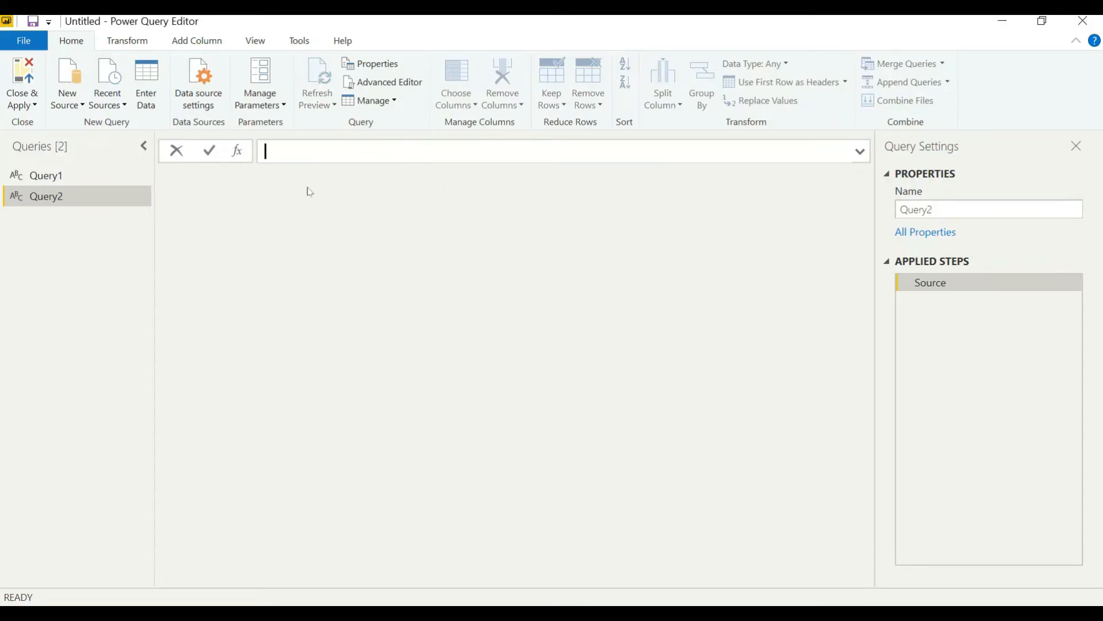
{"action": "type", "text": "result"}
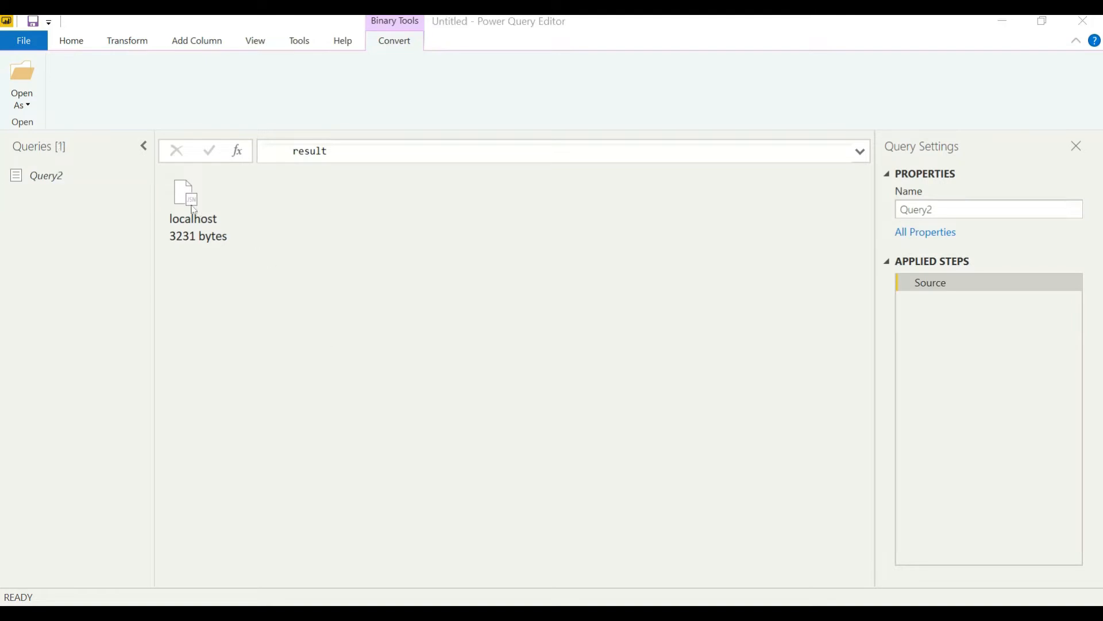
- Parse the localhost binary as JSON, drill into its Cells list and convert it to a table
{"action": "double_click", "coordinate": [192, 197]}
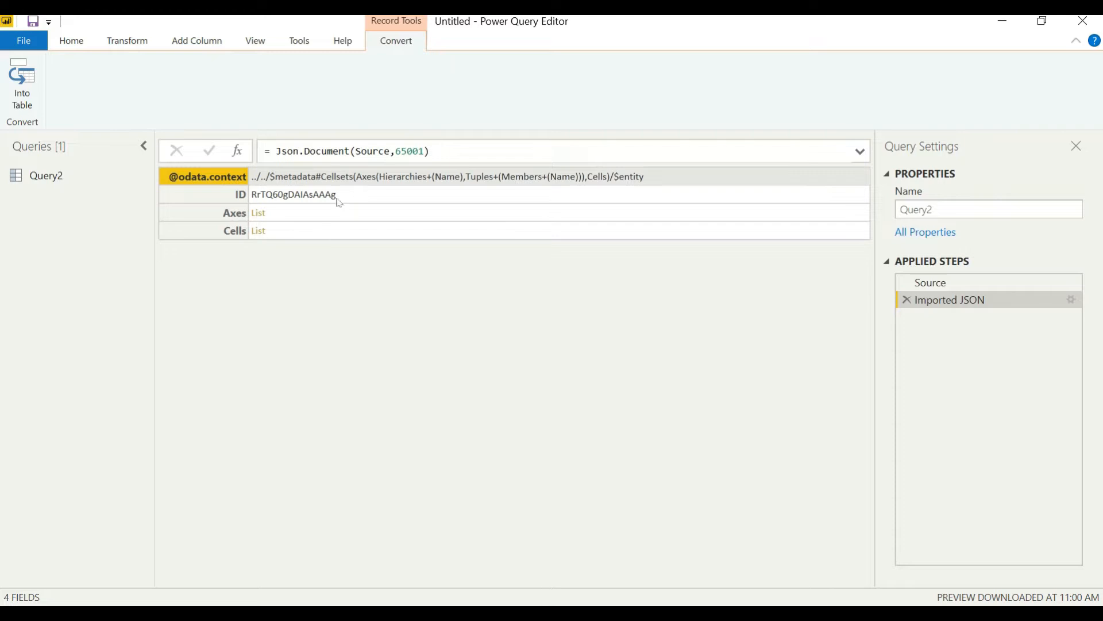
{"action": "mouse_move", "coordinate": [315, 252]}
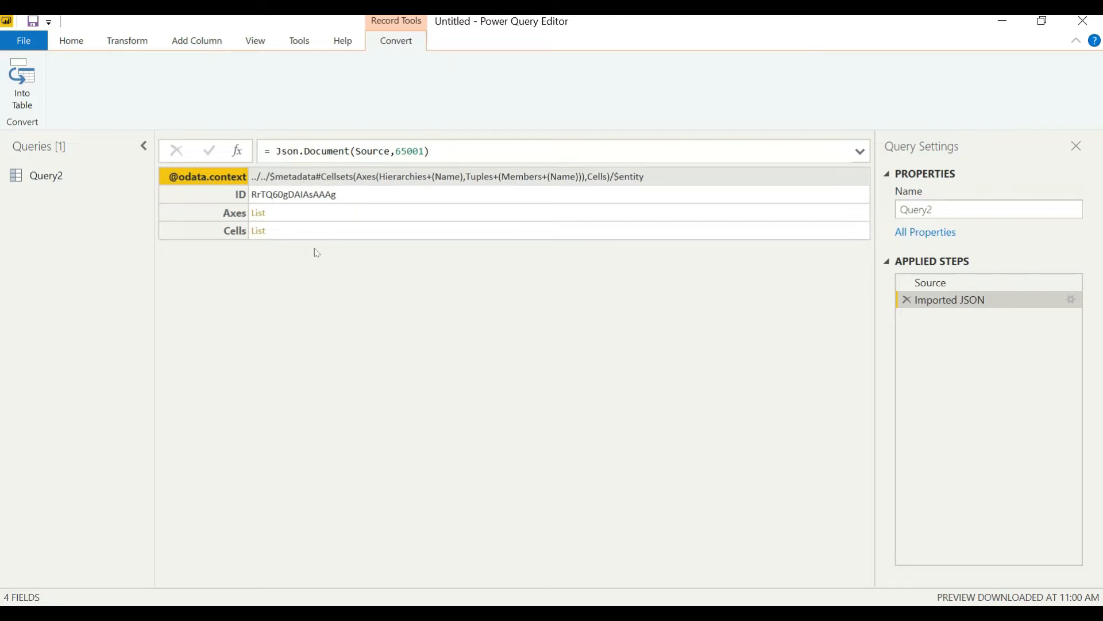
{"action": "left_click", "coordinate": [234, 230]}
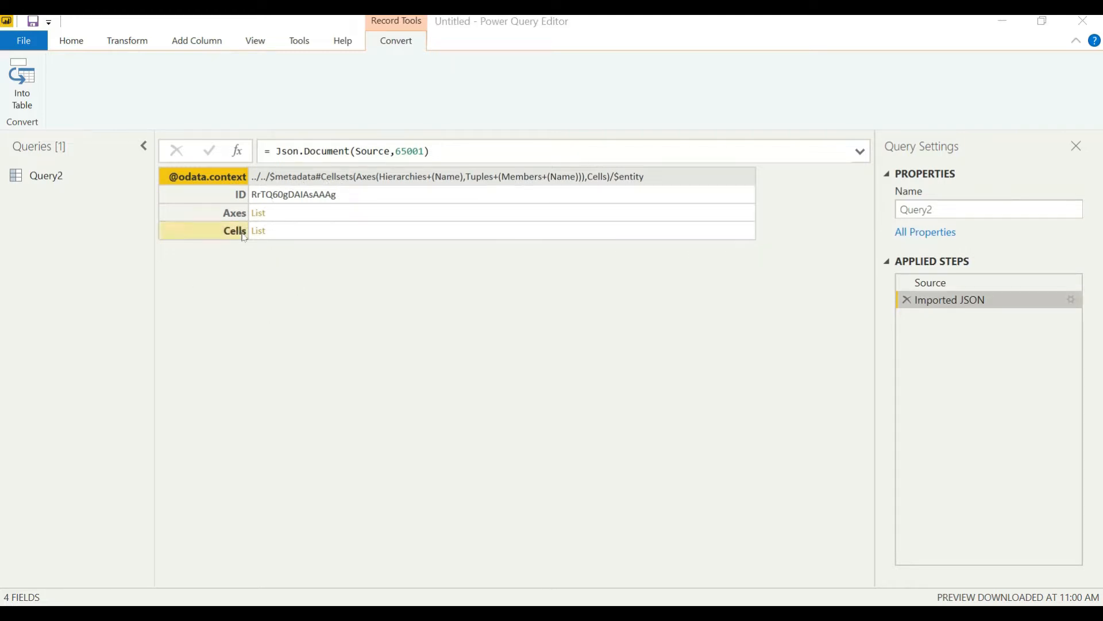
{"action": "left_click", "coordinate": [259, 230]}
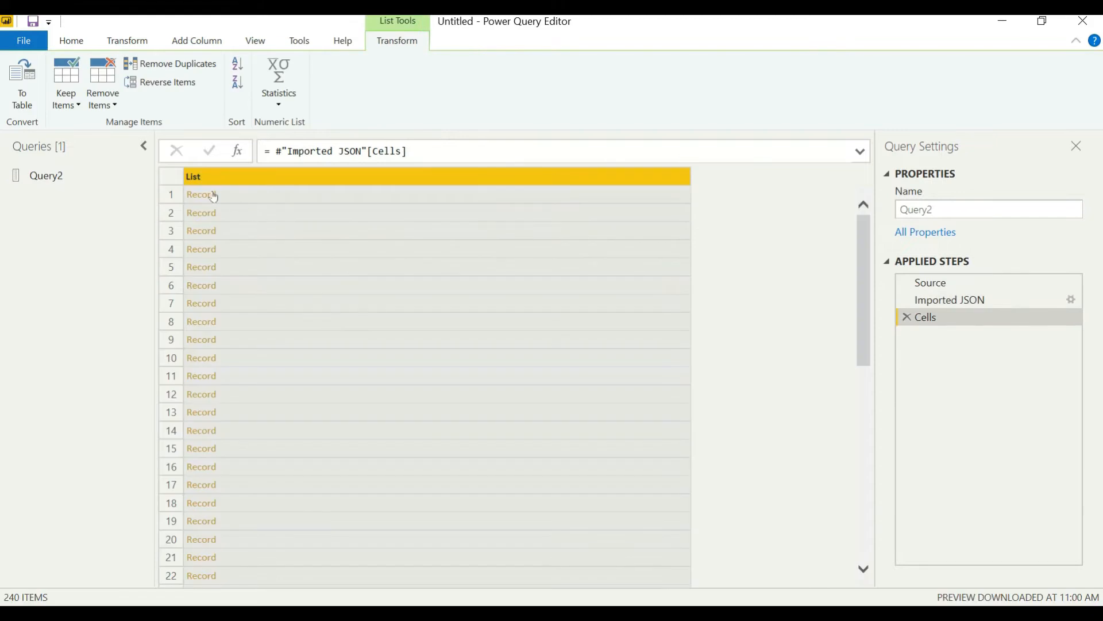
{"action": "right_click", "coordinate": [203, 194]}
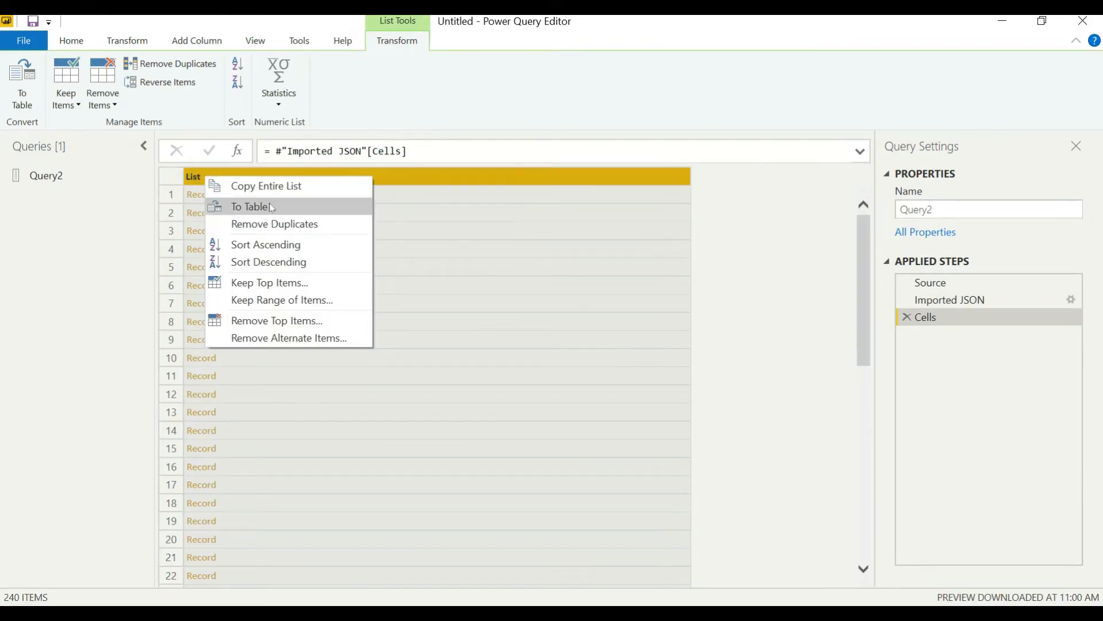
{"action": "left_click", "coordinate": [251, 205]}
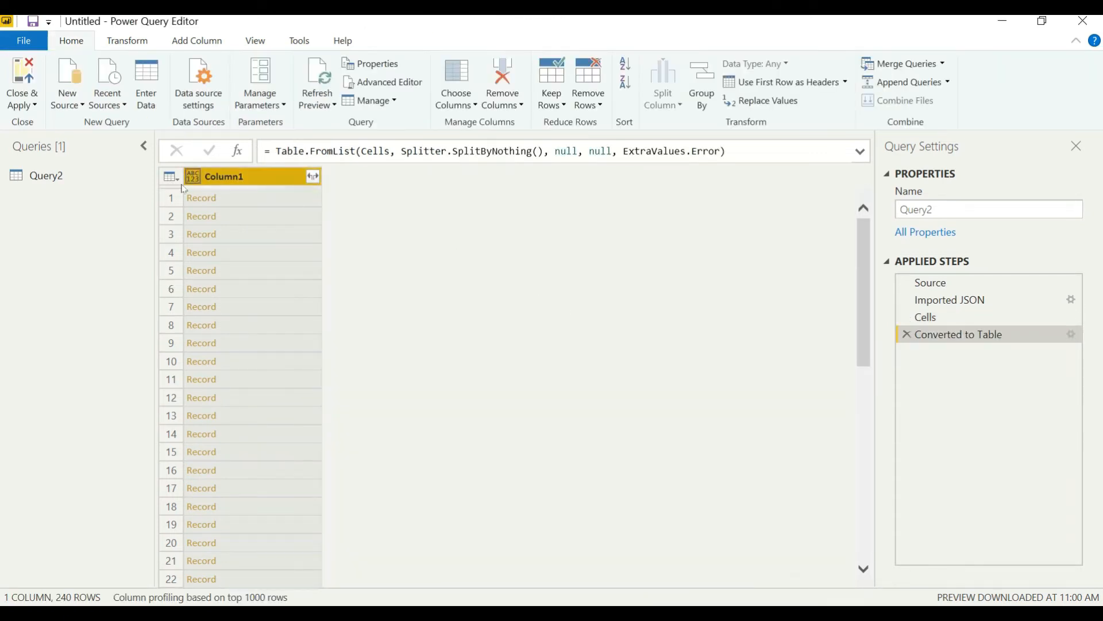
- Expand the records to only the FormattedValue field and add an index column starting from 0
{"action": "left_click", "coordinate": [313, 176]}
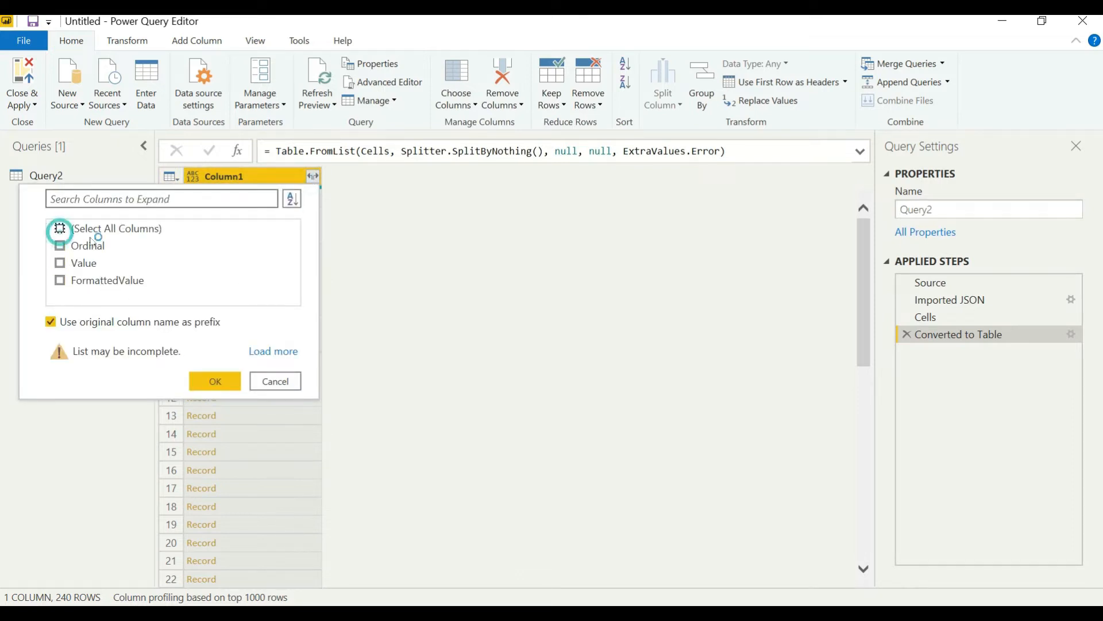
{"action": "left_click", "coordinate": [60, 281]}
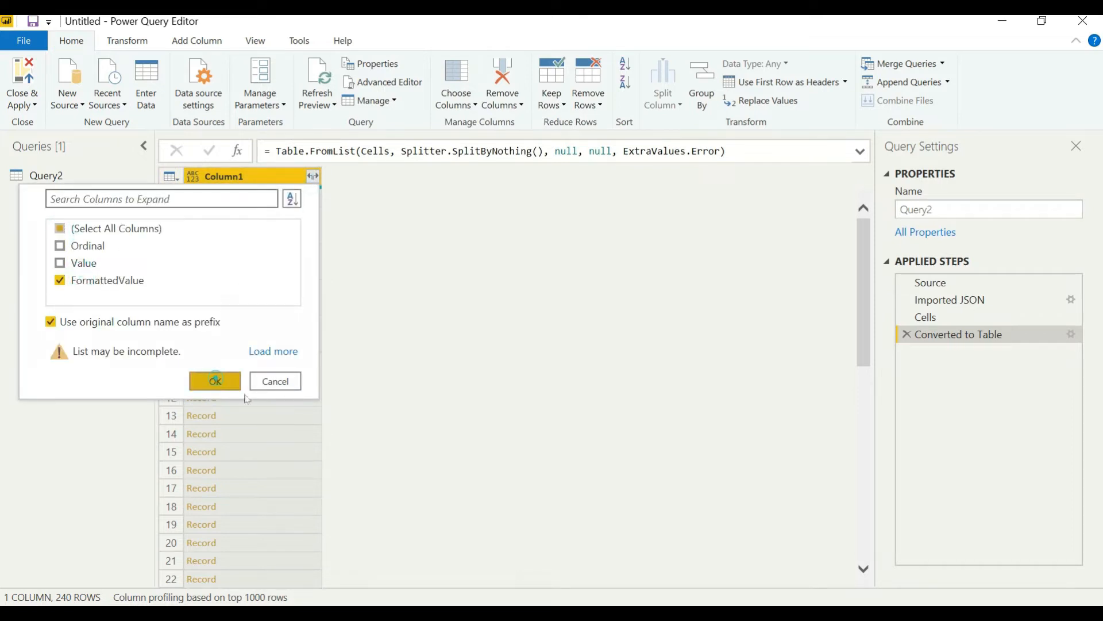
{"action": "left_click", "coordinate": [215, 380]}
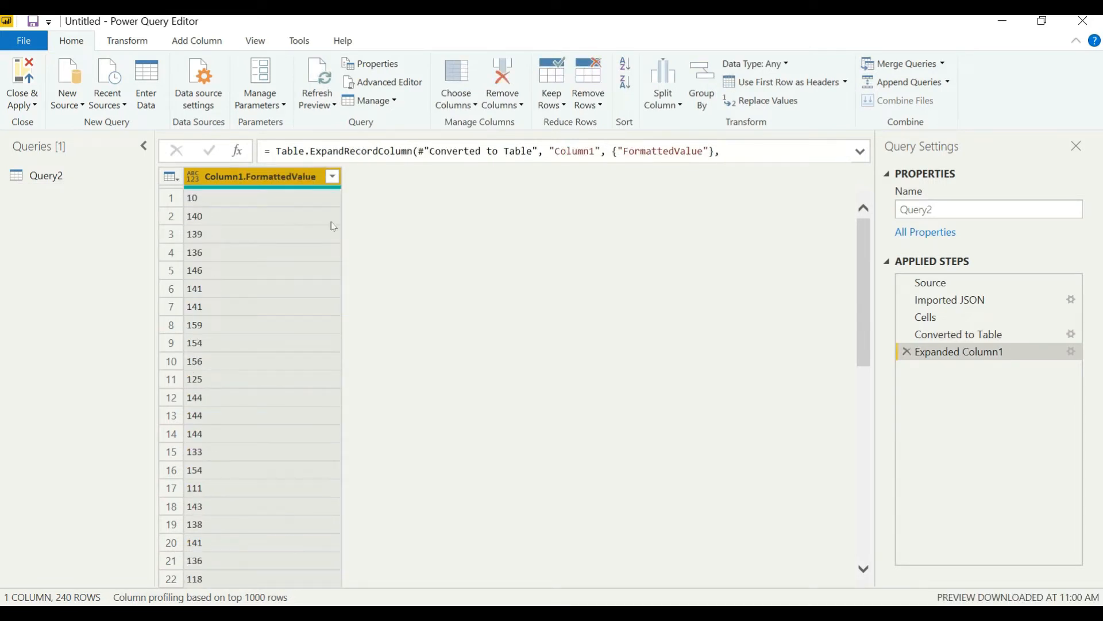
{"action": "left_click", "coordinate": [173, 176]}
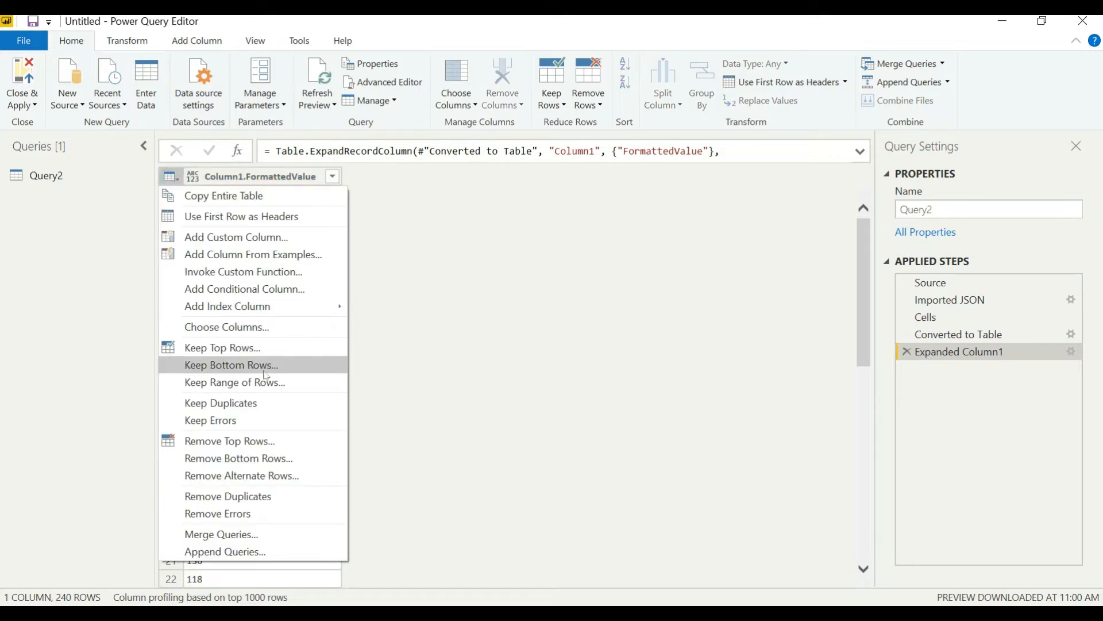
{"action": "mouse_move", "coordinate": [227, 306]}
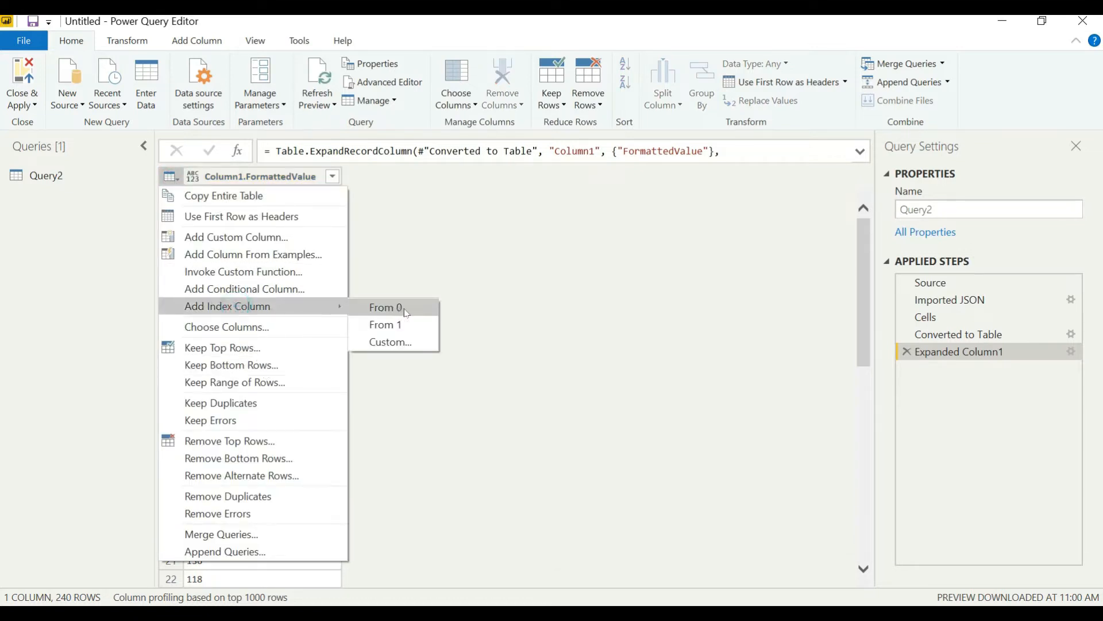
{"action": "left_click", "coordinate": [385, 308]}
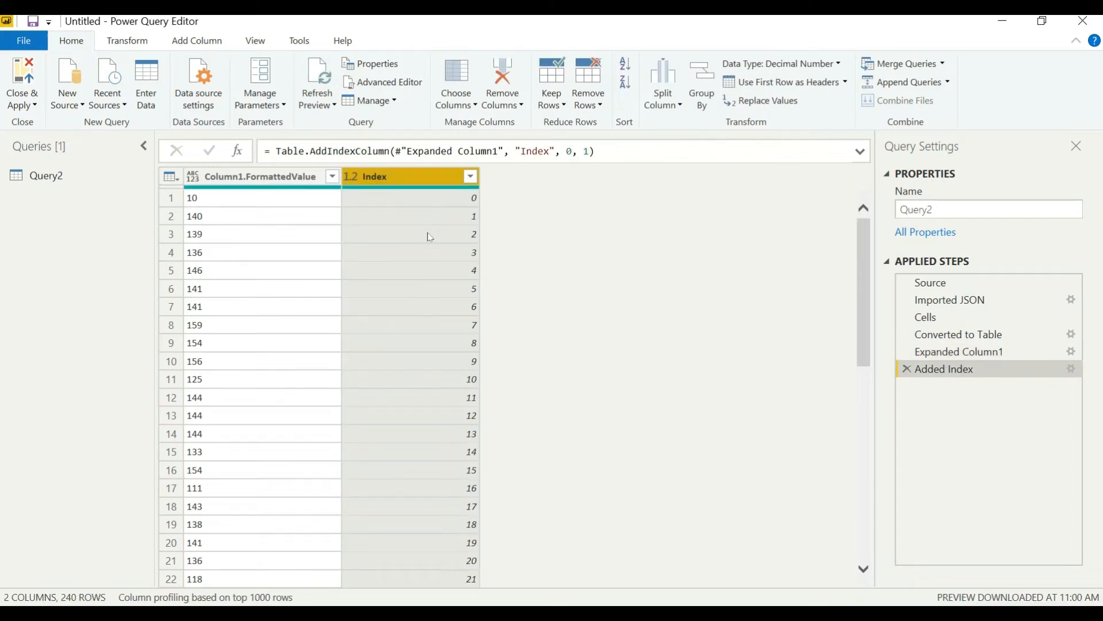
- Rename the FormattedValue column to Value
{"action": "left_click", "coordinate": [261, 175]}
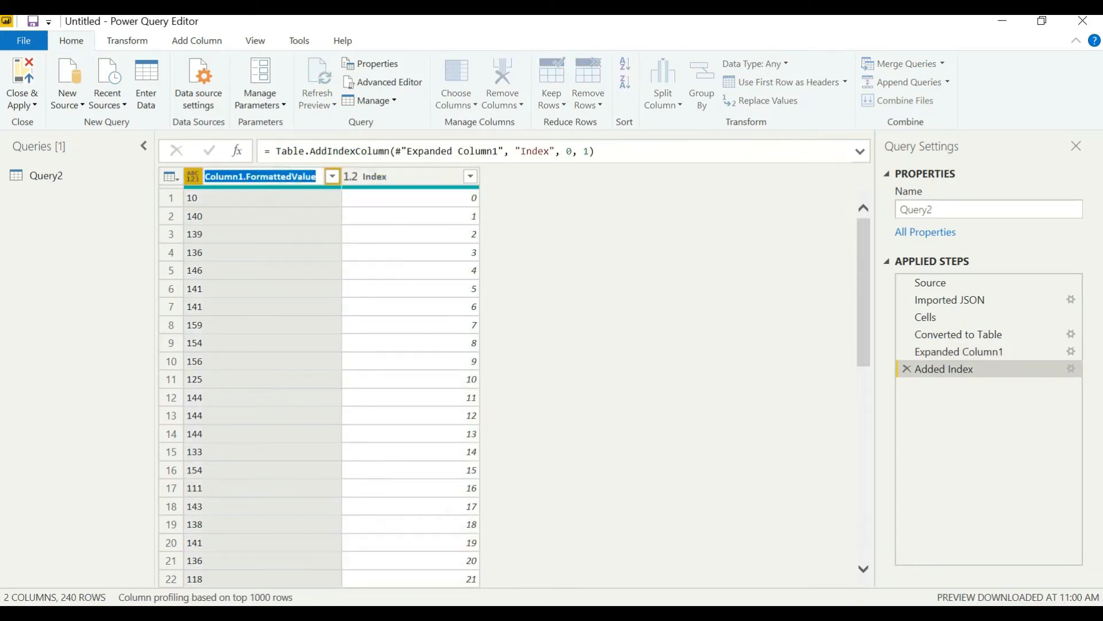
{"action": "type", "text": "Value"}
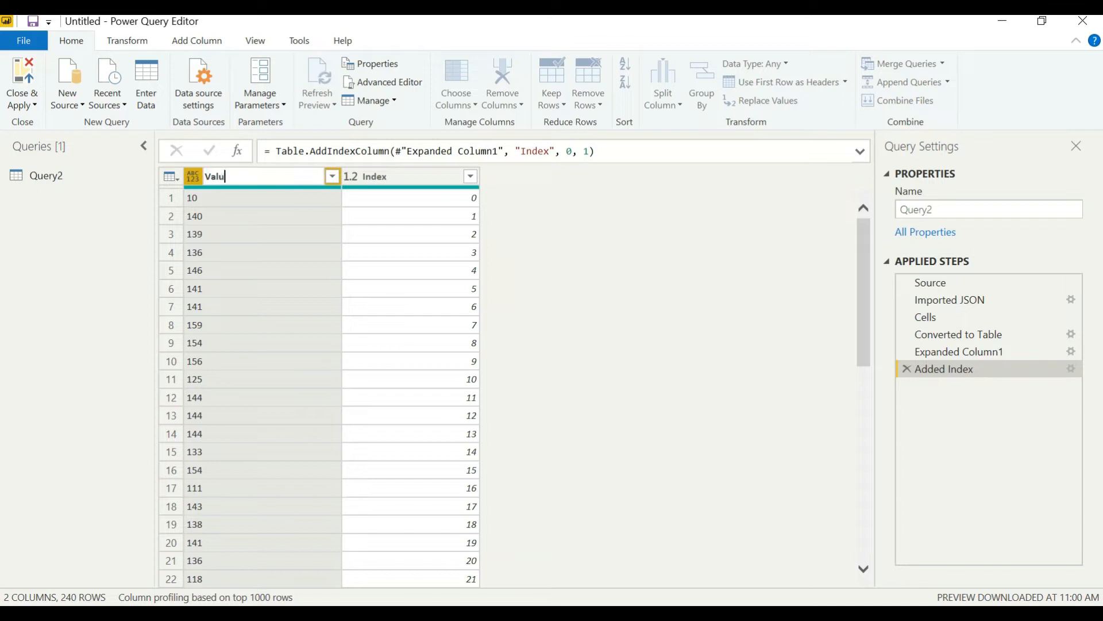
{"action": "key", "text": "Enter"}
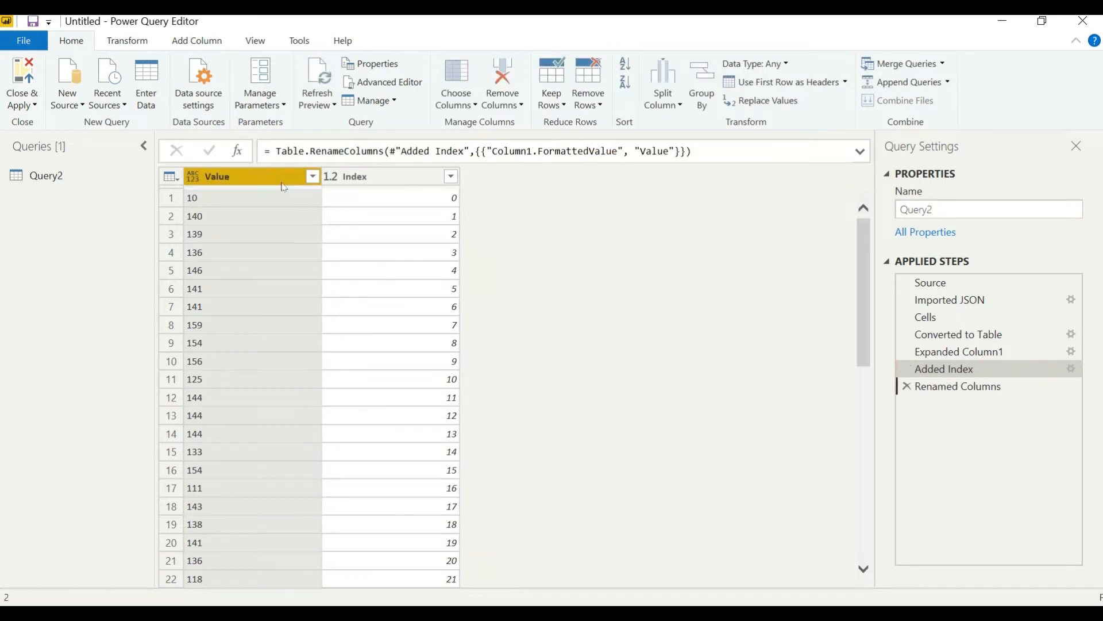
{"action": "left_click", "coordinate": [957, 387]}
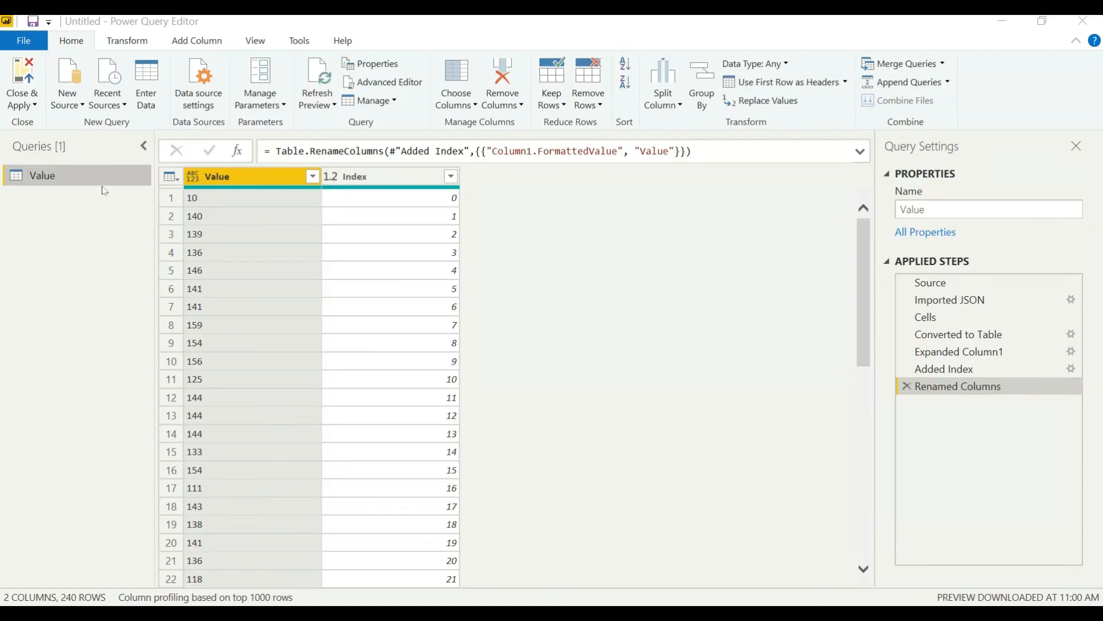
- Duplicate the Value query and delete its later steps back to the parsed JSON record
{"action": "right_click", "coordinate": [41, 174]}
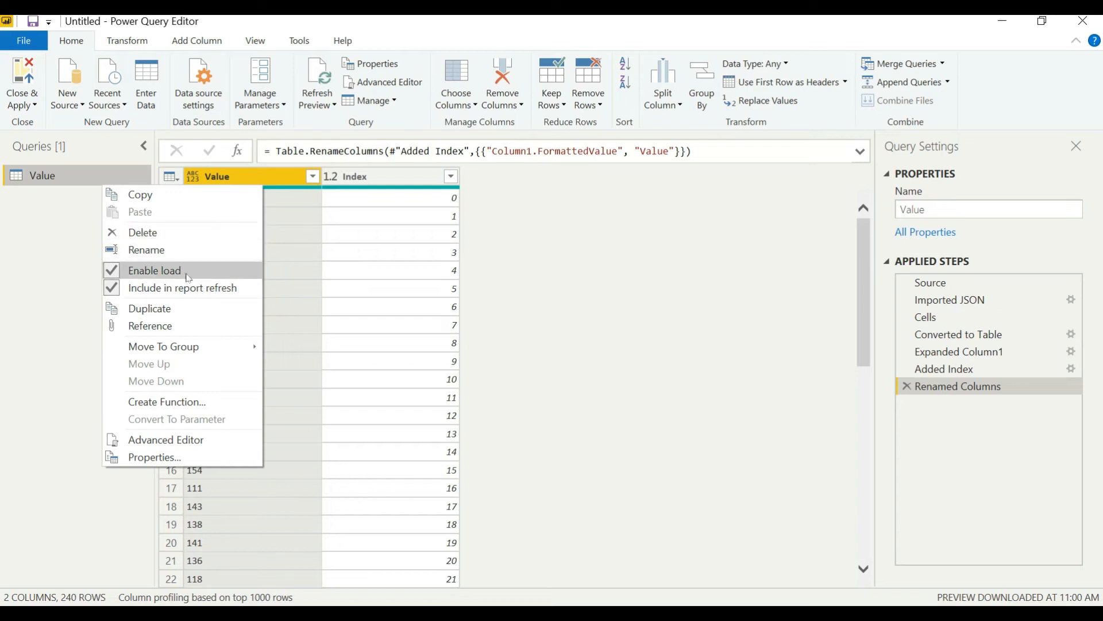
{"action": "left_click", "coordinate": [149, 308]}
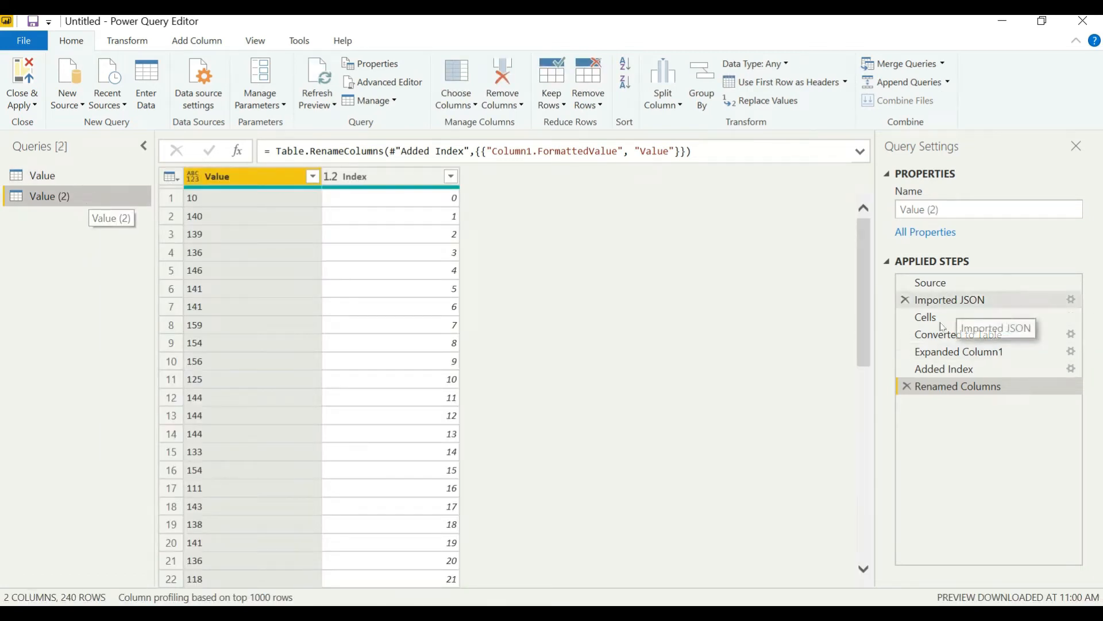
{"action": "left_click", "coordinate": [957, 386]}
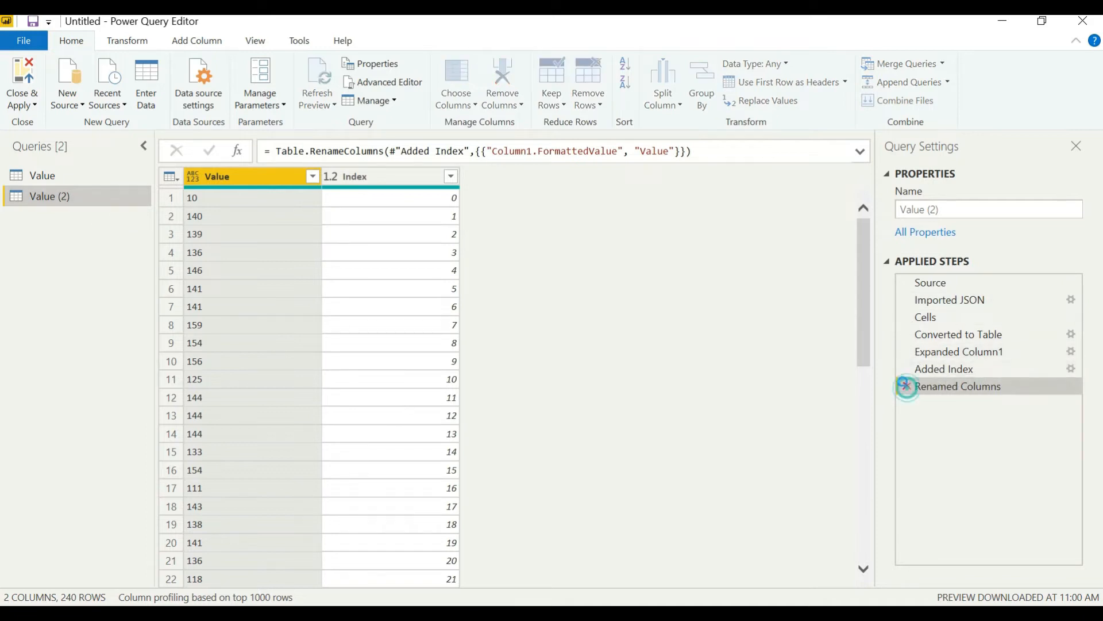
{"action": "left_click", "coordinate": [958, 334]}
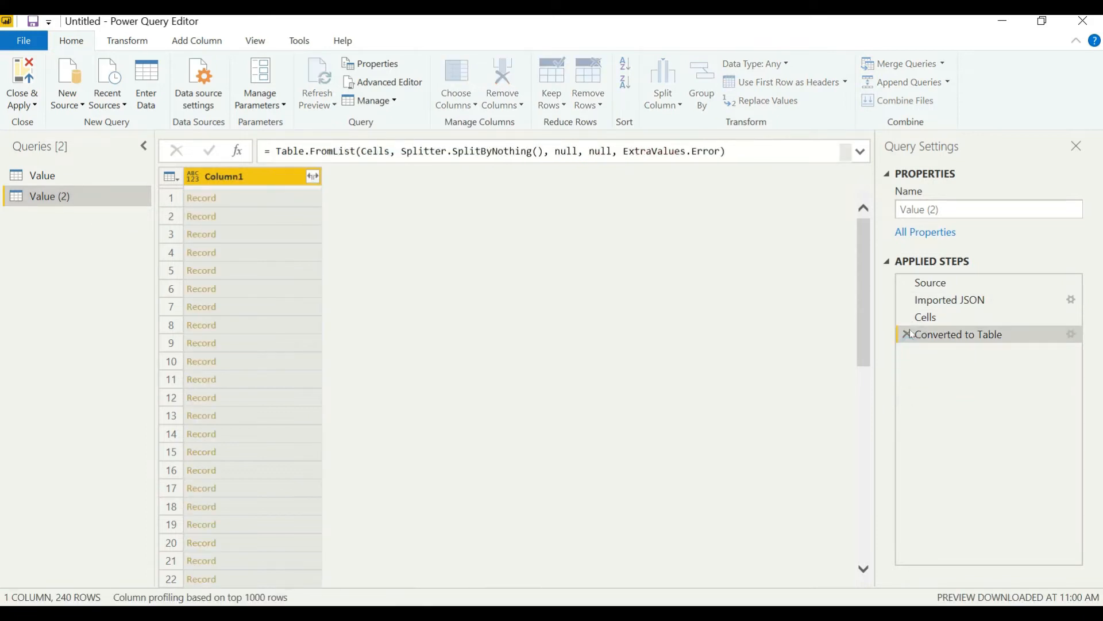
{"action": "left_click", "coordinate": [950, 298]}
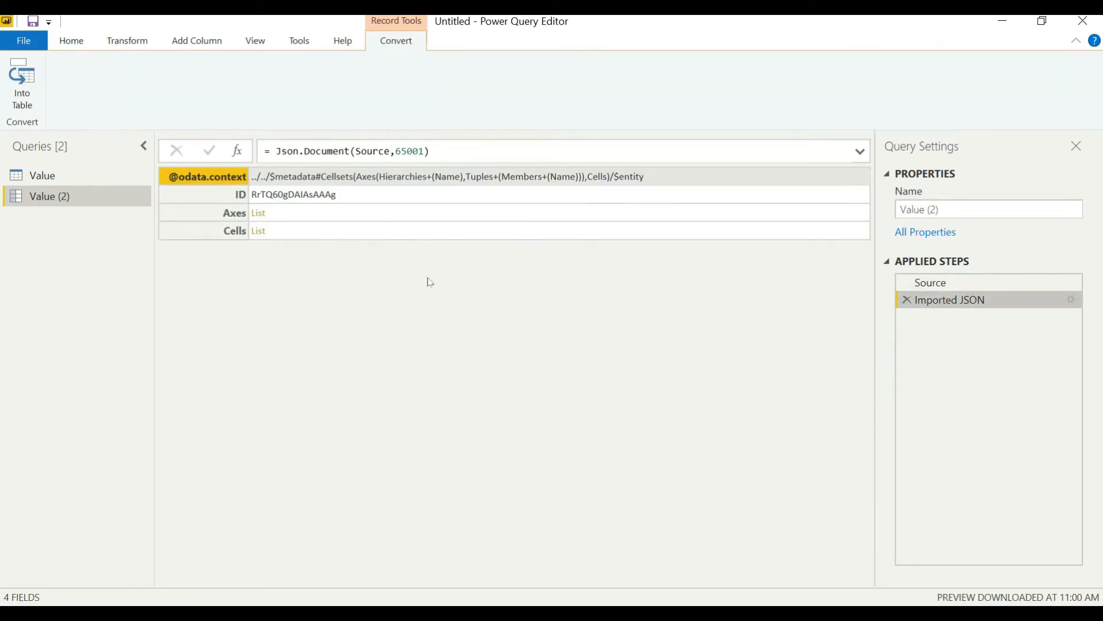
- Rename Value (2) to Query and drill into Axes, the second axis record and its Tuples list
{"action": "right_click", "coordinate": [50, 196]}
{"action": "type", "text": "Query"}
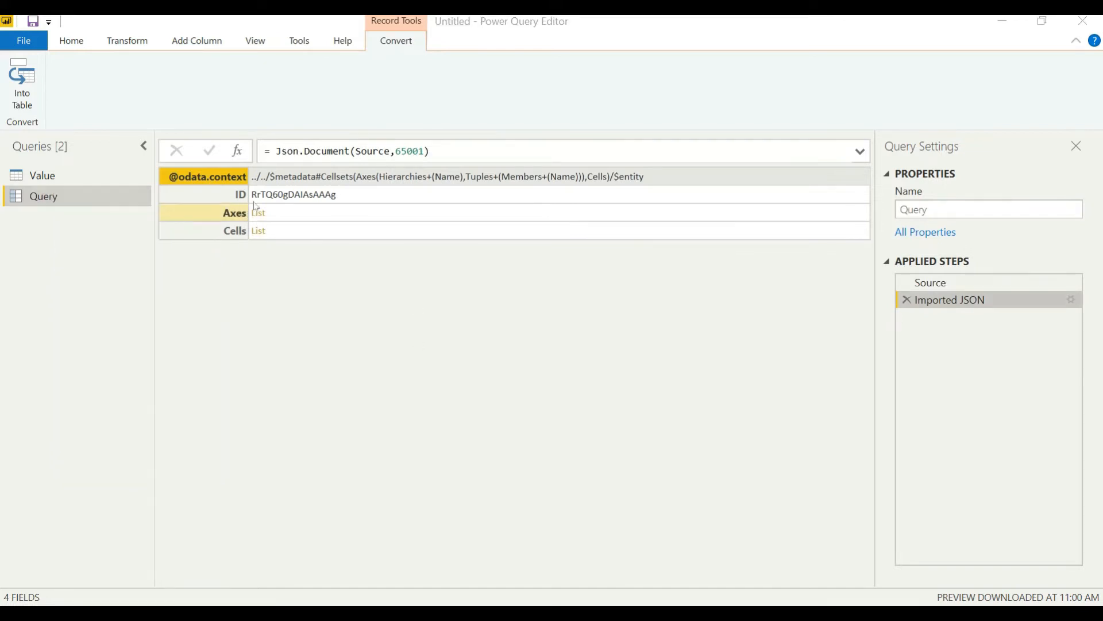
{"action": "left_click", "coordinate": [259, 212]}
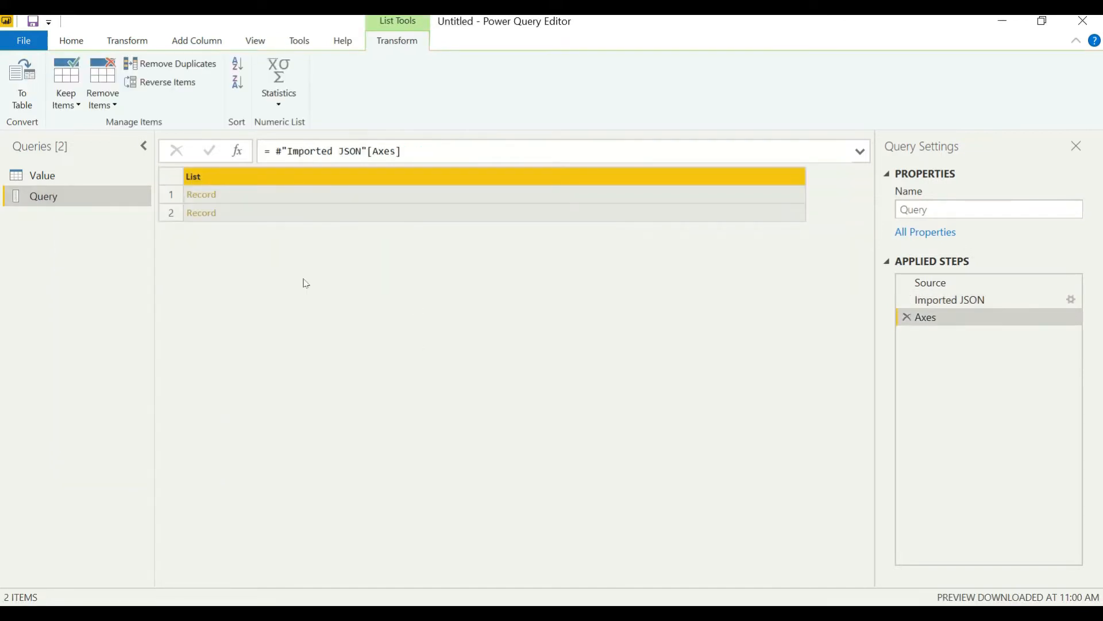
{"action": "double_click", "coordinate": [201, 195]}
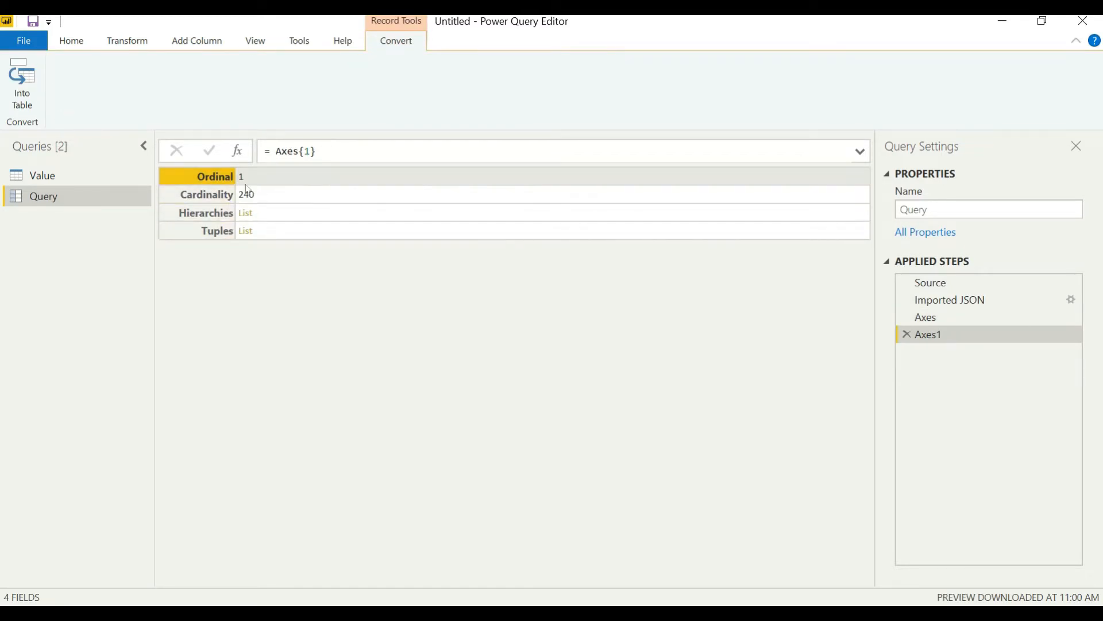
{"action": "left_click", "coordinate": [245, 230]}
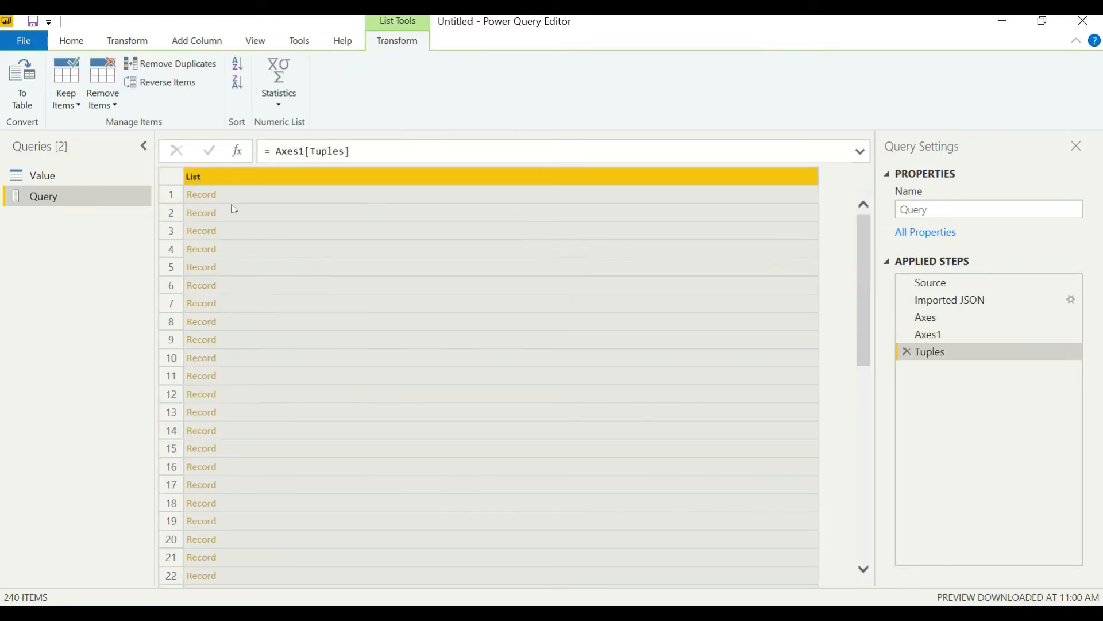
- Convert the 240 tuples to a table and expand Column1 into Members lists
{"action": "left_click", "coordinate": [261, 209]}
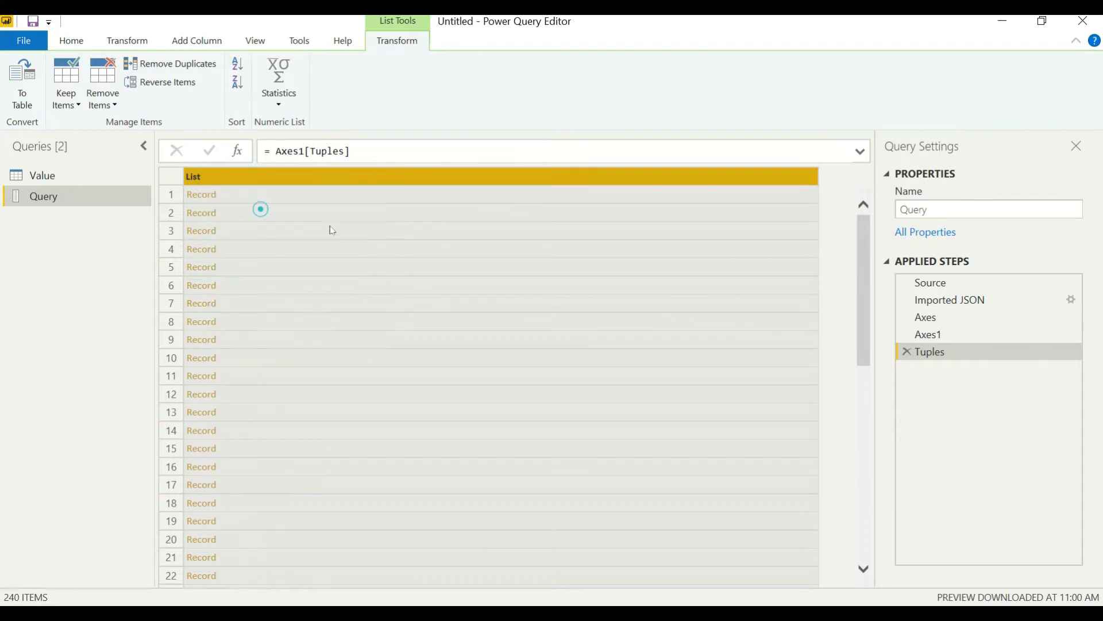
{"action": "left_click", "coordinate": [22, 84]}
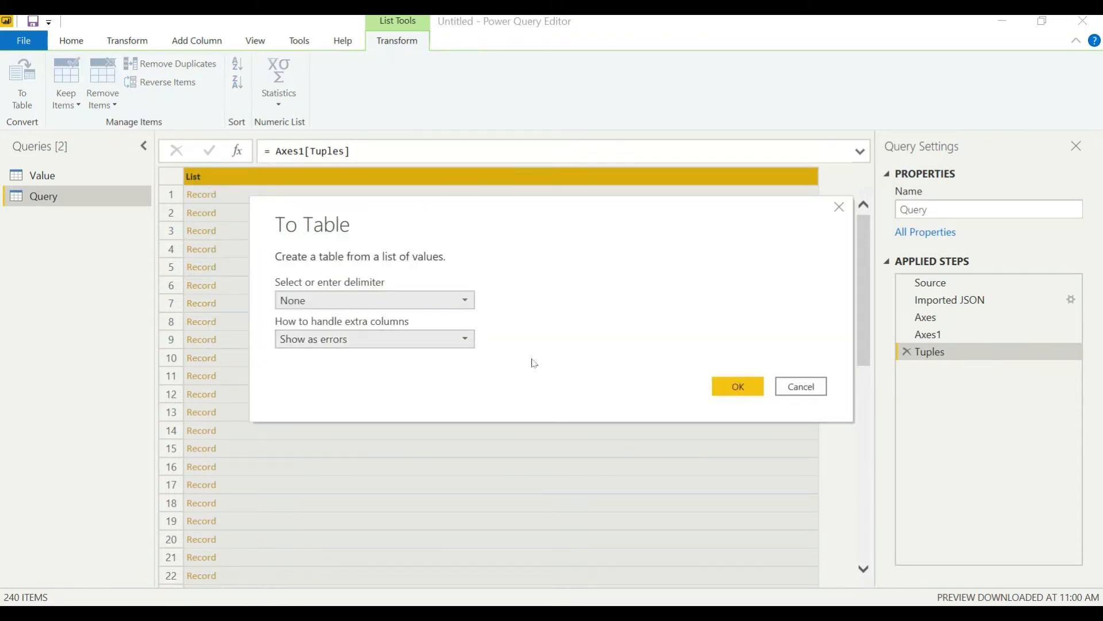
{"action": "left_click", "coordinate": [736, 386]}
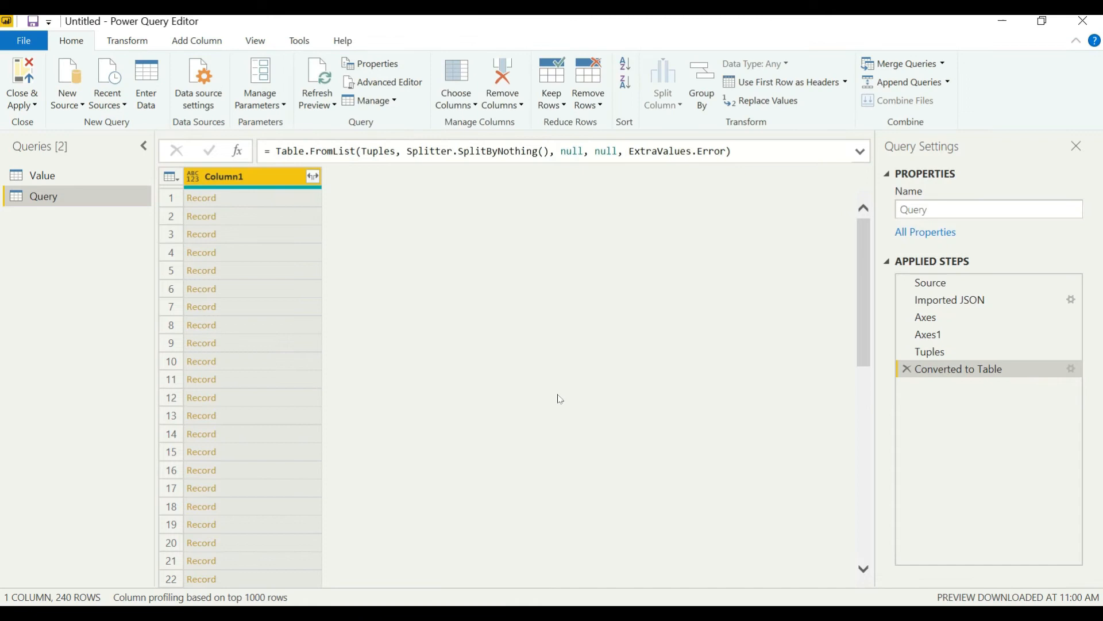
{"action": "left_click", "coordinate": [313, 176]}
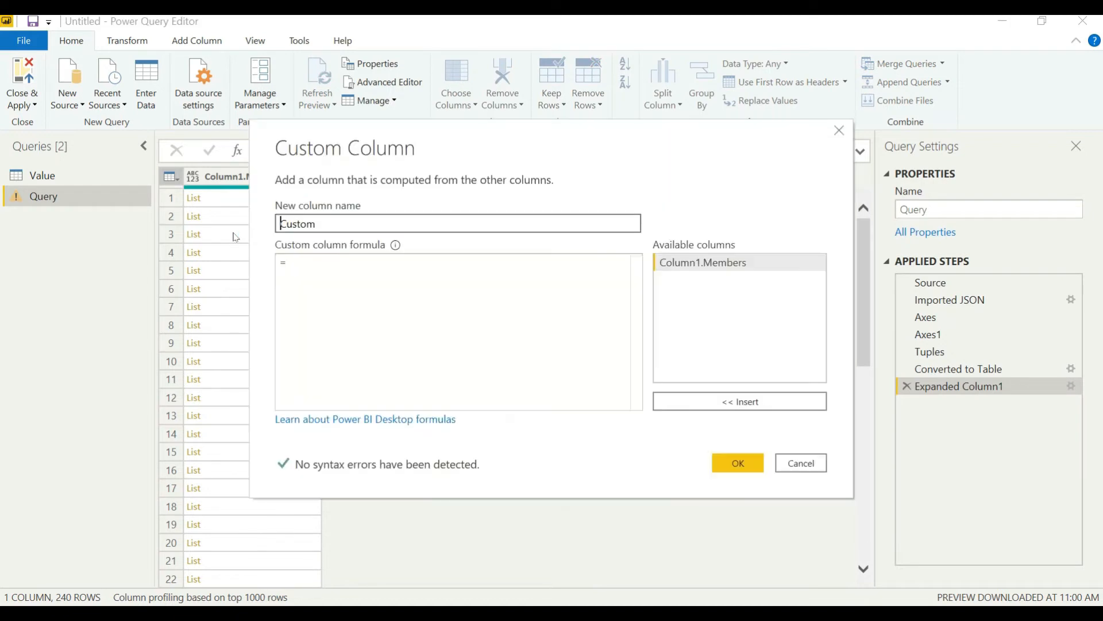
- Add custom column C1 with formula List.First([Column1.Members])
{"action": "double_click", "coordinate": [296, 223]}
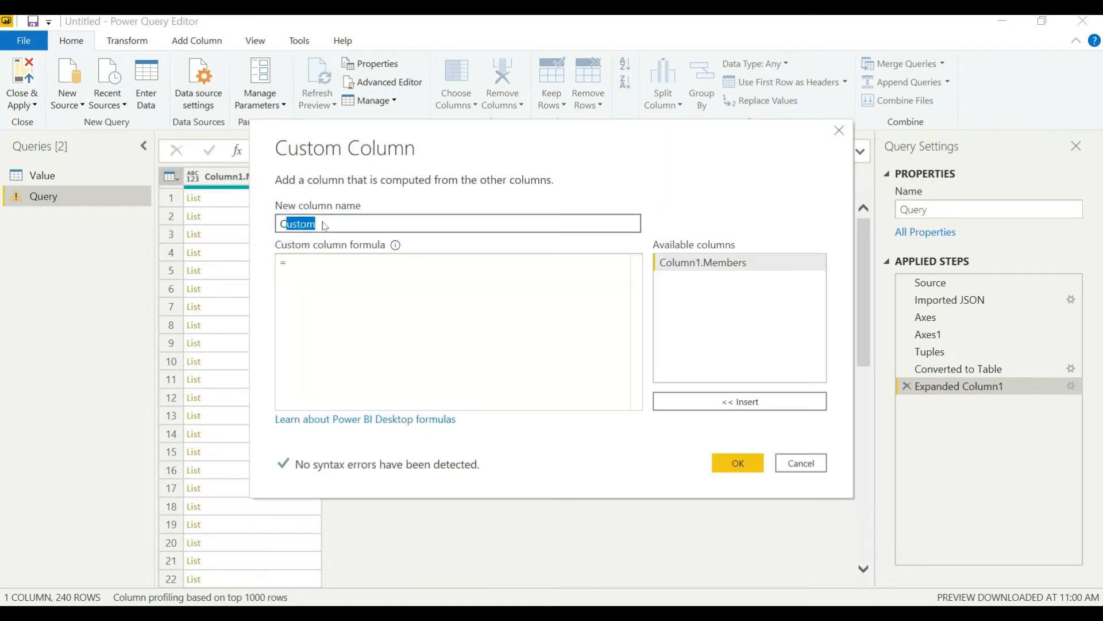
{"action": "type", "text": "C1"}
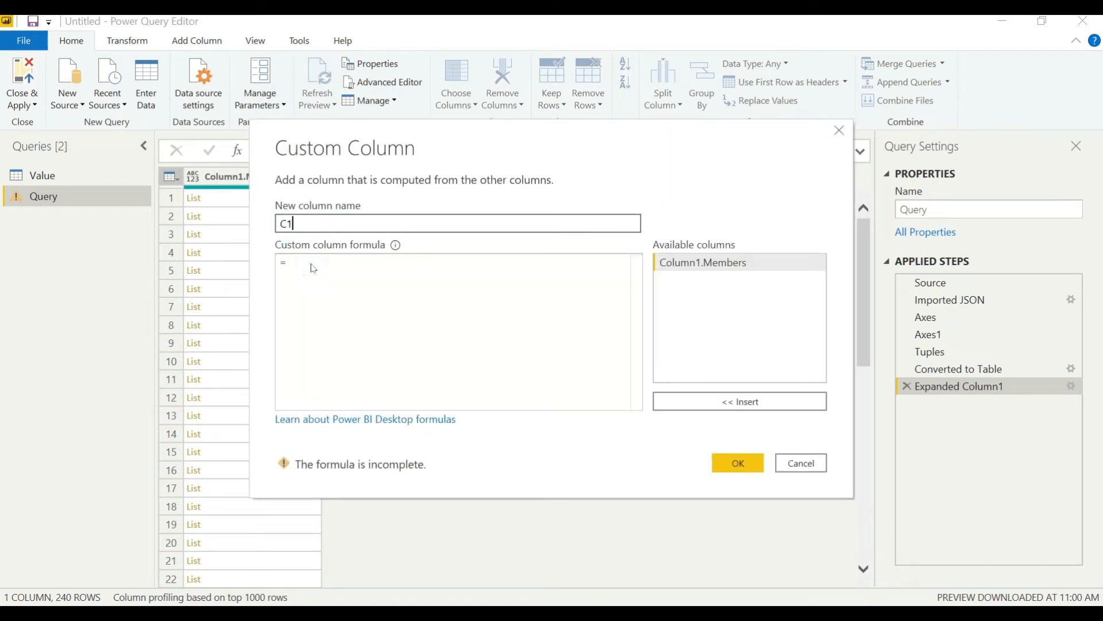
{"action": "type", "text": "Lis"}
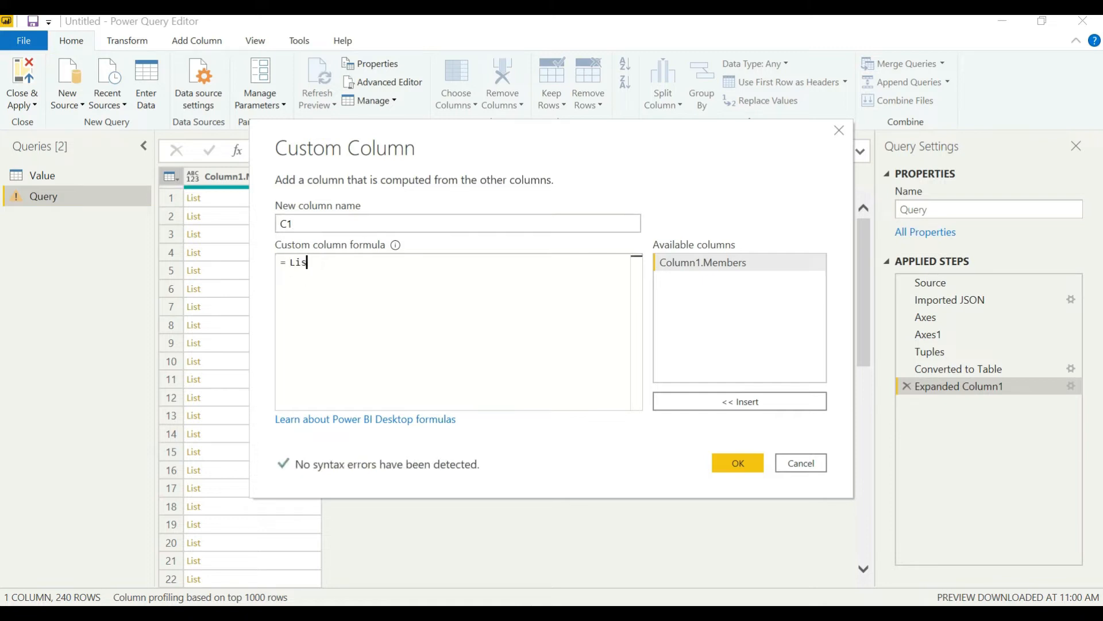
{"action": "type", "text": "t"}
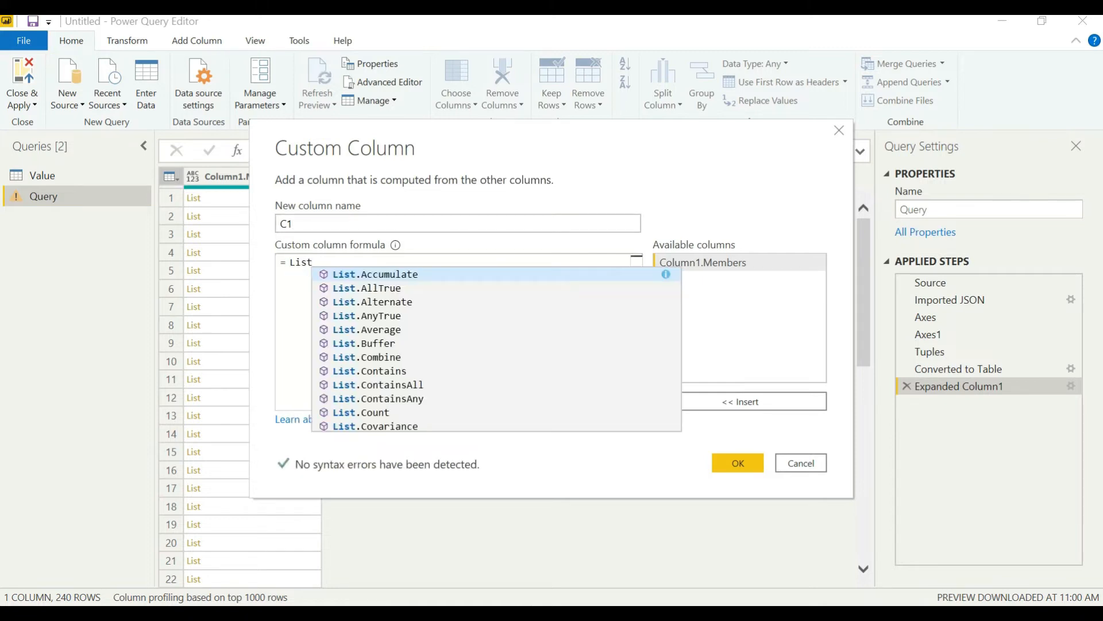
{"action": "type", "text": ".First"}
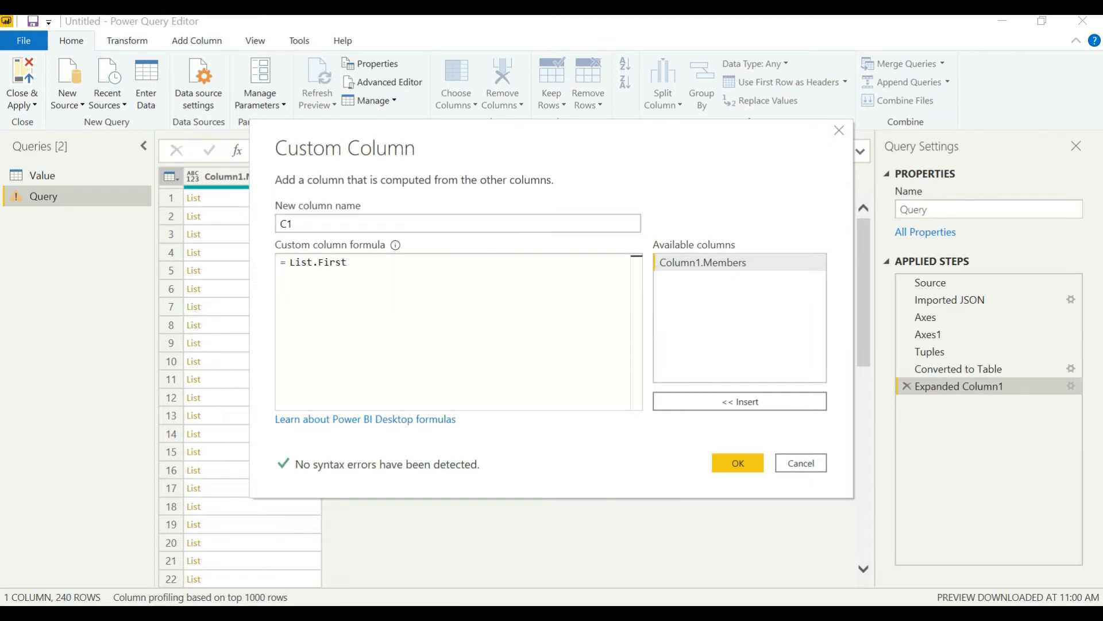
{"action": "left_click", "coordinate": [704, 262]}
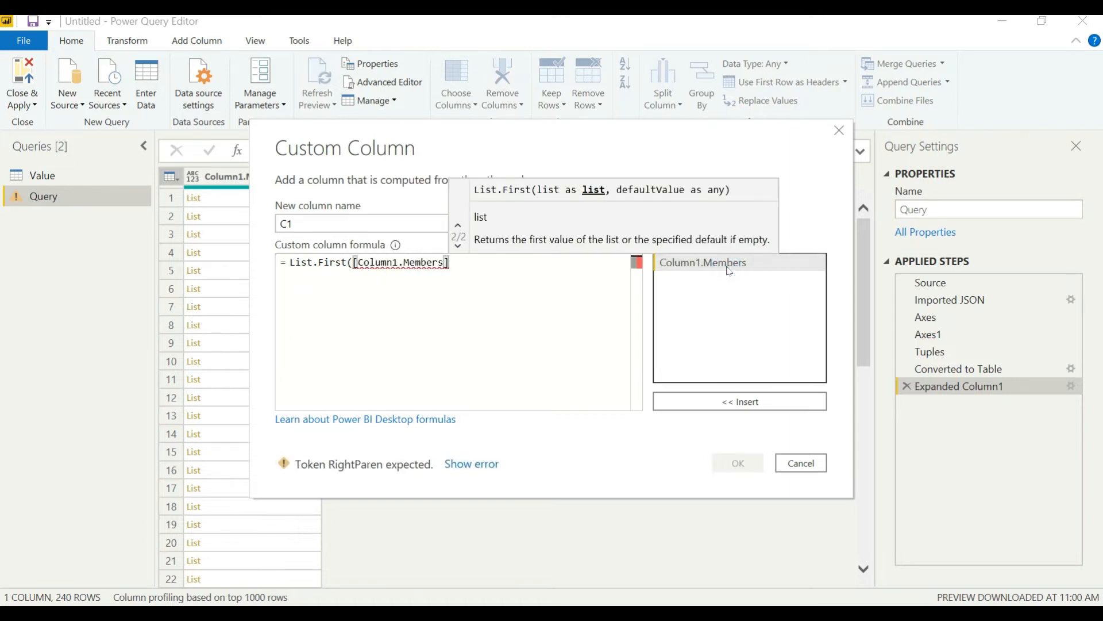
{"action": "type", "text": ")"}
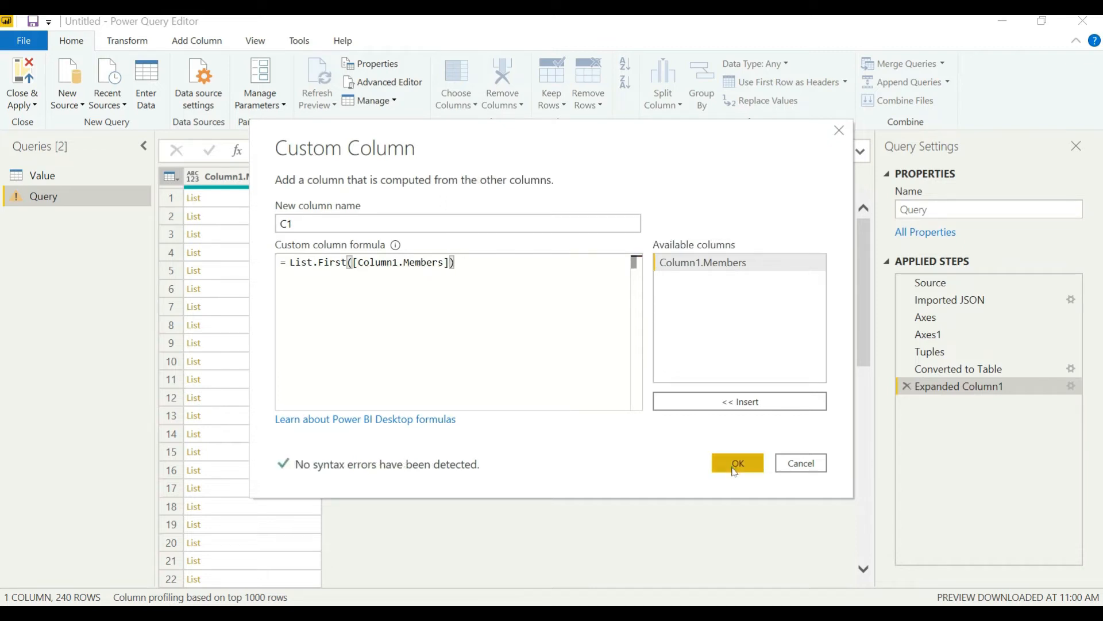
{"action": "left_click", "coordinate": [738, 463]}
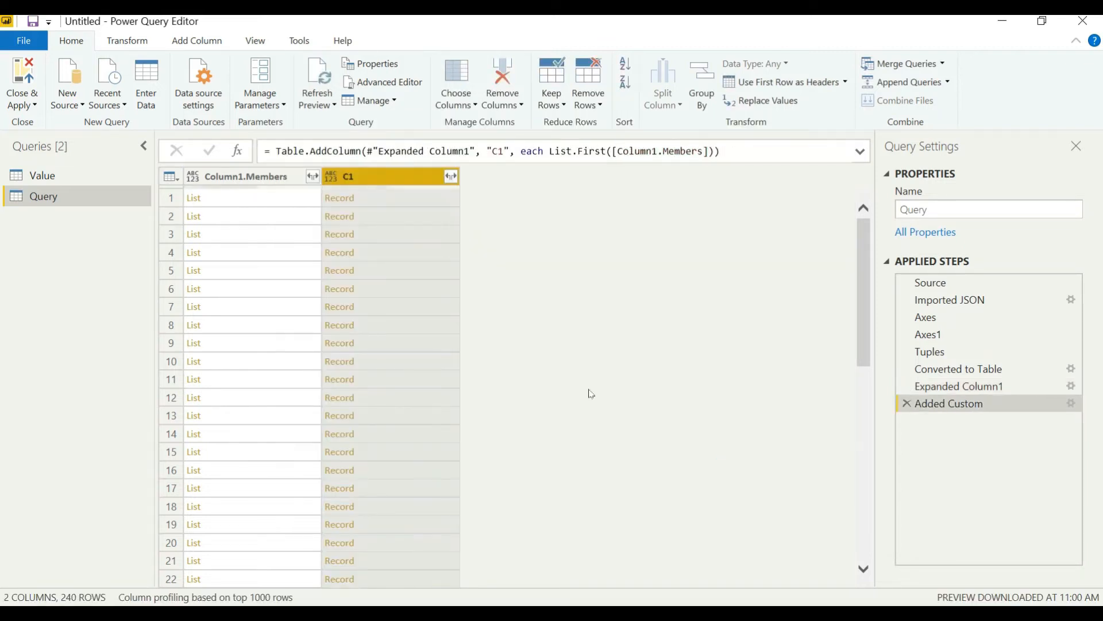
- Expand C1 into its Name field
{"action": "left_click", "coordinate": [450, 175]}
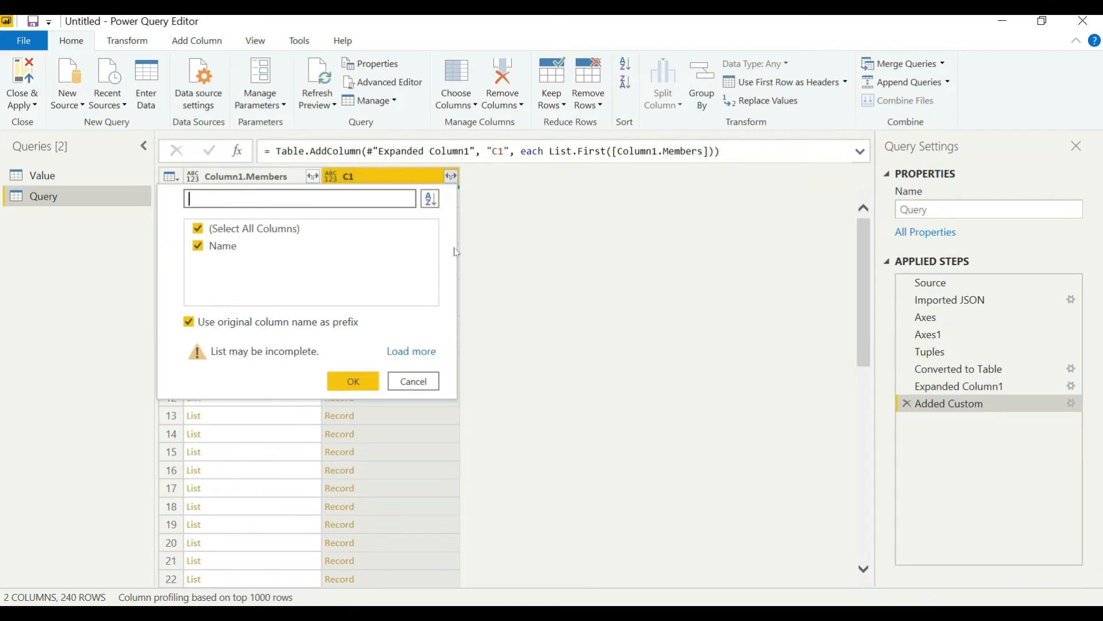
{"action": "left_click", "coordinate": [352, 381]}
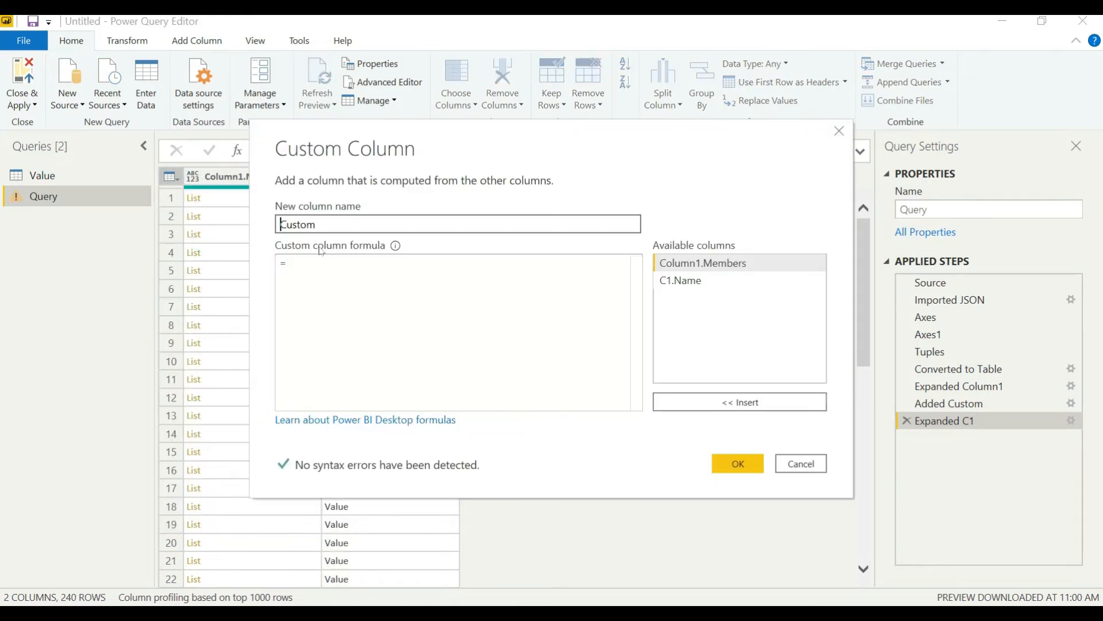
- Add custom column C2 with formula List.First(List.Skip([Column1.Members],1))
{"action": "type", "text": "C2"}
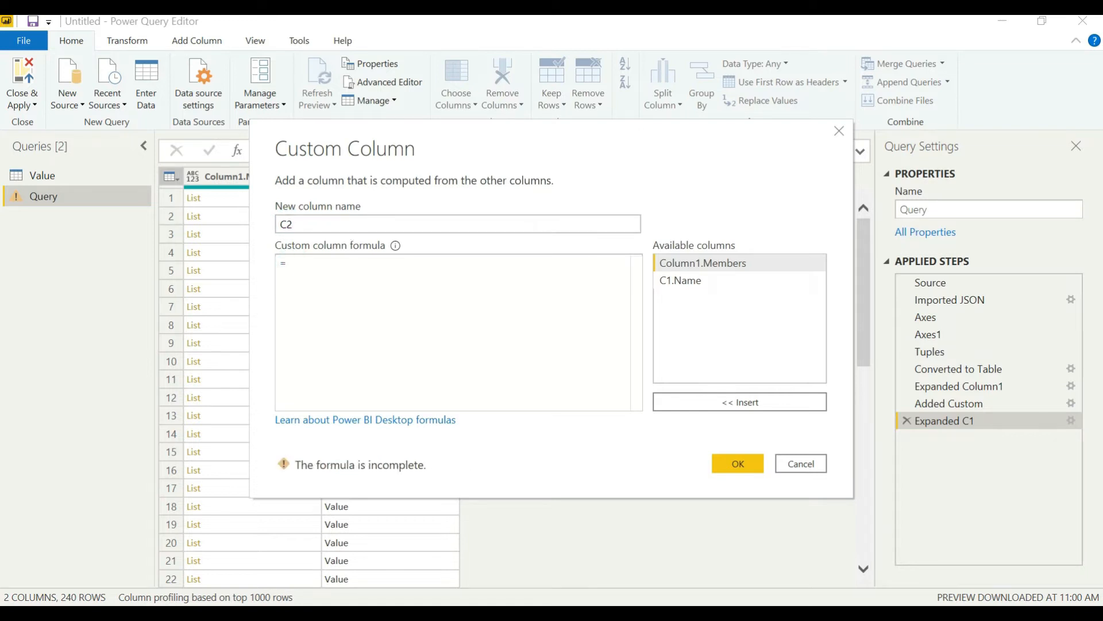
{"action": "type", "text": "List.First(List.Skip([Column1.Members],10))"}
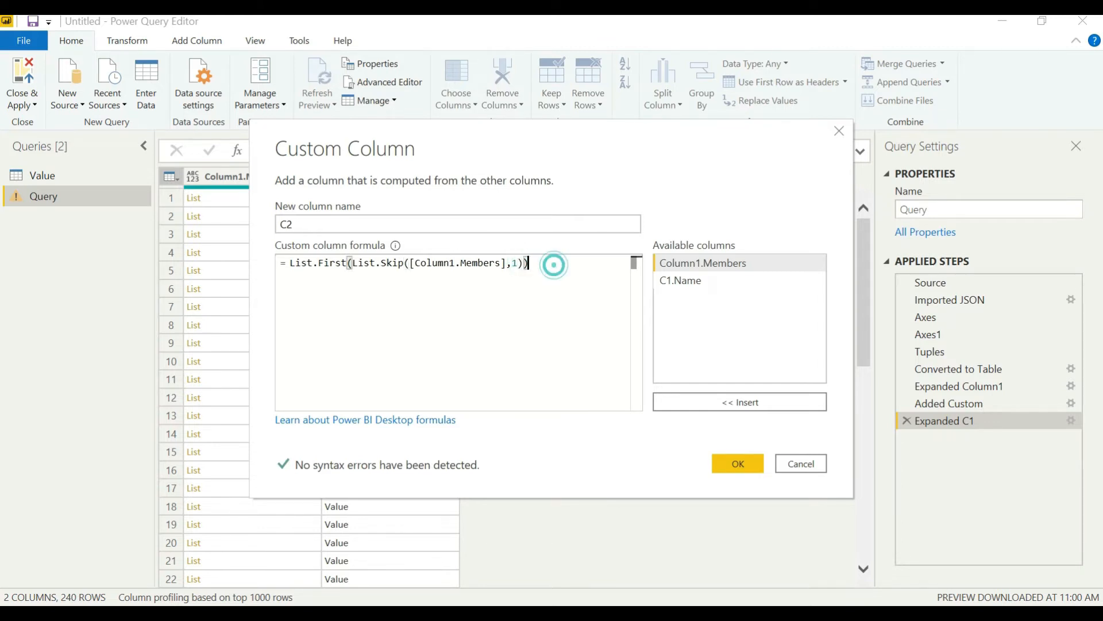
{"action": "left_click", "coordinate": [289, 264]}
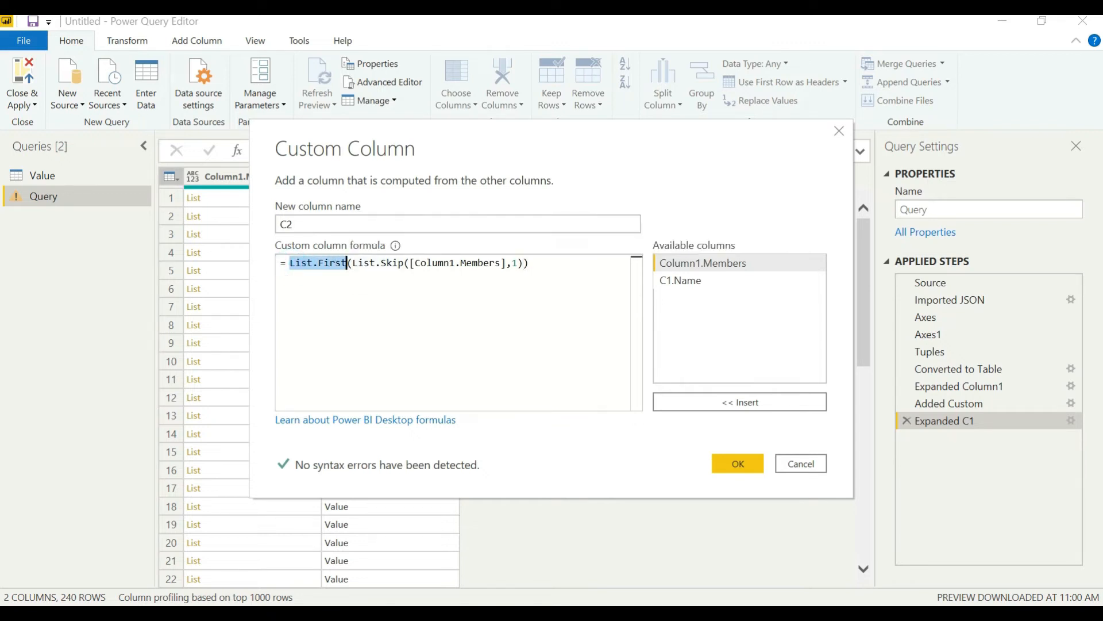
{"action": "left_click", "coordinate": [528, 262]}
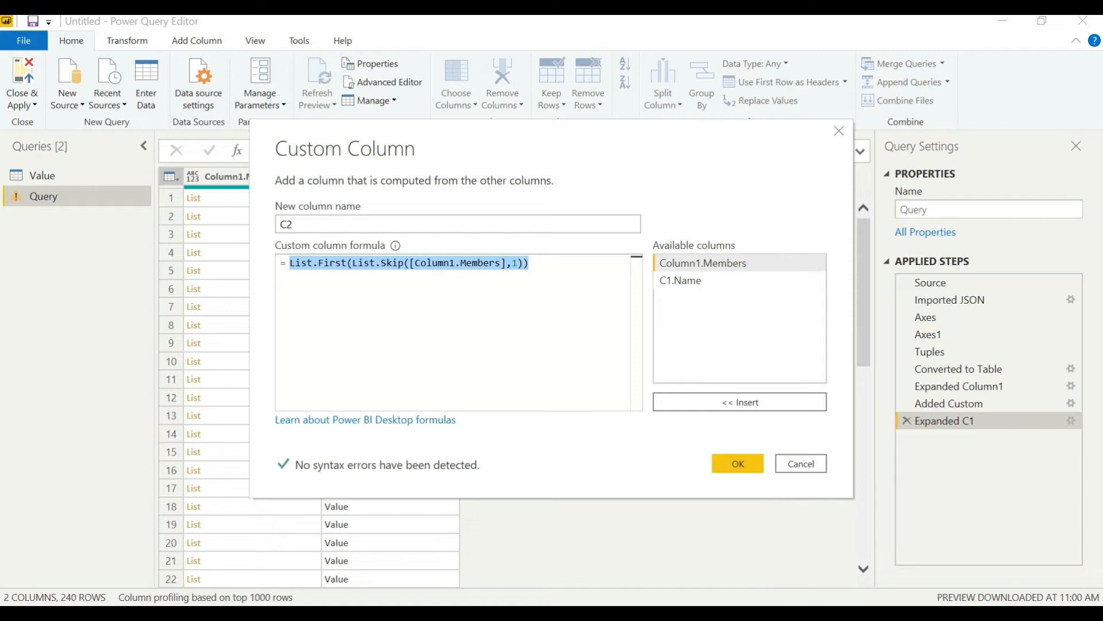
{"action": "left_click", "coordinate": [737, 463]}
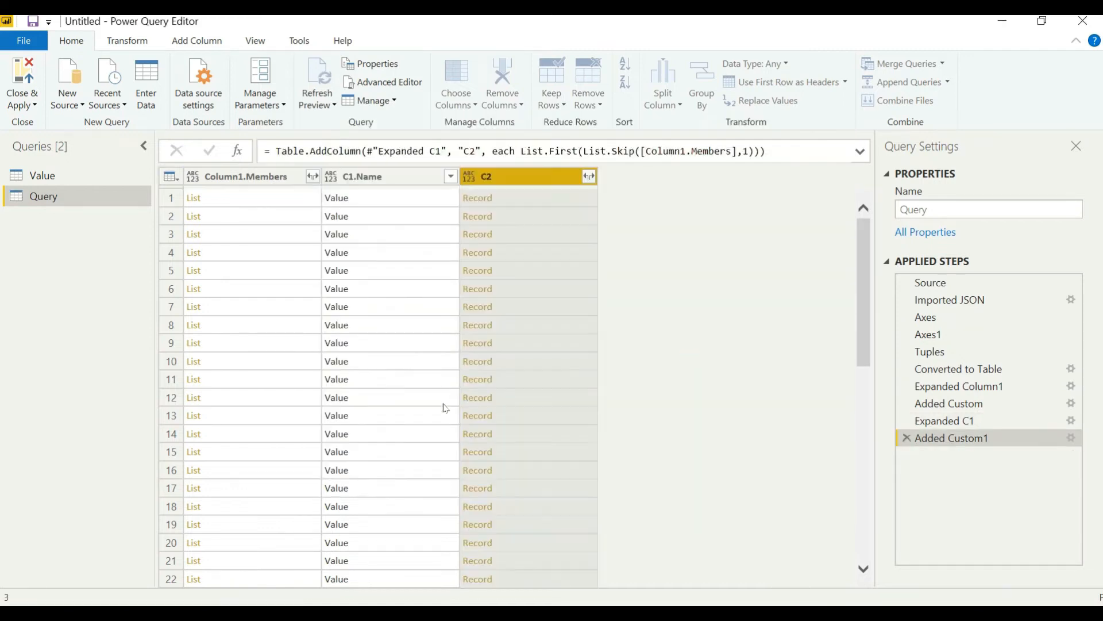
- Expand C2 into its Name field listing countries such as India
{"action": "left_click", "coordinate": [589, 176]}
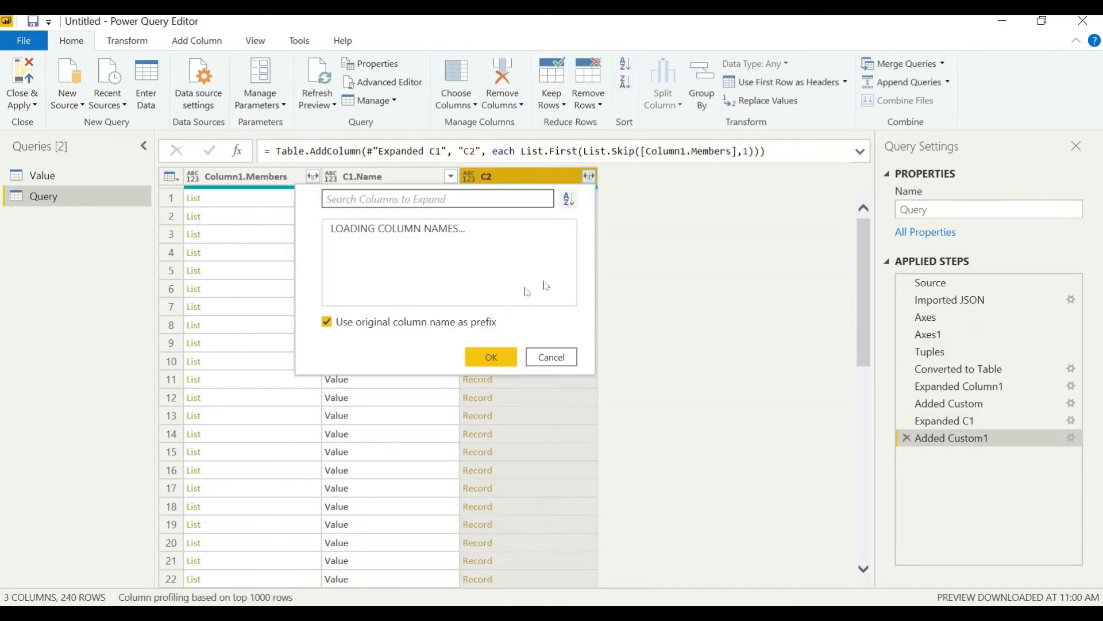
{"action": "left_click", "coordinate": [491, 357]}
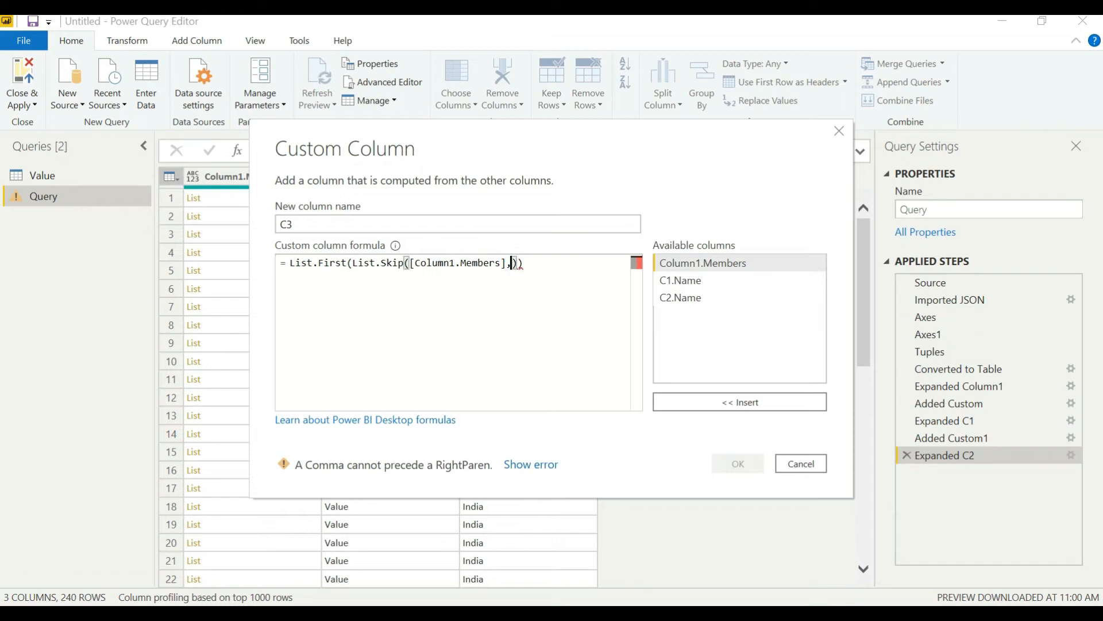
- Finish the C3 column with skip count 2 and expand it to show Actuals
{"action": "type", "text": "2"}
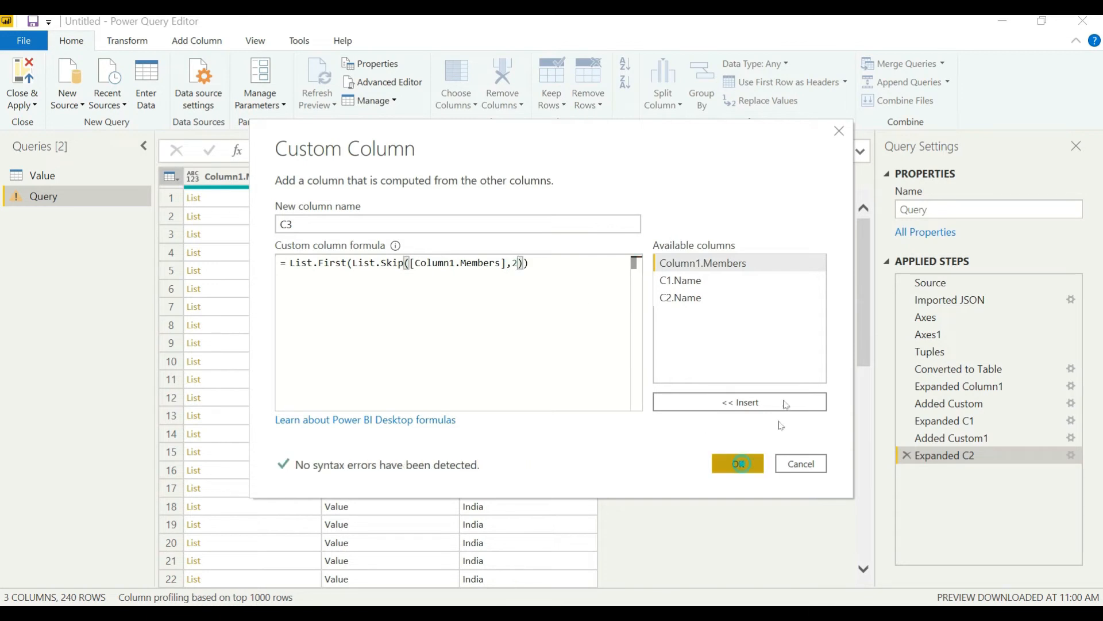
{"action": "left_click", "coordinate": [737, 463]}
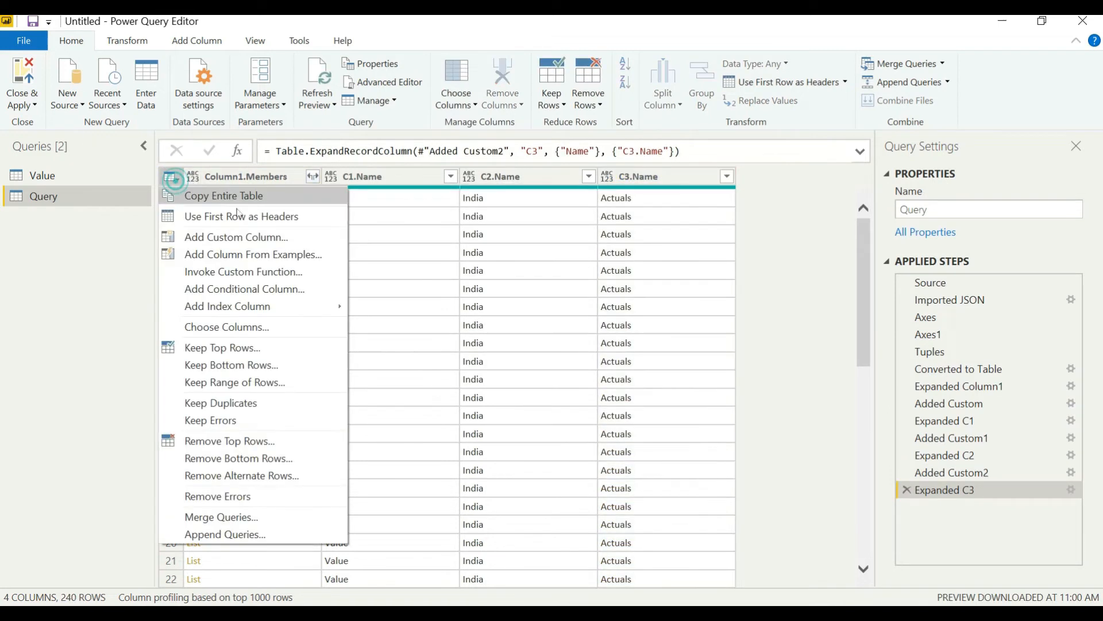
{"action": "left_click", "coordinate": [736, 275]}
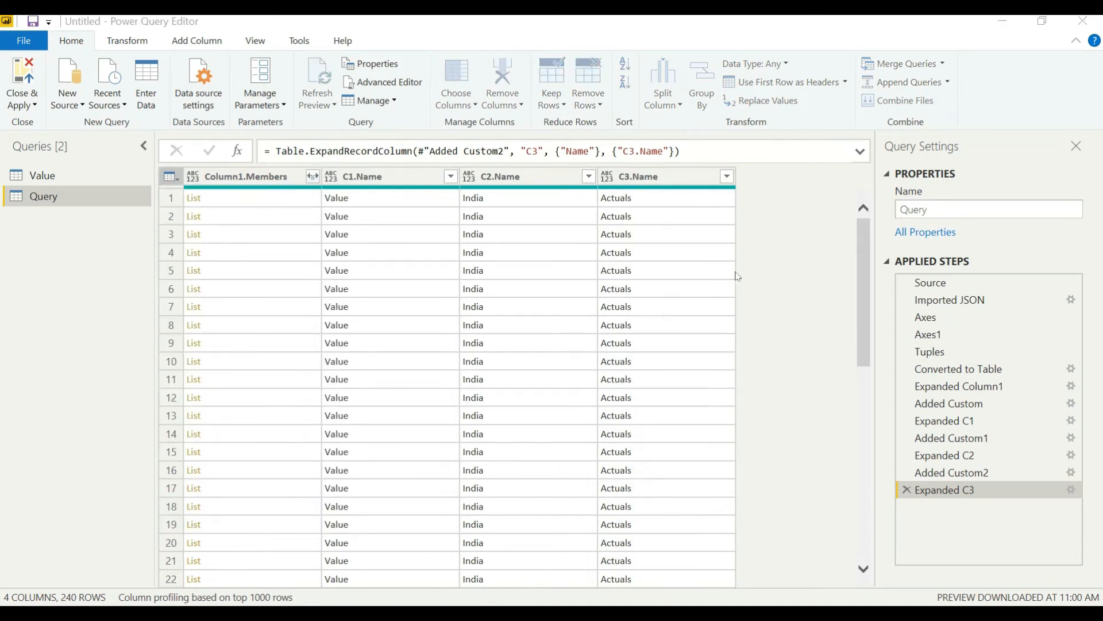
- Add custom column C4 = List.First(List.Skip([Column1.Members],3)) and expand it to month names like Jan 2019
{"action": "left_click", "coordinate": [196, 40]}
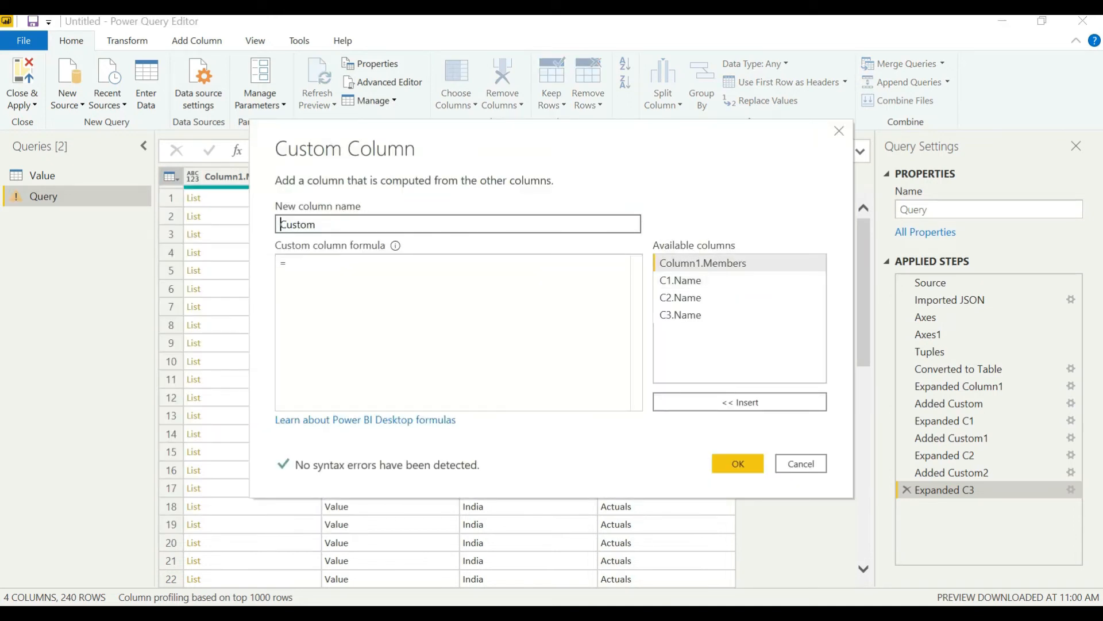
{"action": "type", "text": "C4"}
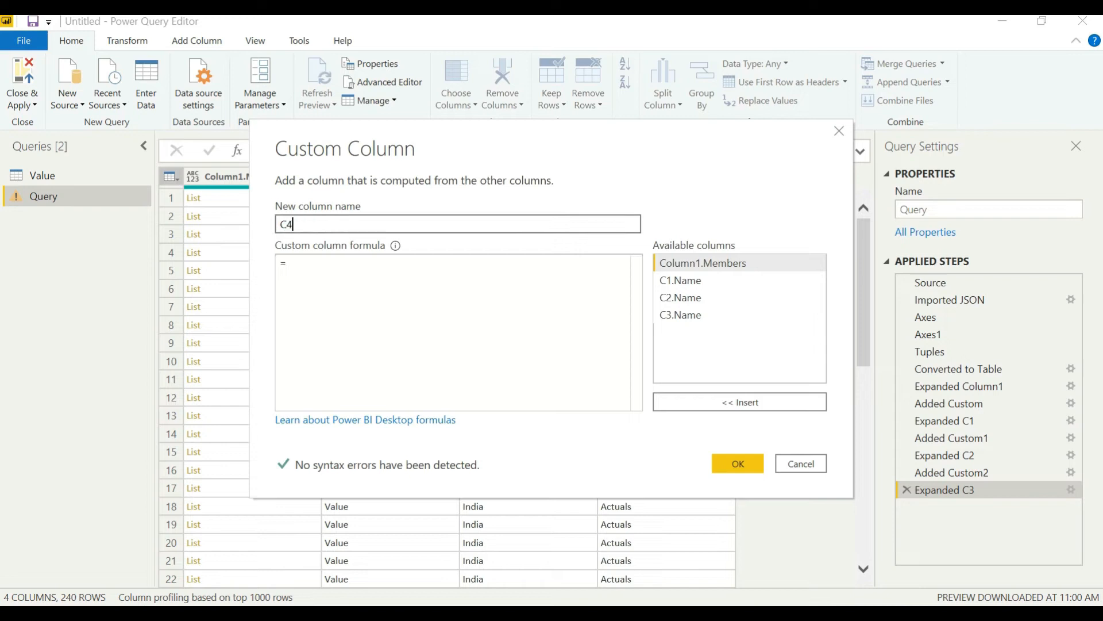
{"action": "type", "text": "List.First(List.Skip([Column1.Members],1))"}
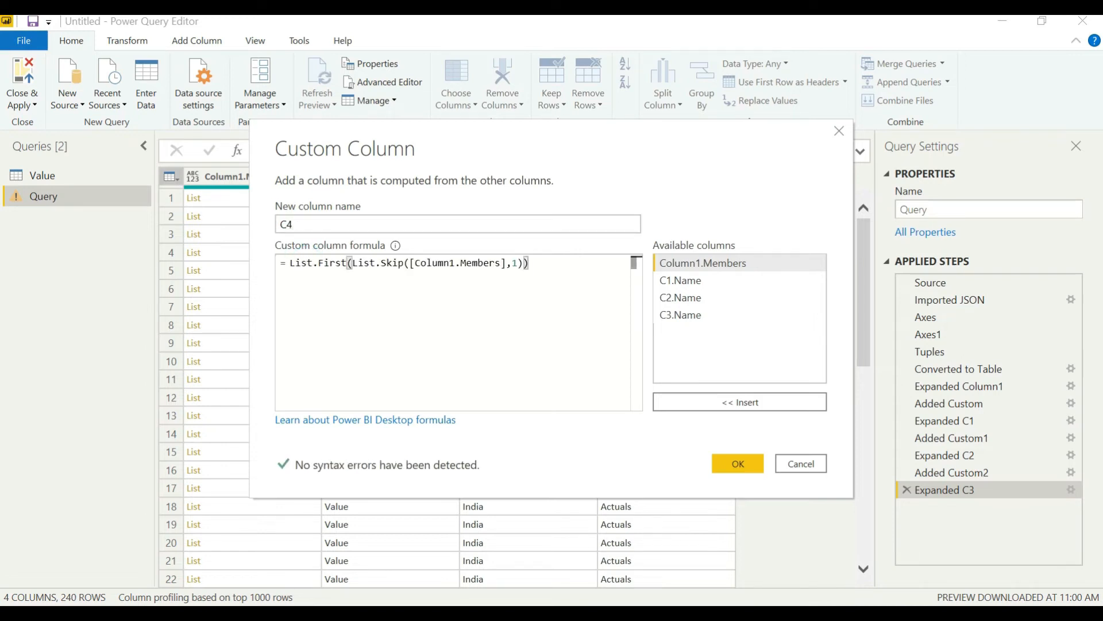
{"action": "type", "text": "3"}
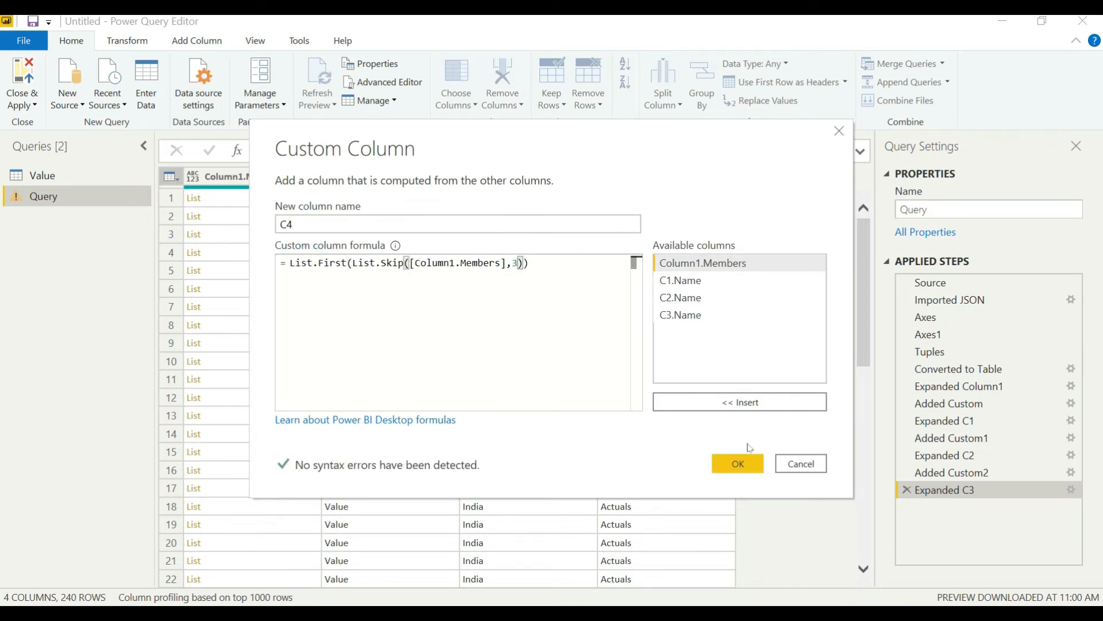
{"action": "left_click", "coordinate": [737, 463]}
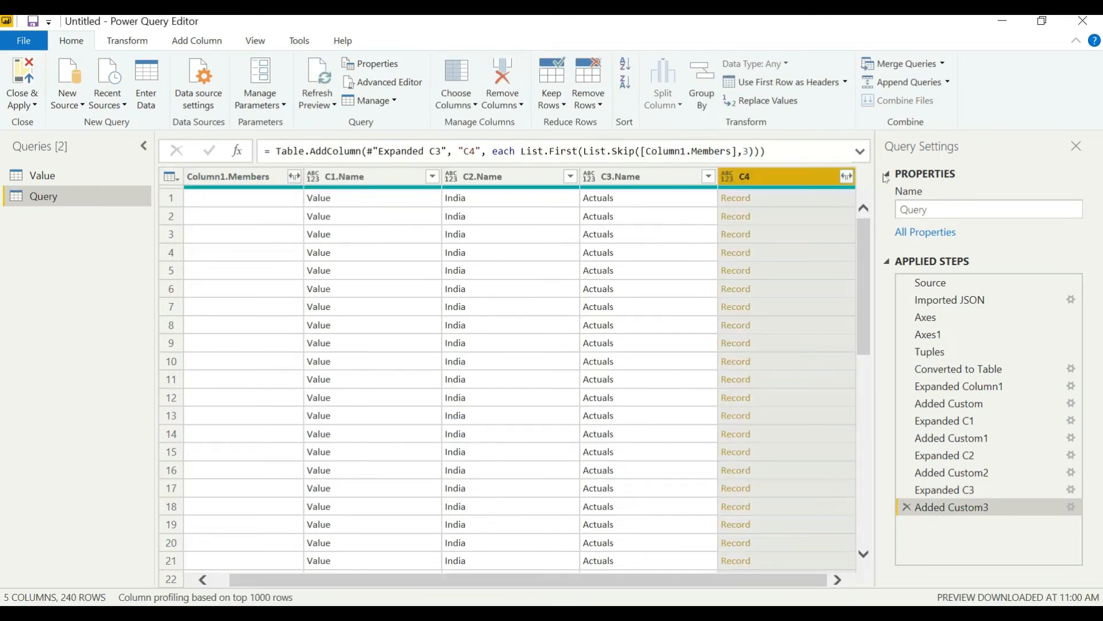
{"action": "left_click", "coordinate": [847, 177]}
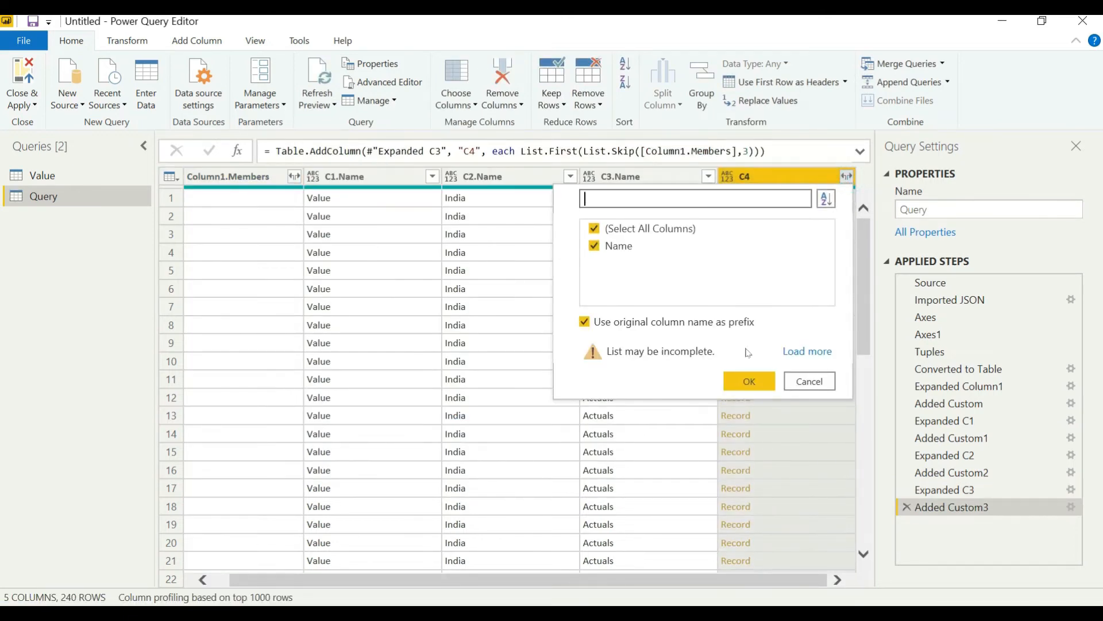
{"action": "left_click", "coordinate": [748, 381]}
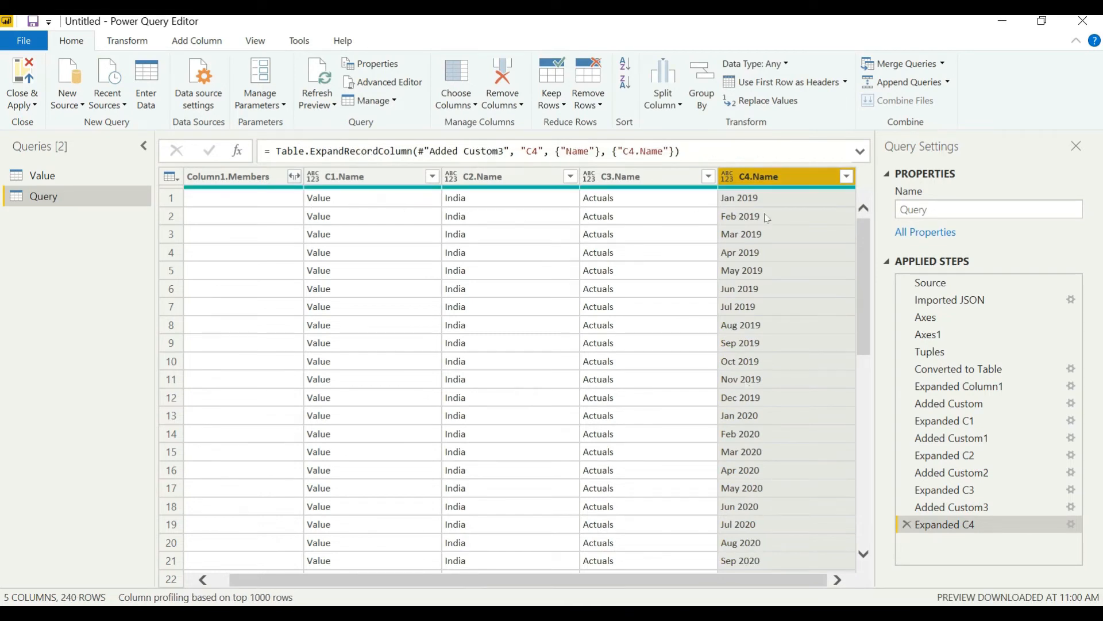
{"action": "left_click", "coordinate": [500, 25]}
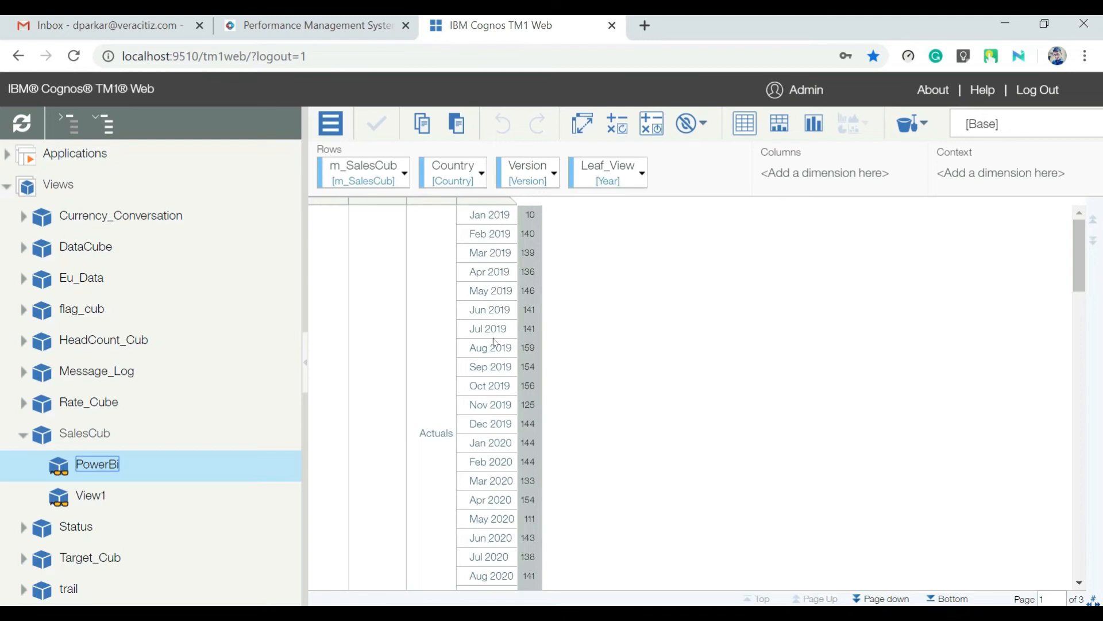
{"action": "mouse_move", "coordinate": [467, 230]}
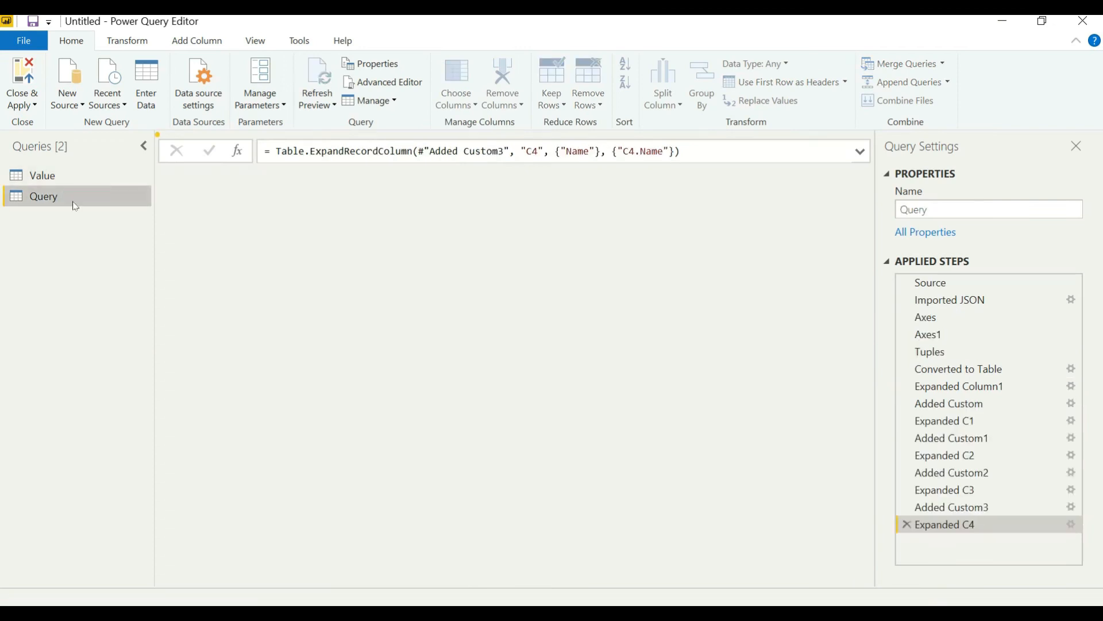
- Add a zero-based Index column to Query and rename the Value query to Data
{"action": "left_click", "coordinate": [42, 195]}
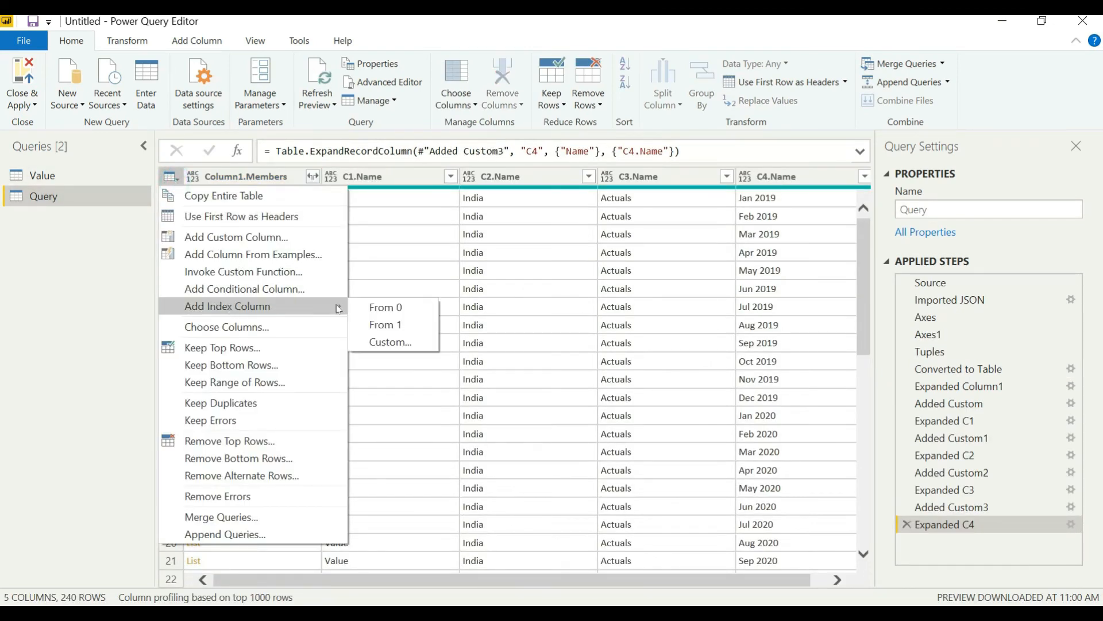
{"action": "left_click", "coordinate": [386, 307]}
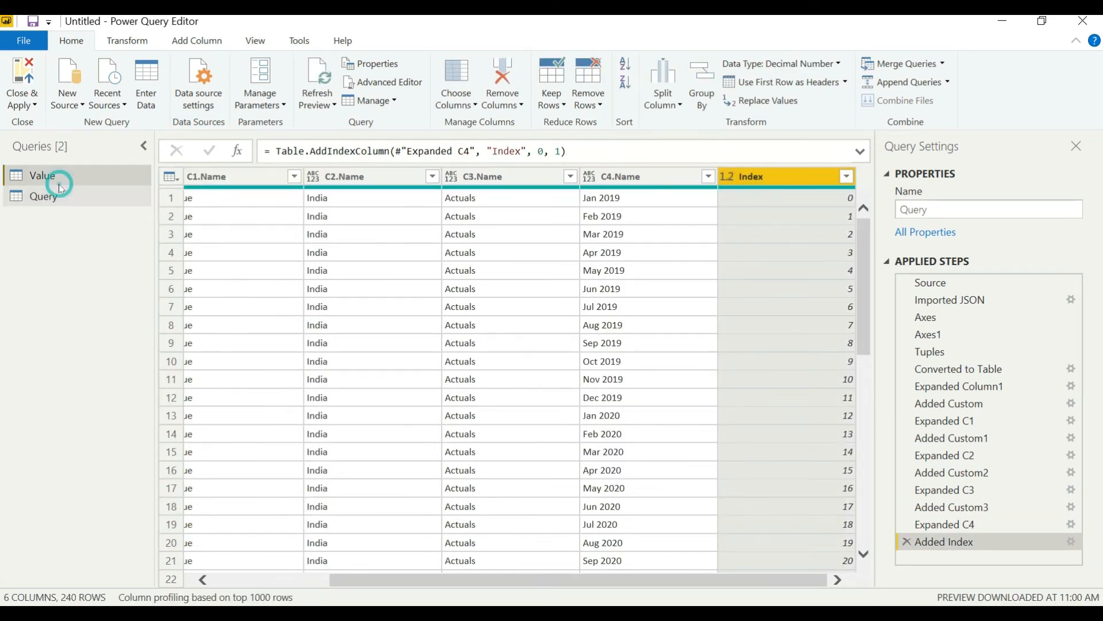
{"action": "left_click", "coordinate": [42, 174]}
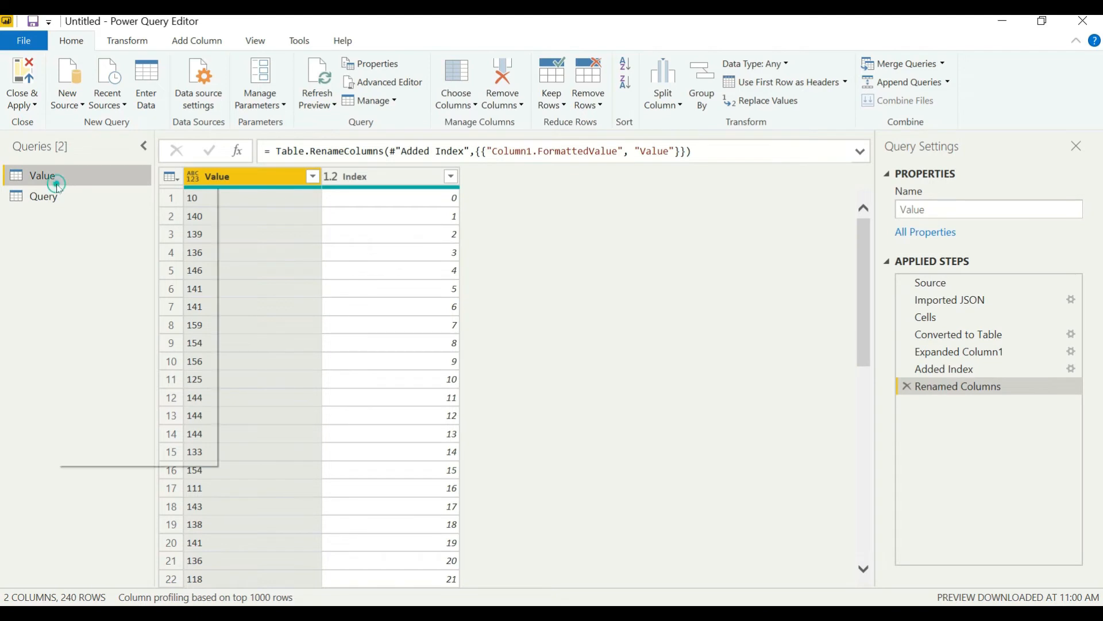
{"action": "double_click", "coordinate": [42, 175]}
{"action": "type", "text": "Data"}
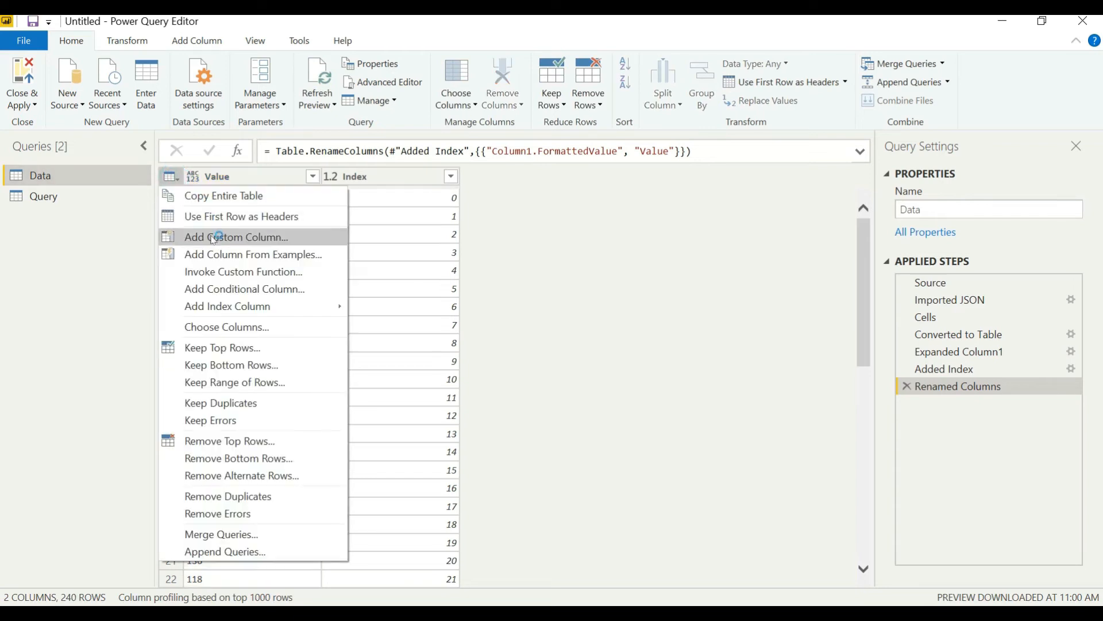
{"action": "mouse_move", "coordinate": [221, 535]}
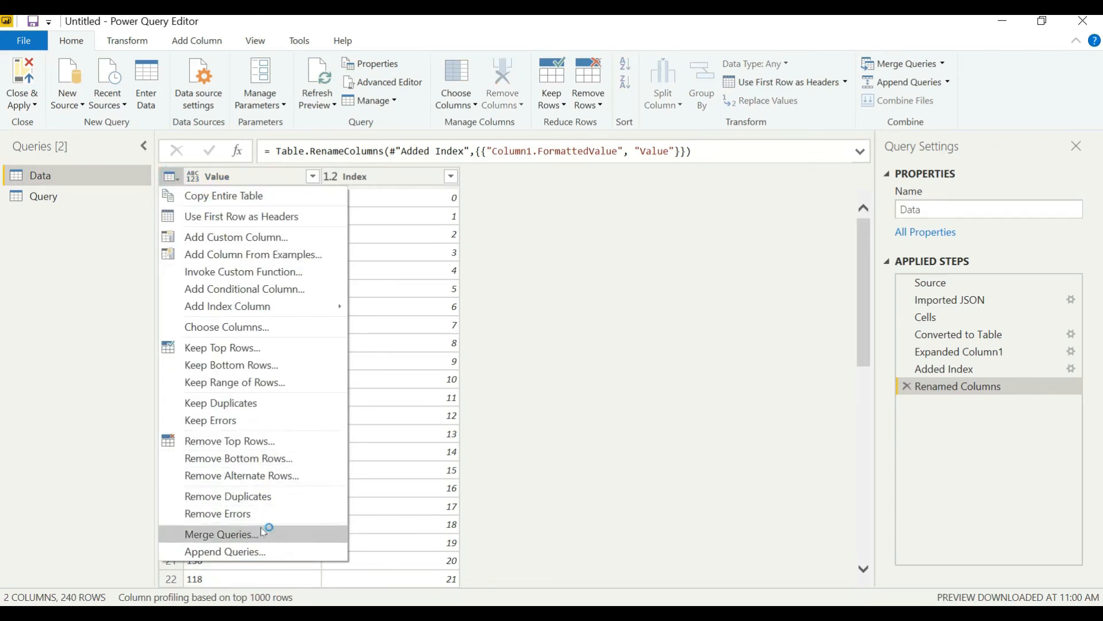
- Merge Query into Data matching both tables on their Index columns
{"action": "left_click", "coordinate": [221, 535]}
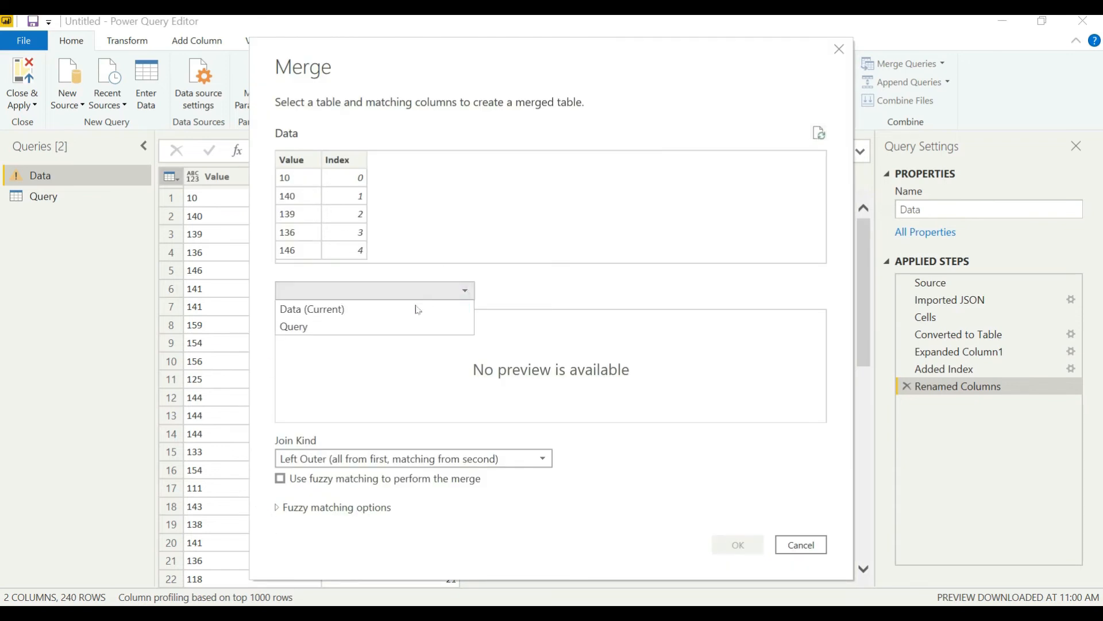
{"action": "left_click", "coordinate": [293, 325]}
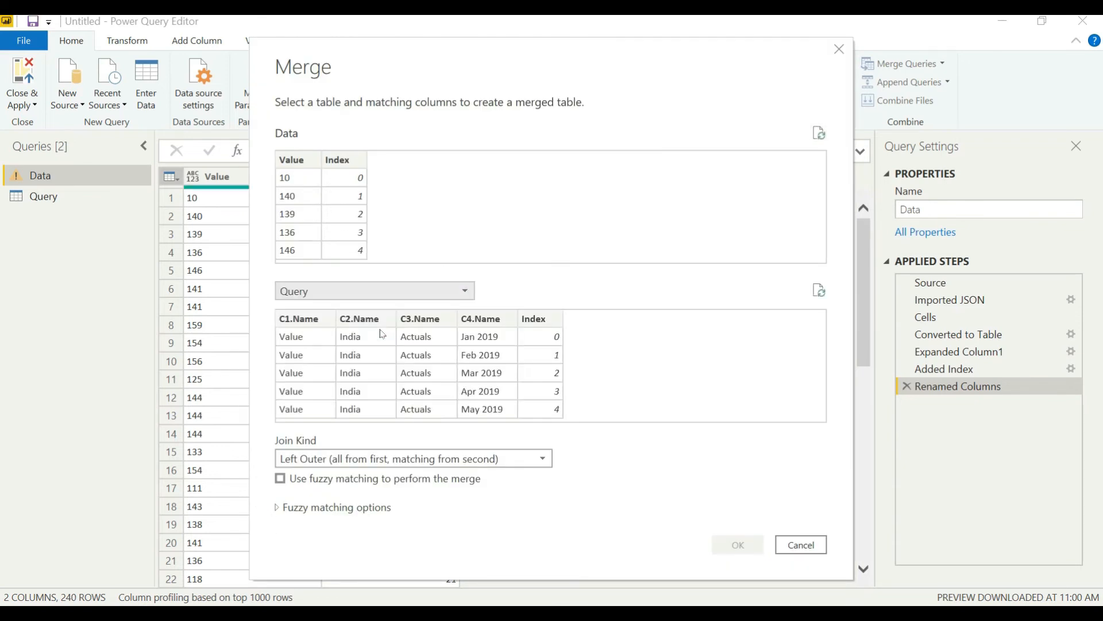
{"action": "left_click", "coordinate": [344, 159]}
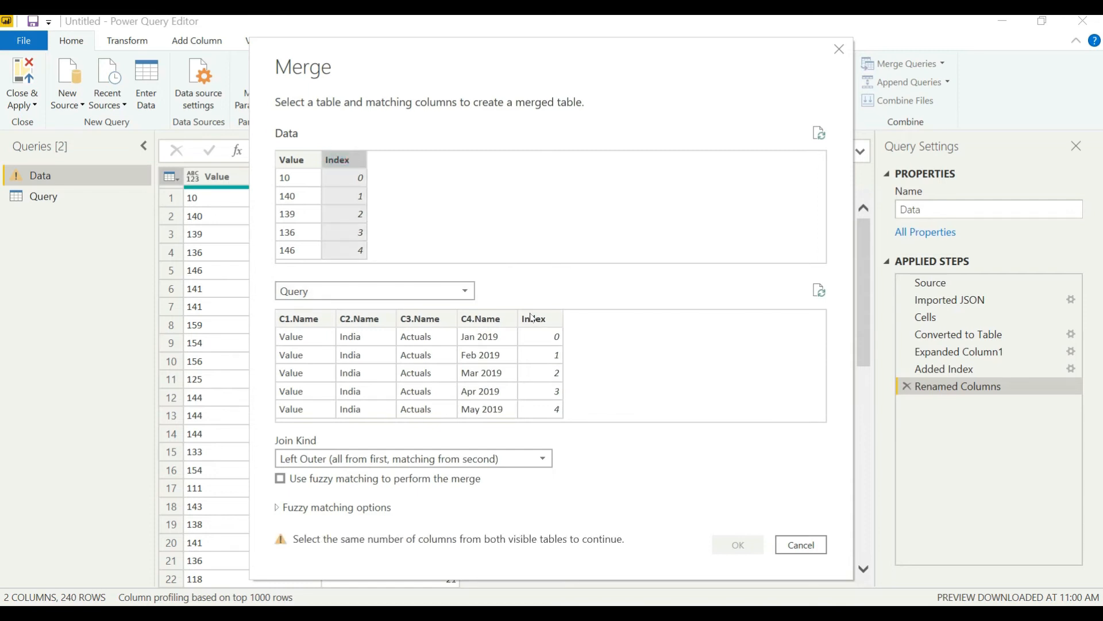
{"action": "left_click", "coordinate": [539, 318]}
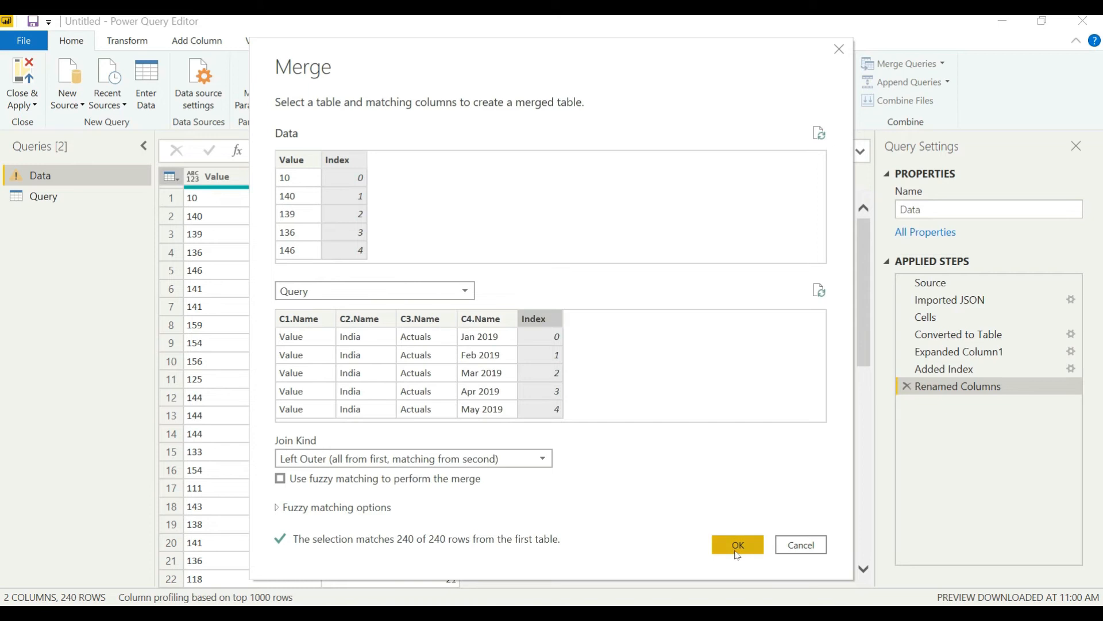
{"action": "left_click", "coordinate": [736, 543]}
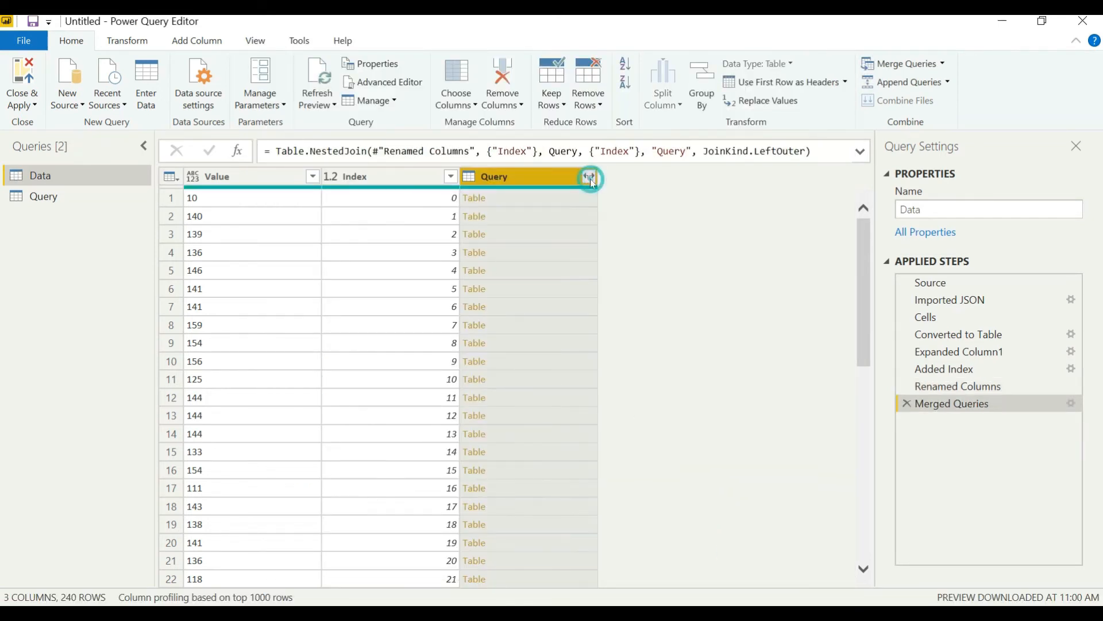
- Expand the merged Query column into its C1.Name to C4.Name columns
{"action": "left_click", "coordinate": [589, 177]}
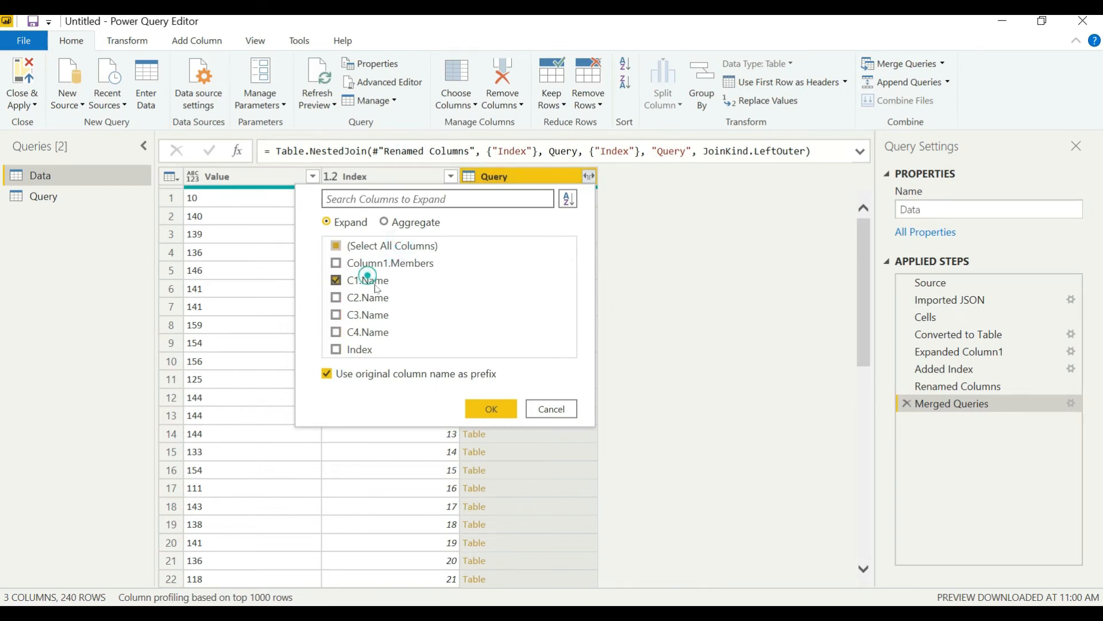
{"action": "left_click", "coordinate": [336, 297]}
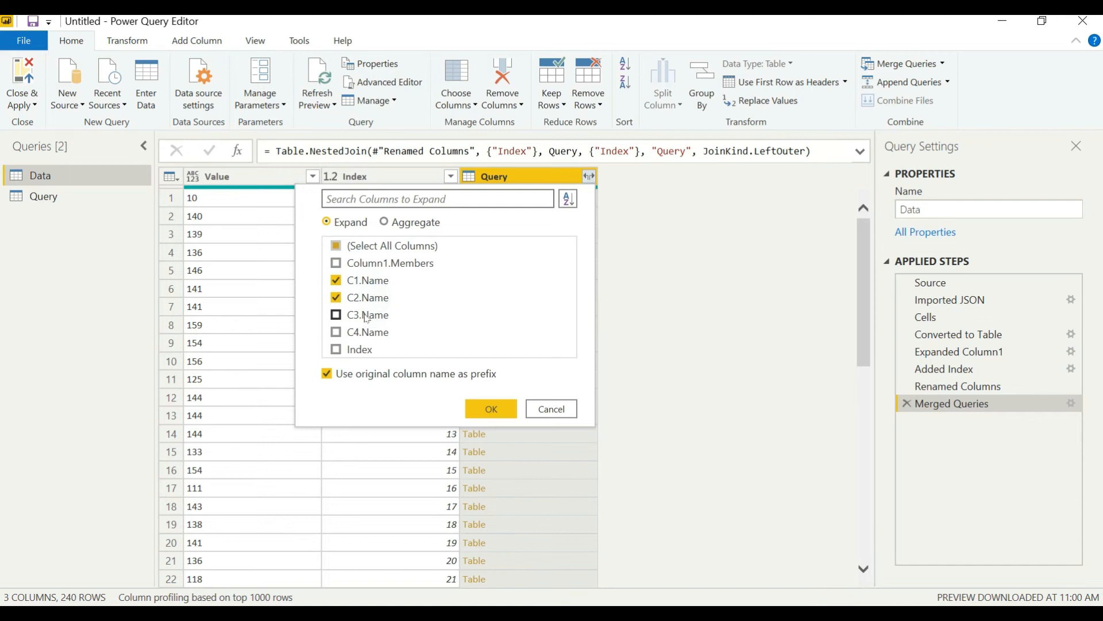
{"action": "left_click", "coordinate": [335, 315]}
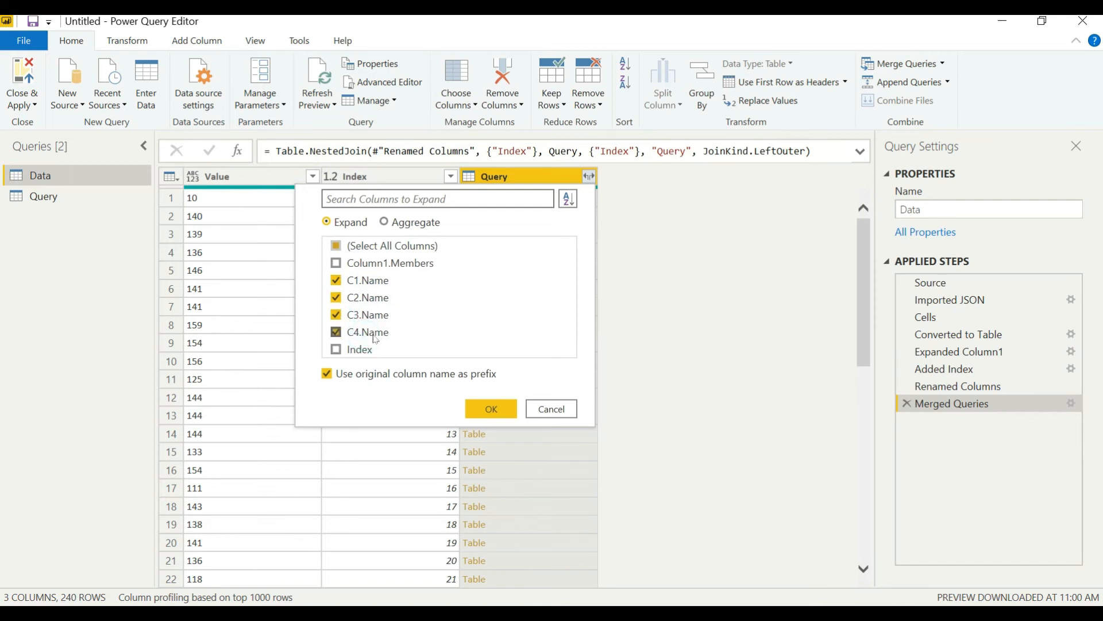
{"action": "left_click", "coordinate": [490, 409]}
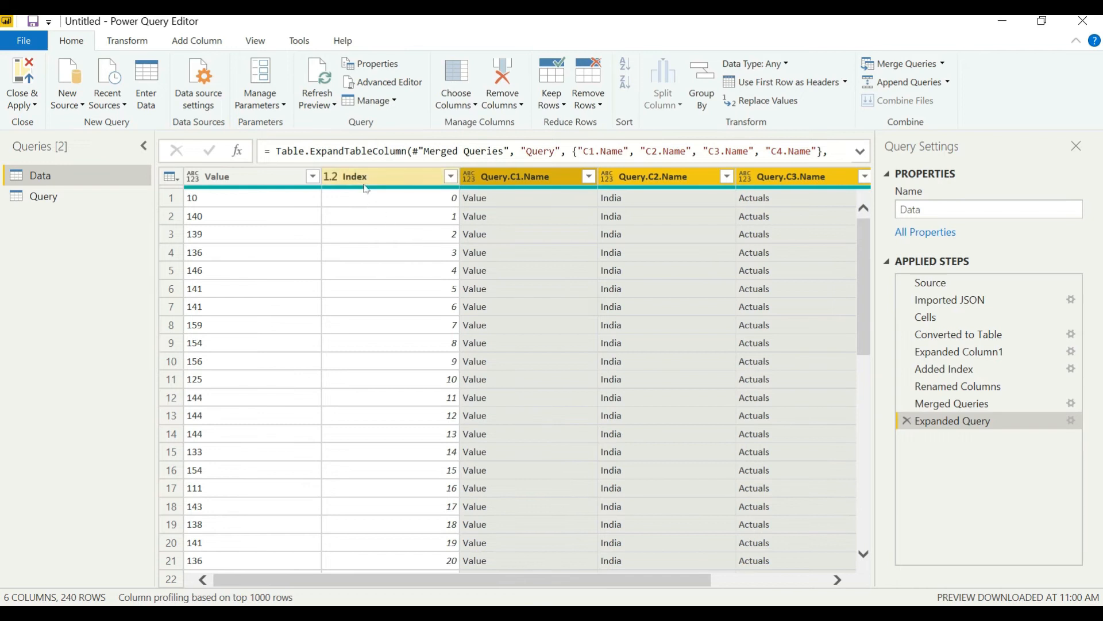
- Remove the Index column and rename Query.C1.Name to Measure
{"action": "right_click", "coordinate": [344, 176]}
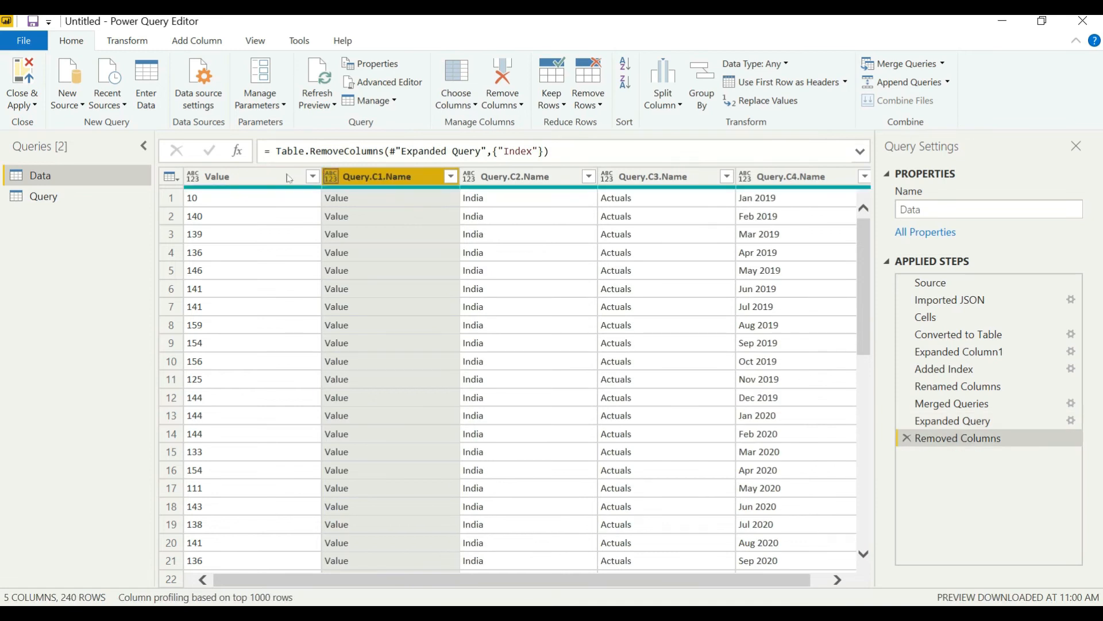
{"action": "left_click", "coordinate": [239, 175]}
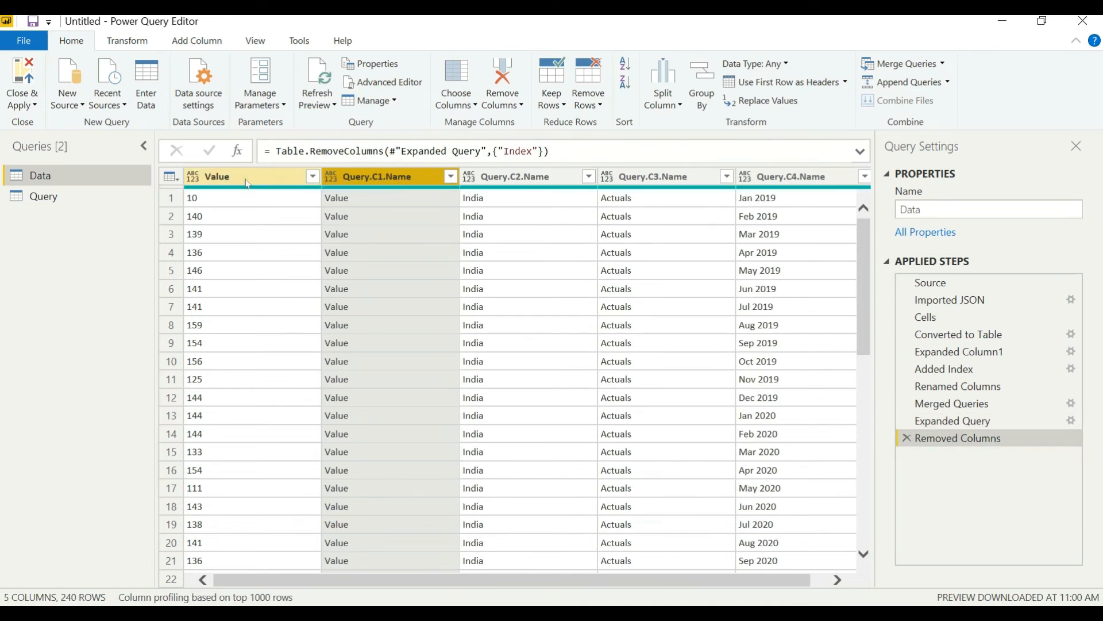
{"action": "left_click", "coordinate": [391, 176]}
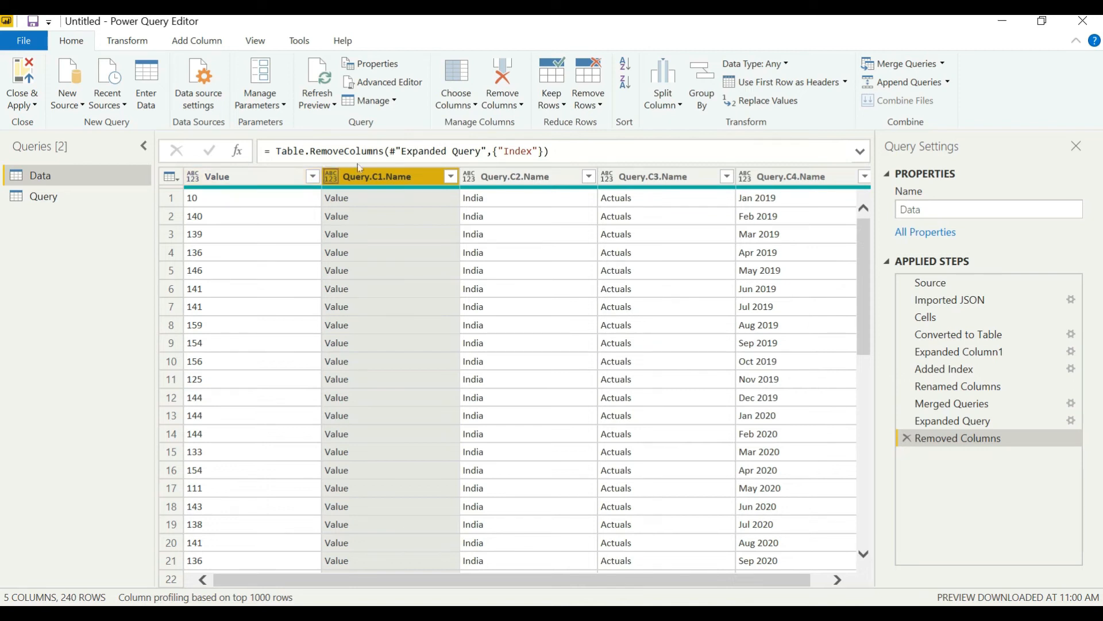
{"action": "type", "text": "M"}
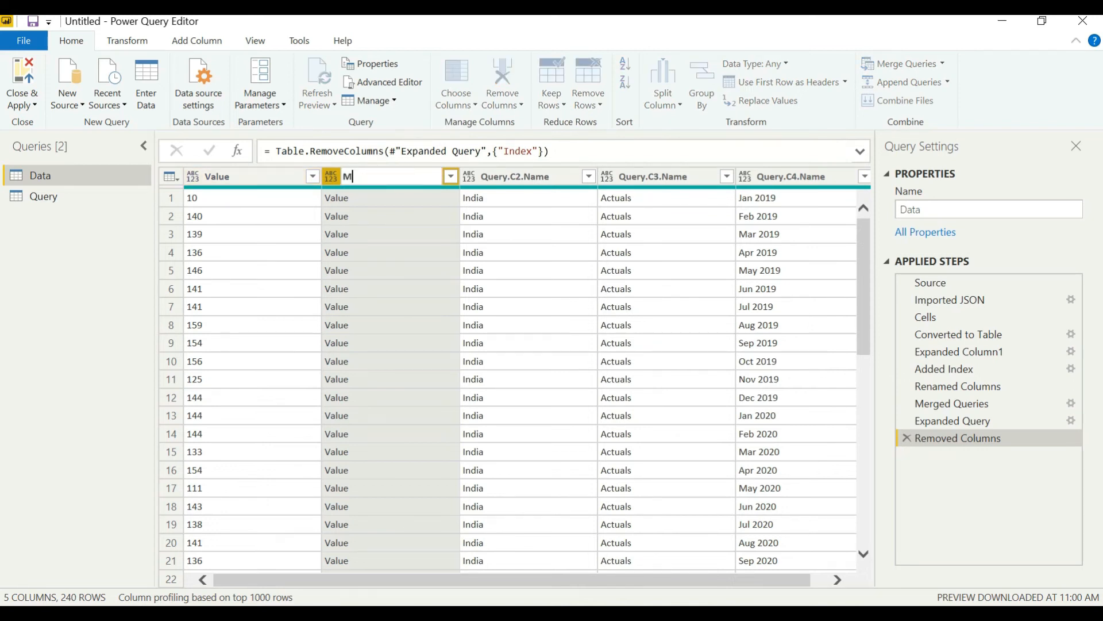
{"action": "type", "text": "easure"}
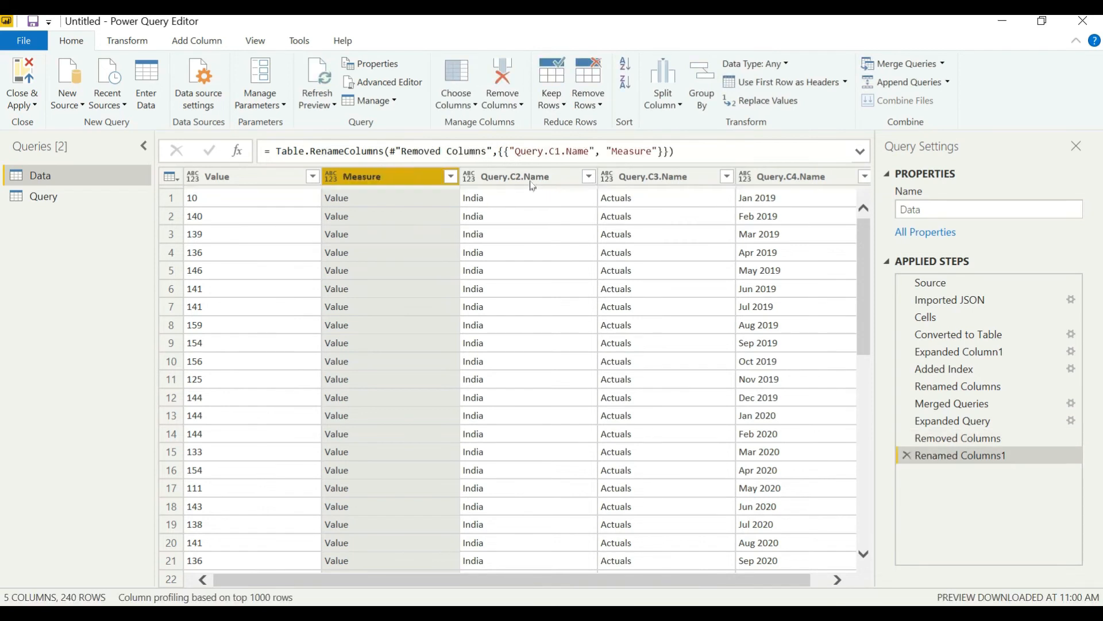
- Rename the remaining name columns to Country, Version and YearMonth
{"action": "type", "text": "Country"}
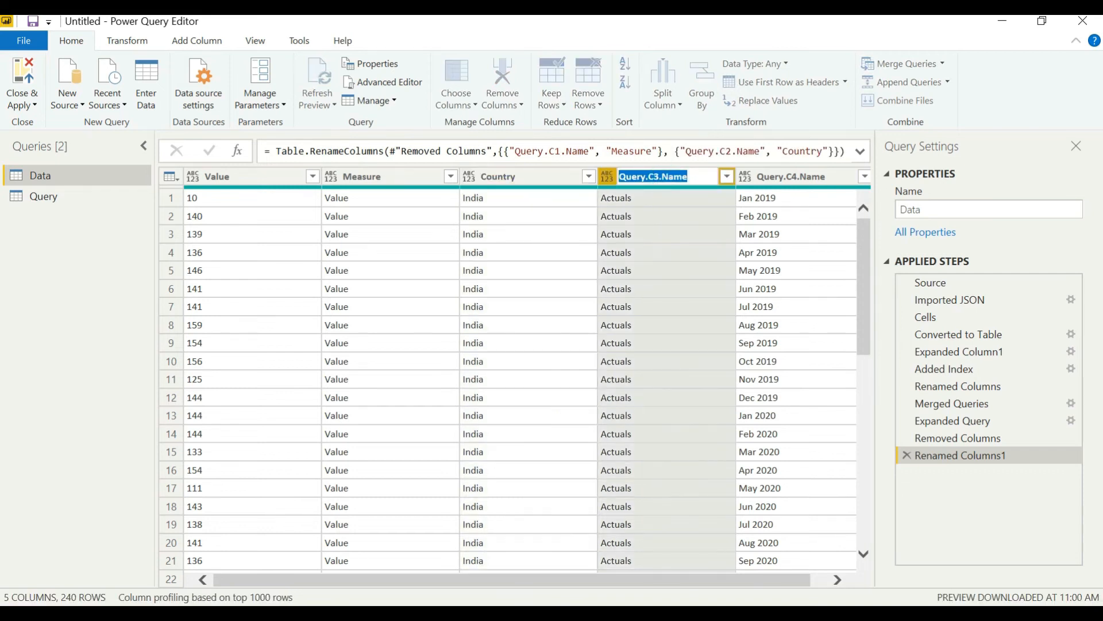
{"action": "type", "text": "Version"}
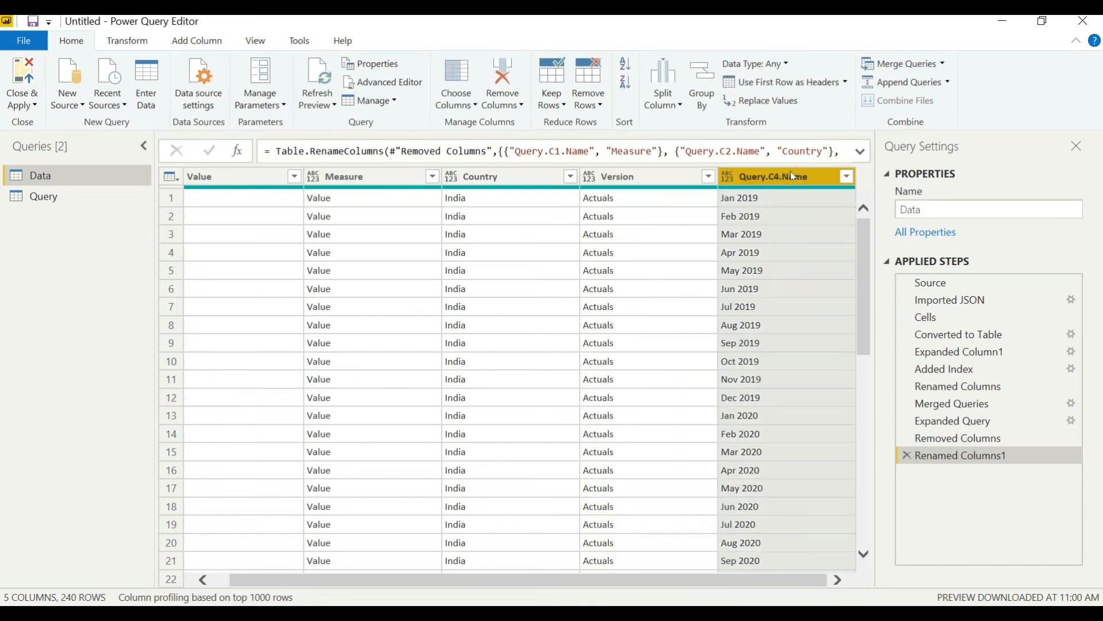
{"action": "type", "text": "YearMonth"}
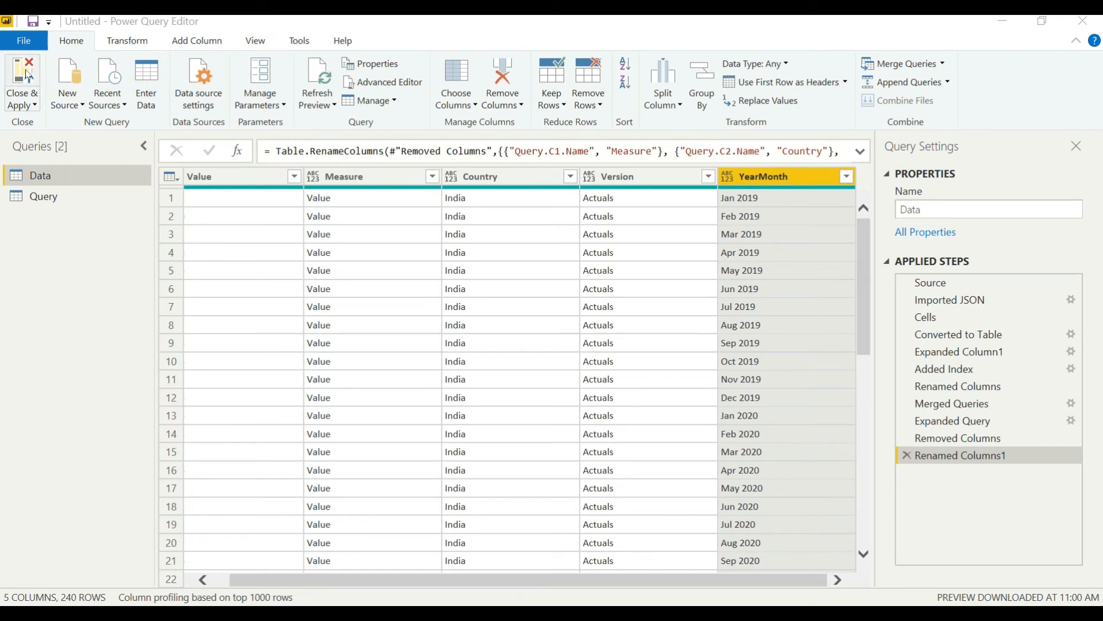
{"action": "mouse_move", "coordinate": [453, 234]}
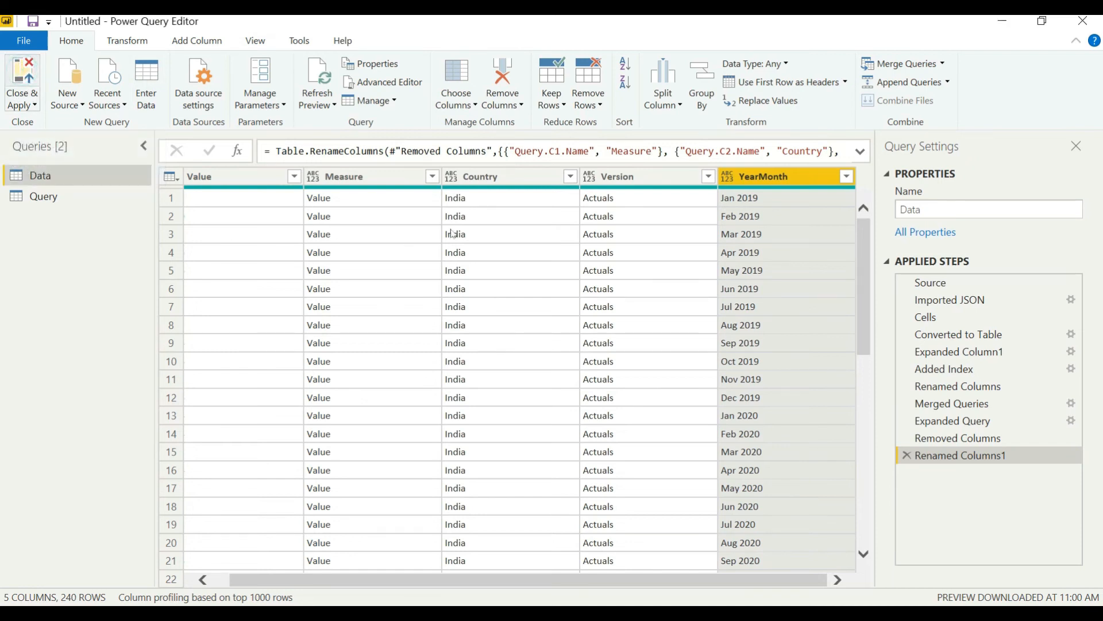
- Close & Apply the queries, set Value's data type to Decimal number, and go to Report view
{"action": "left_click", "coordinate": [21, 80]}
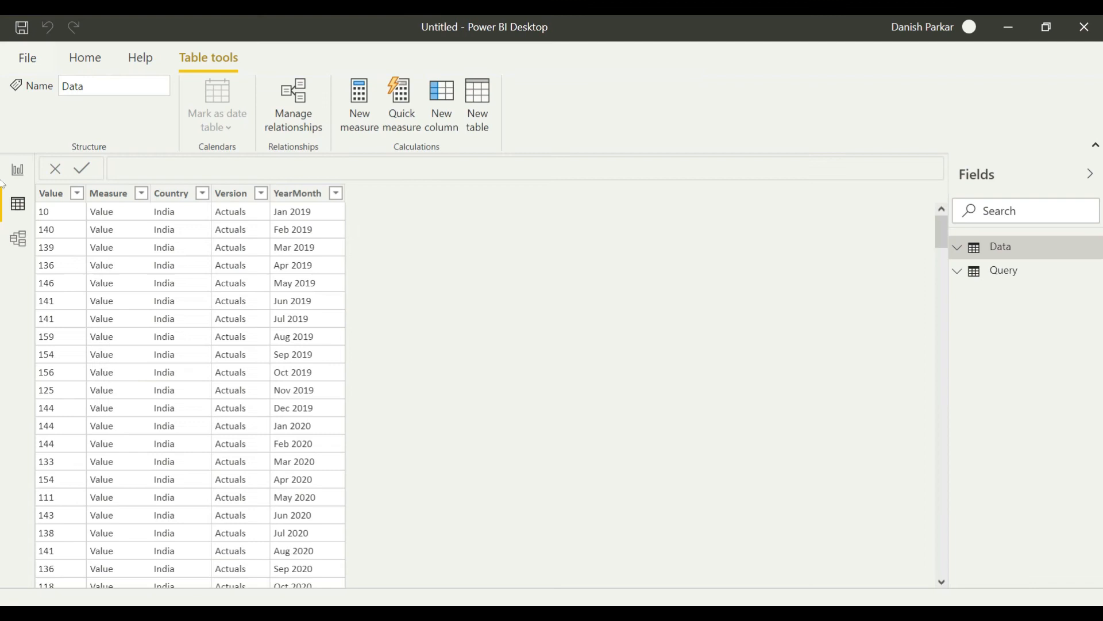
{"action": "left_click", "coordinate": [50, 193]}
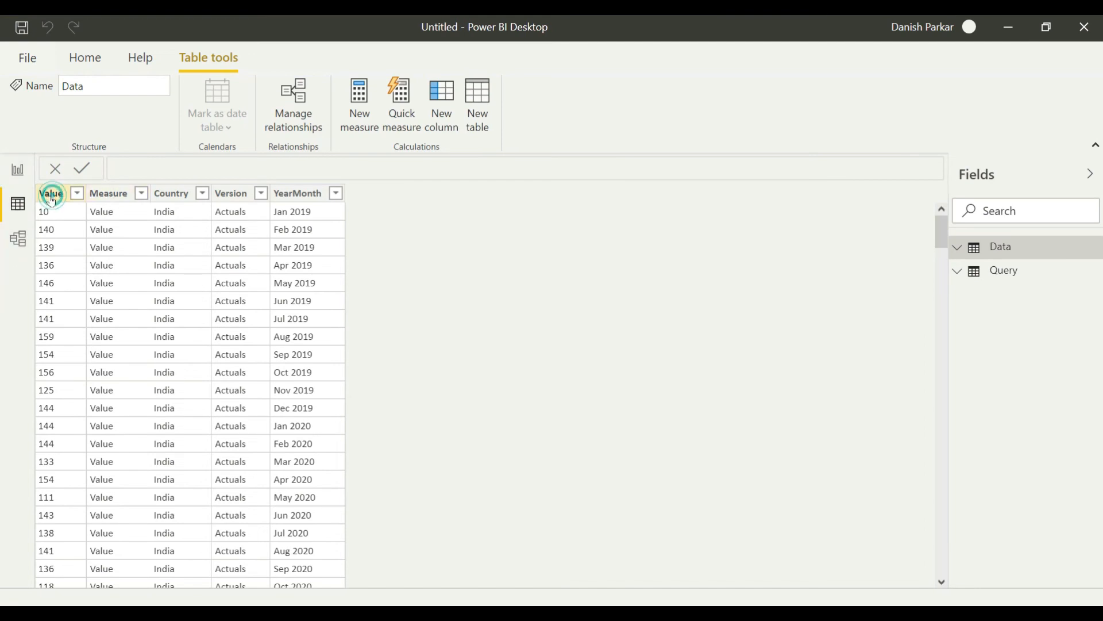
{"action": "left_click", "coordinate": [50, 193]}
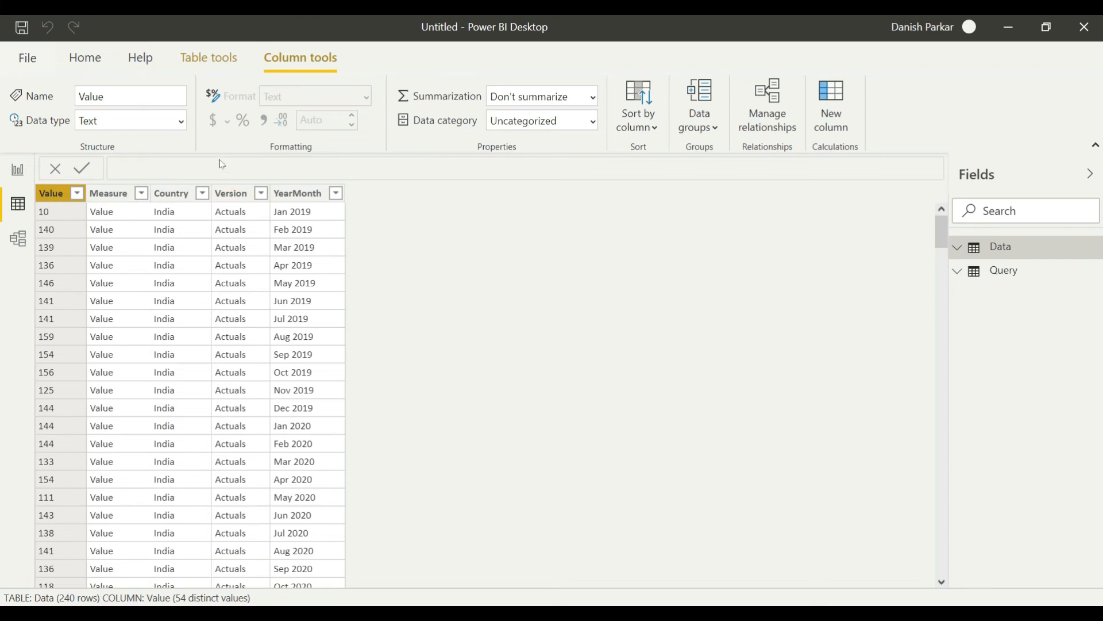
{"action": "left_click", "coordinate": [131, 120]}
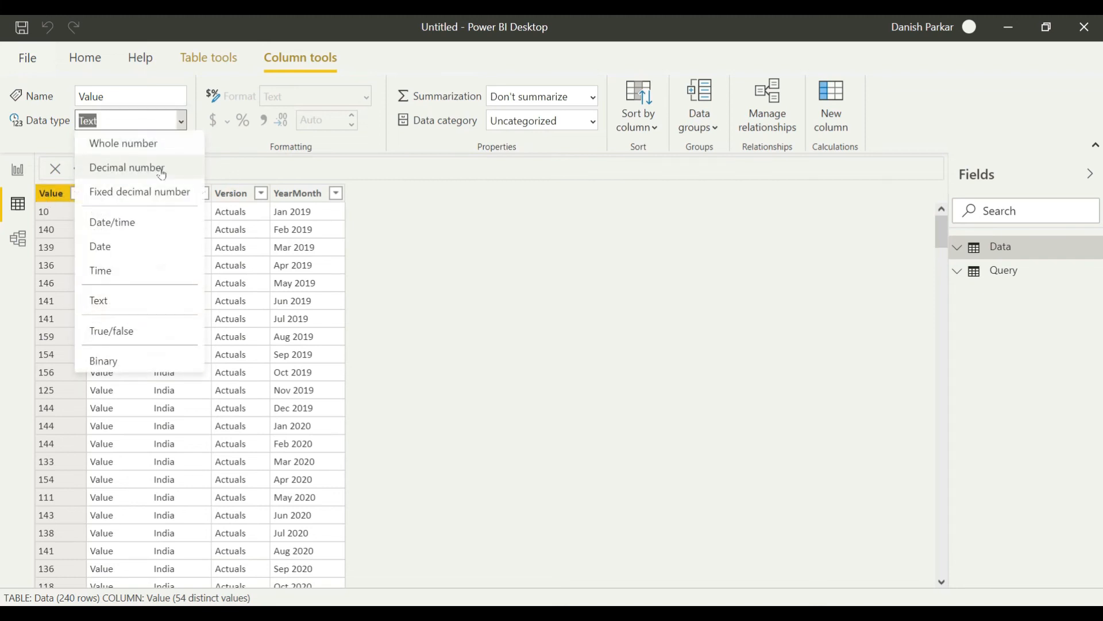
{"action": "left_click", "coordinate": [126, 167]}
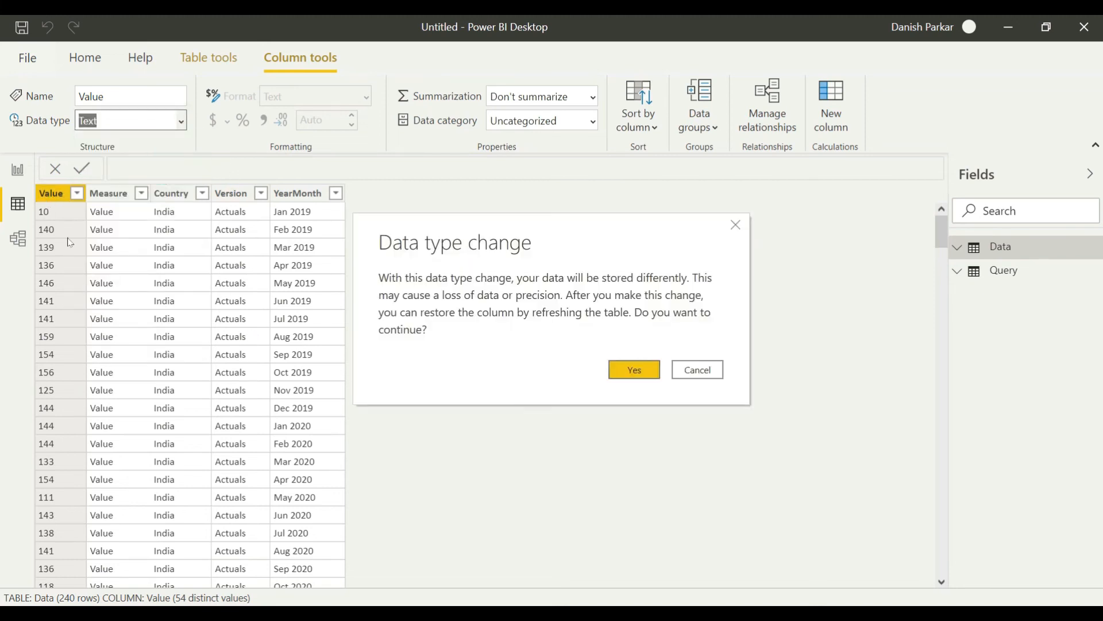
{"action": "left_click", "coordinate": [632, 369]}
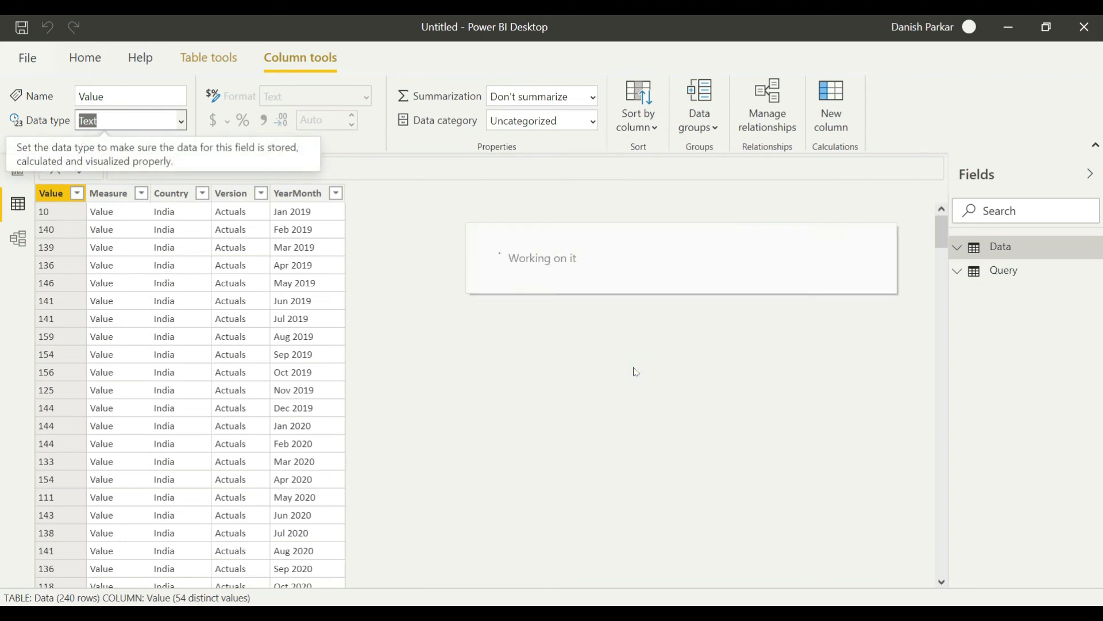
{"action": "left_click", "coordinate": [130, 121]}
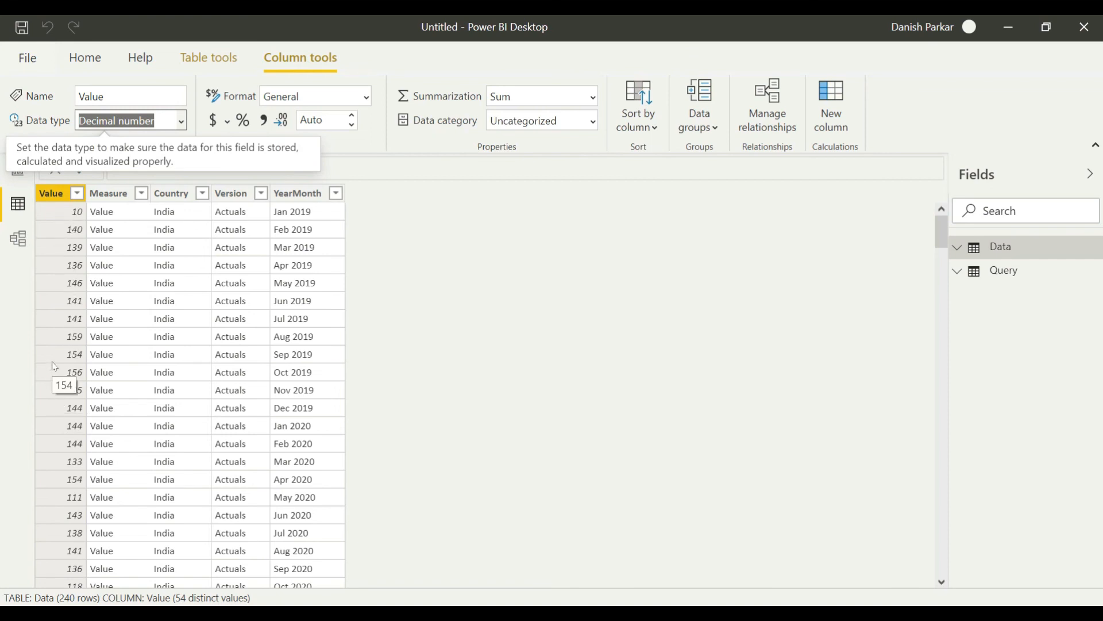
{"action": "left_click", "coordinate": [17, 169]}
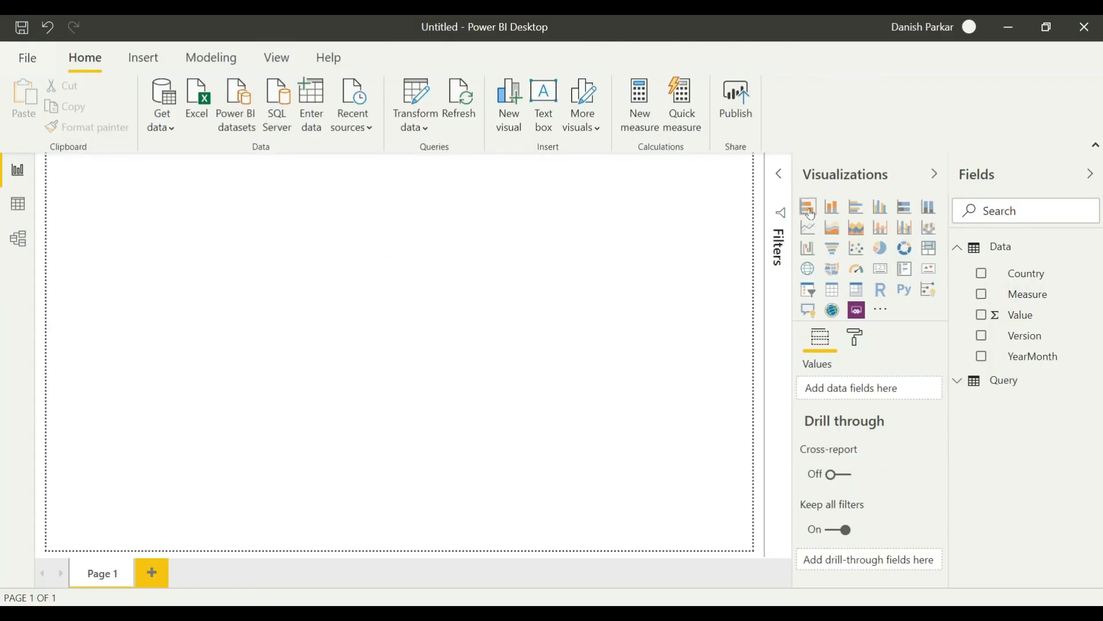
- Add a clustered column chart of Value by Country and insert a pie chart
{"action": "left_click", "coordinate": [808, 205]}
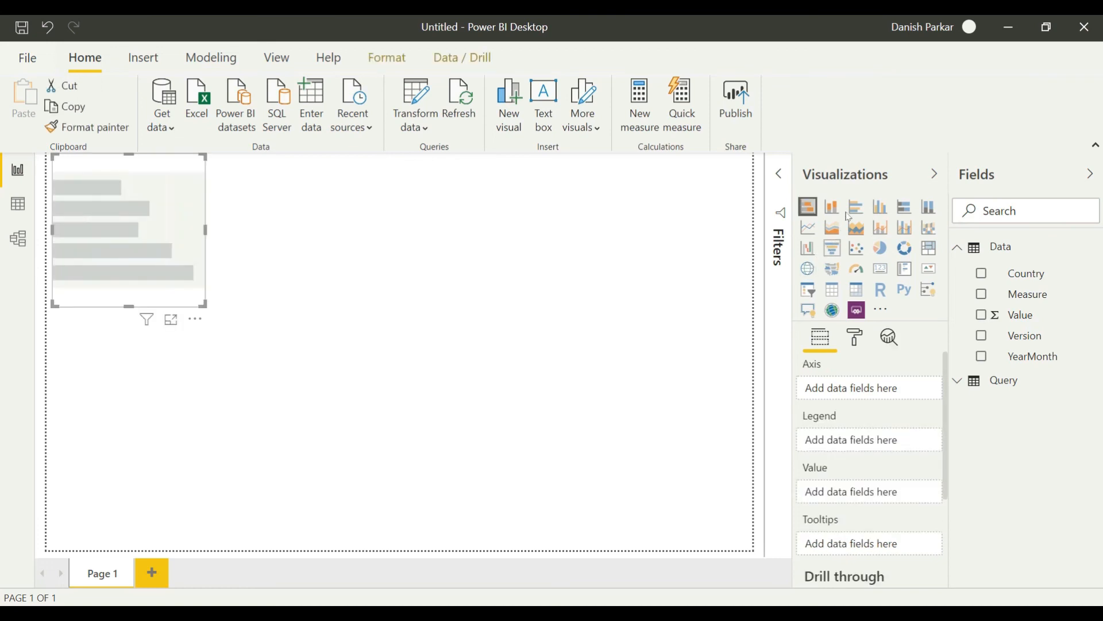
{"action": "left_click", "coordinate": [832, 205]}
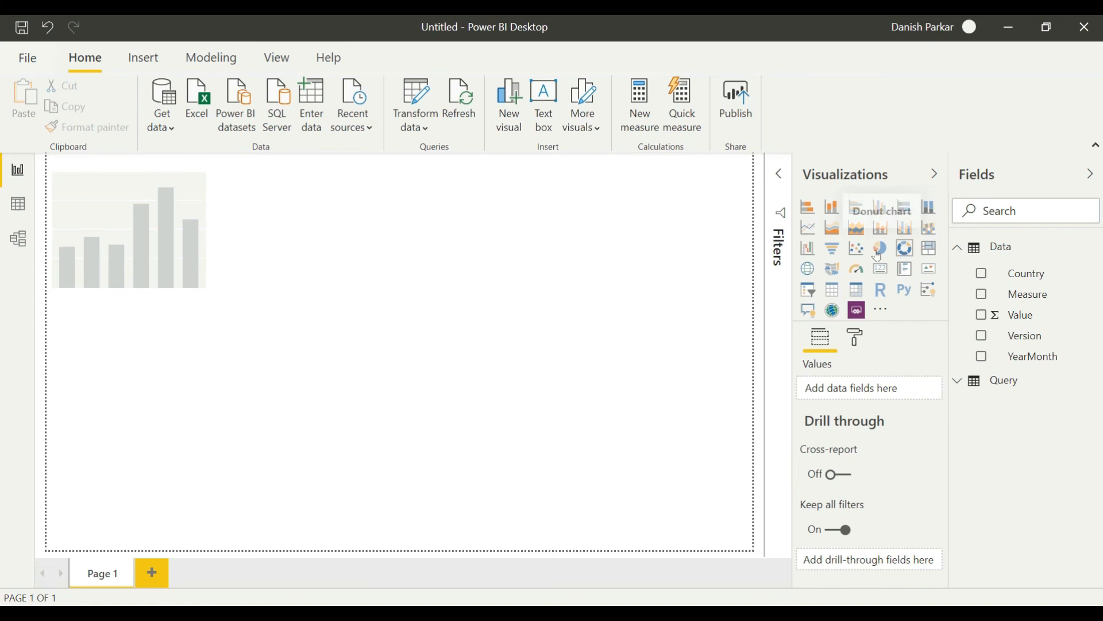
{"action": "left_click", "coordinate": [880, 249]}
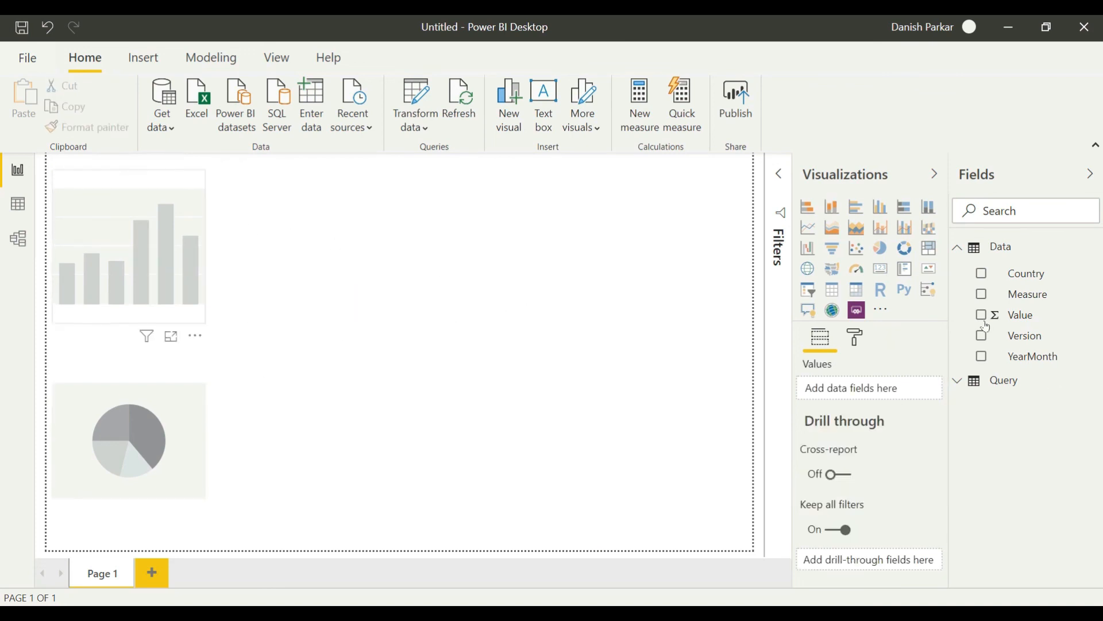
{"action": "left_click", "coordinate": [980, 315]}
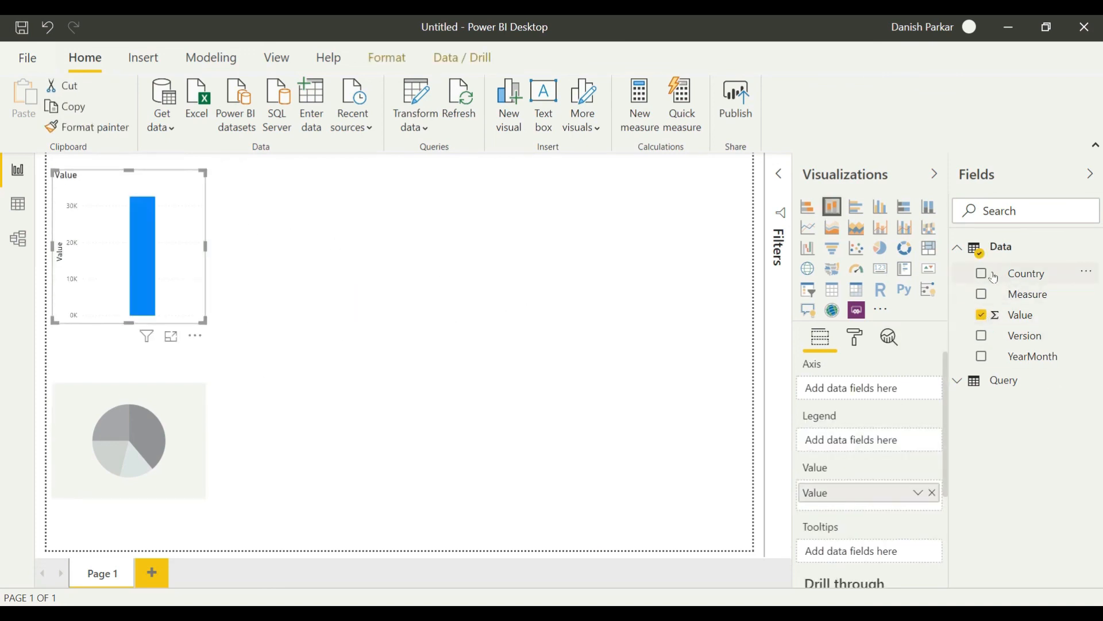
{"action": "left_click", "coordinate": [982, 273]}
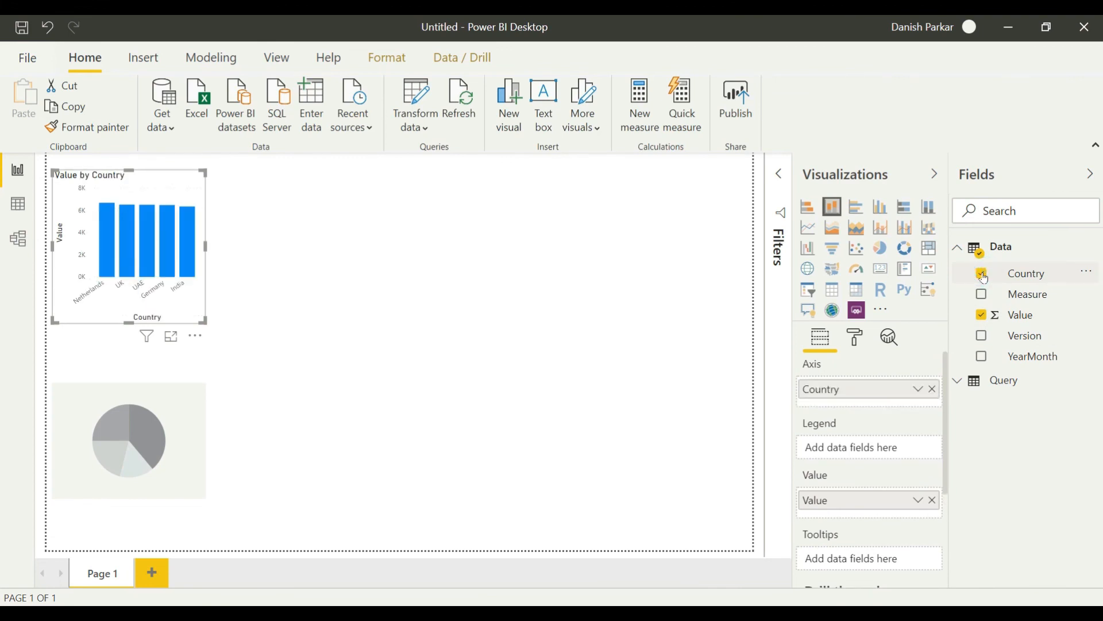
- Fill the pie chart with Value split by YearMonth
{"action": "left_click", "coordinate": [162, 438]}
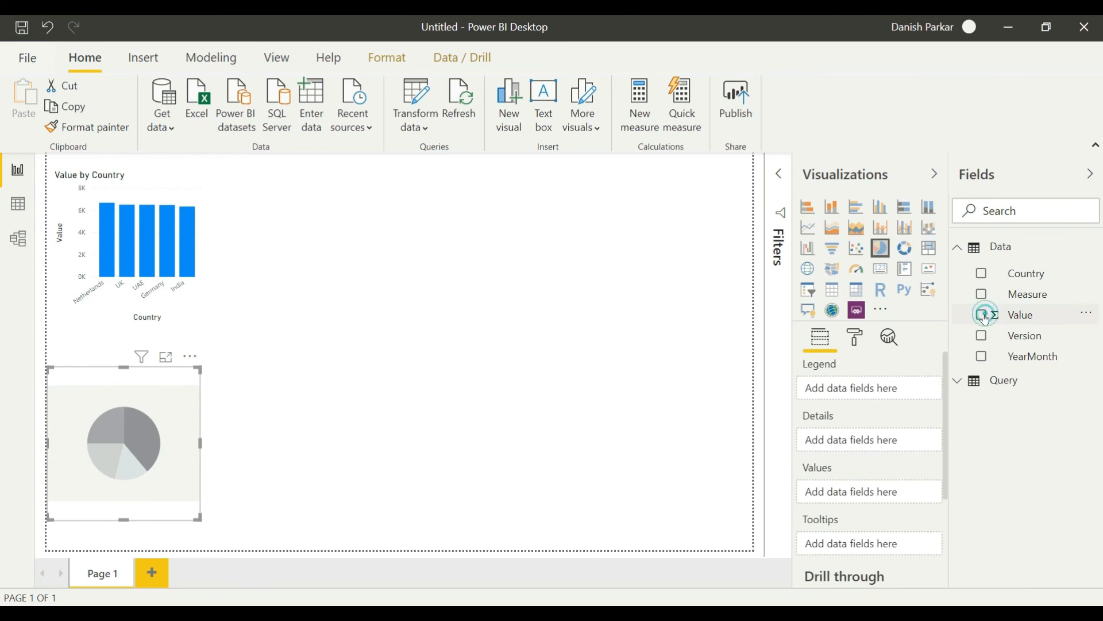
{"action": "left_click", "coordinate": [981, 315]}
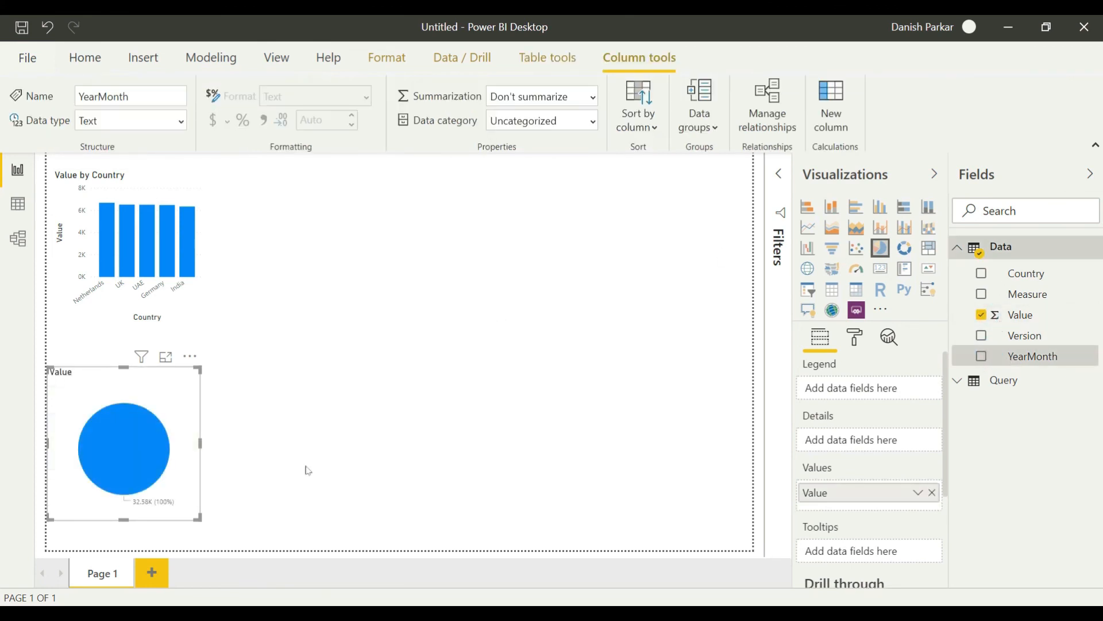
{"action": "mouse_move", "coordinate": [699, 393]}
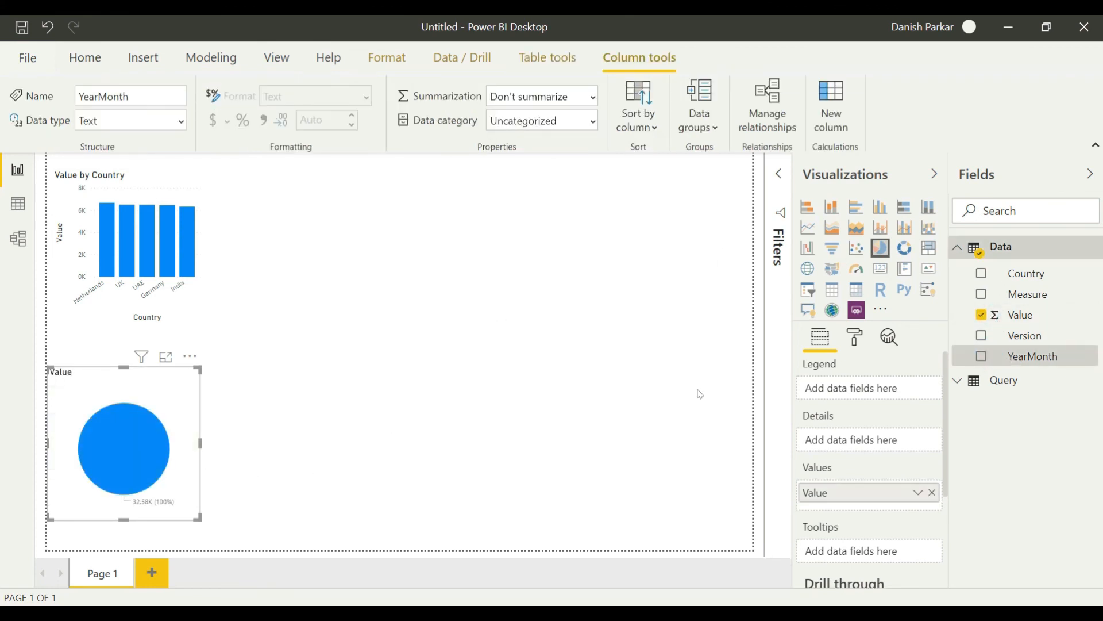
{"action": "left_click", "coordinate": [982, 355]}
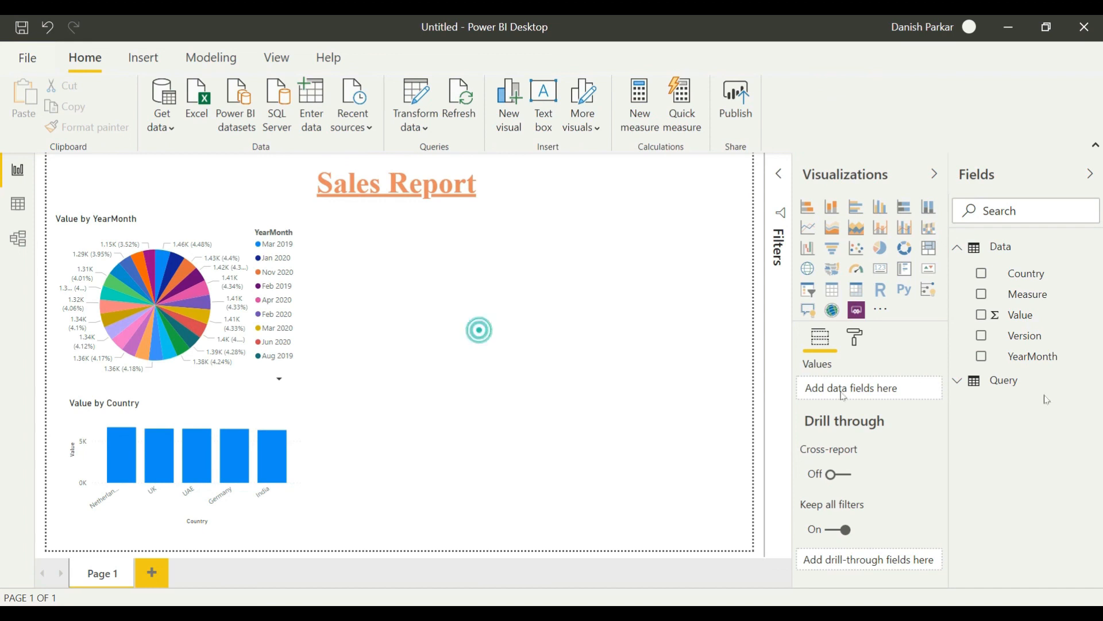
- Add a Version slicer and move it to the page's top-left corner
{"action": "left_click", "coordinate": [808, 290]}
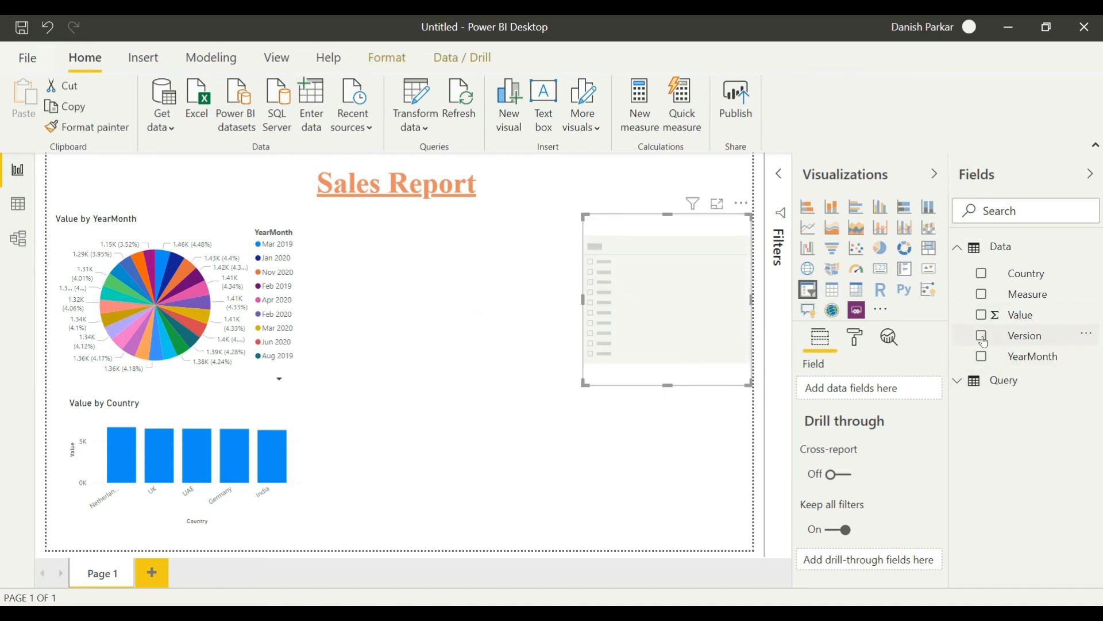
{"action": "left_click", "coordinate": [983, 336]}
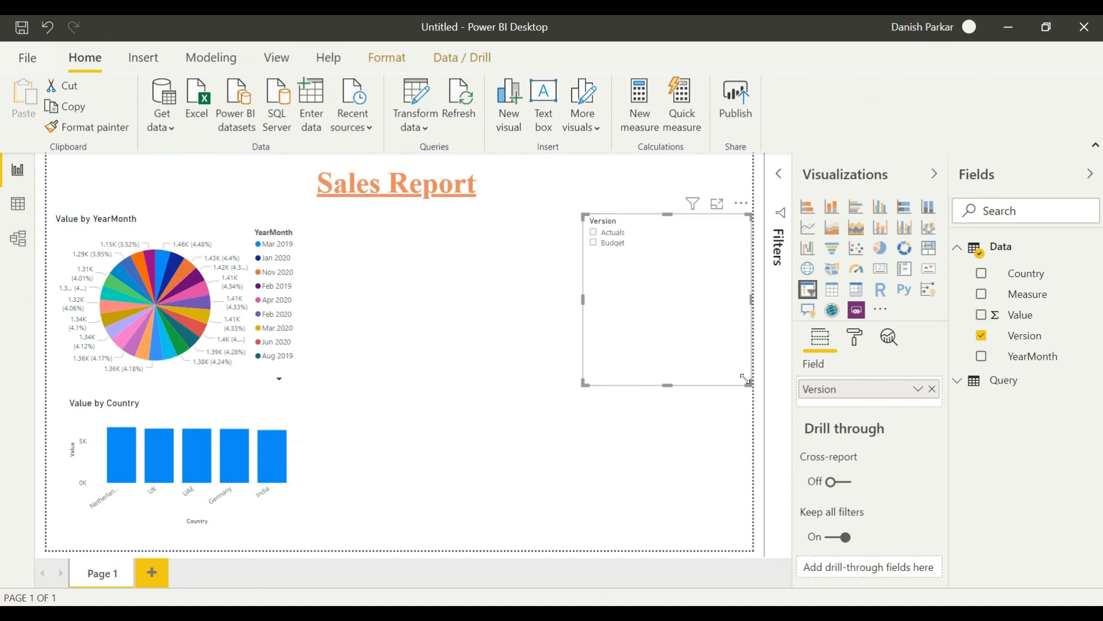
{"action": "left_click_drag", "start_coordinate": [746, 378], "coordinate": [662, 262]}
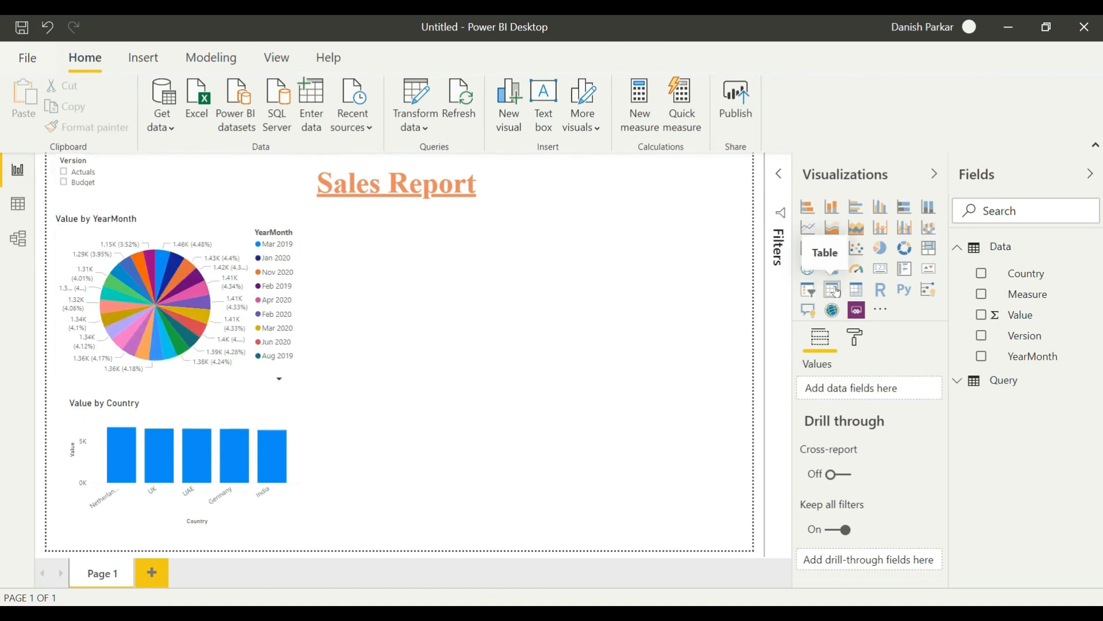
- Add an enlarged table visual listing Country, YearMonth and Value beside the charts
{"action": "left_click", "coordinate": [832, 289]}
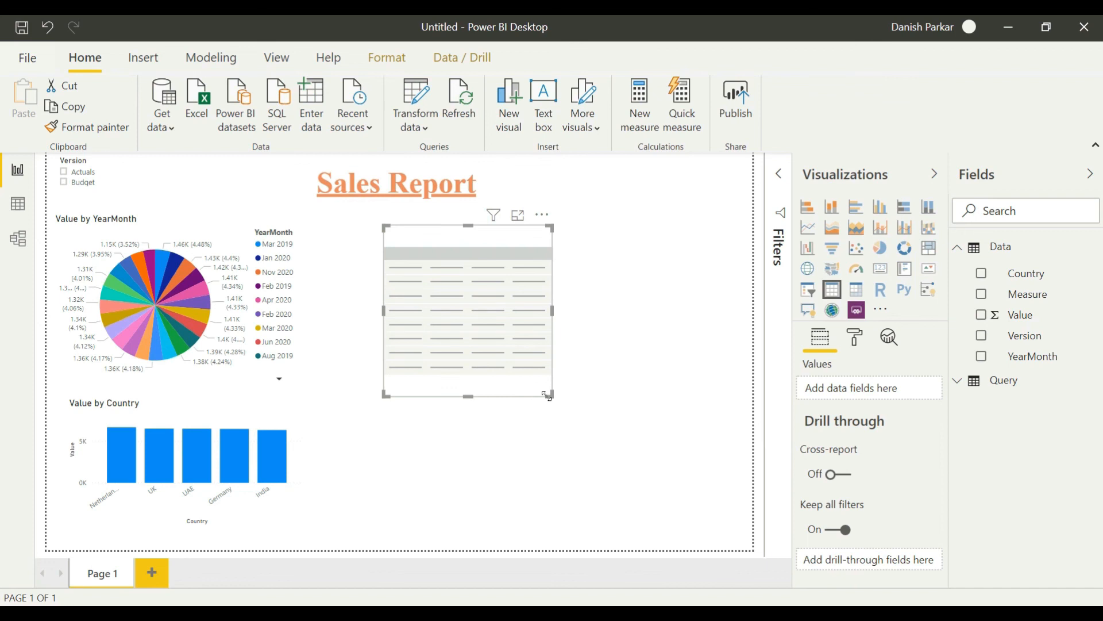
{"action": "left_click_drag", "start_coordinate": [548, 394], "coordinate": [715, 481]}
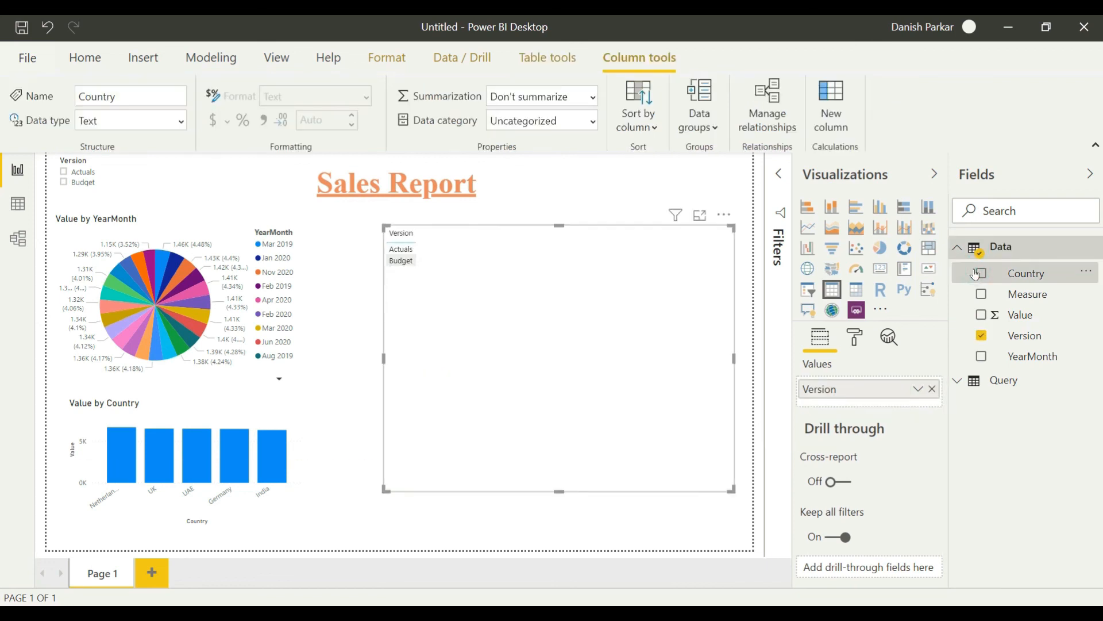
{"action": "left_click", "coordinate": [981, 273]}
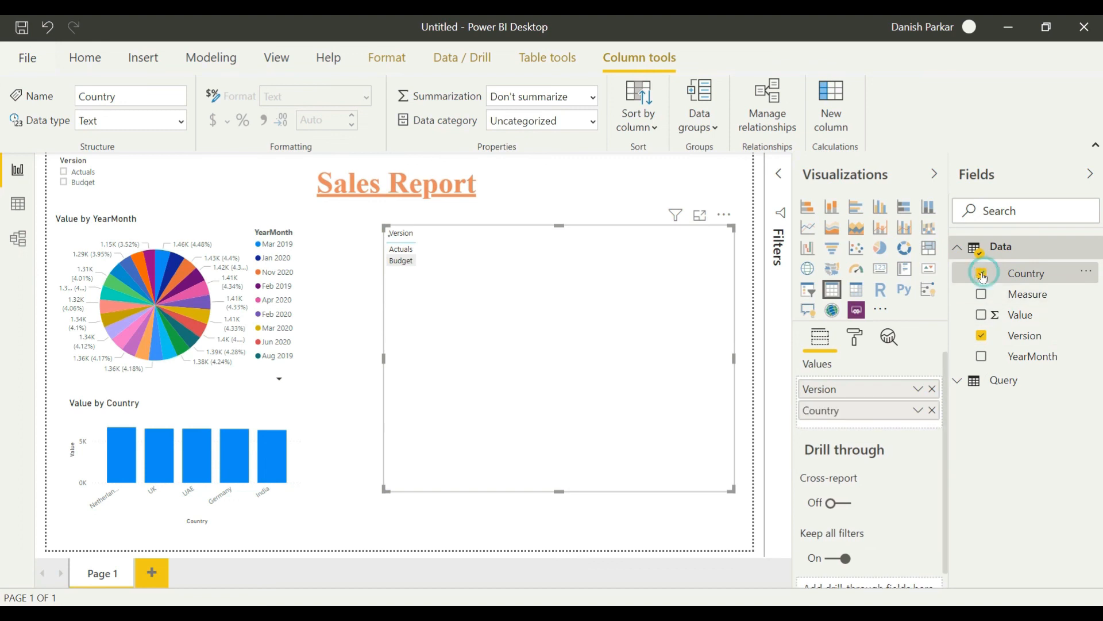
{"action": "left_click", "coordinate": [980, 274]}
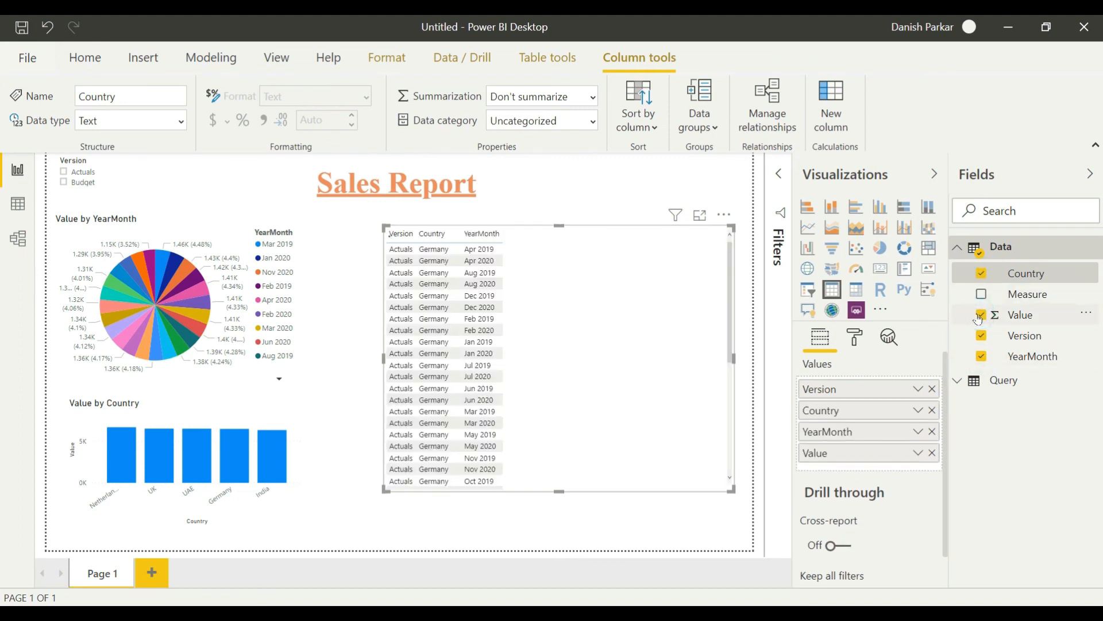
{"action": "left_click", "coordinate": [980, 315]}
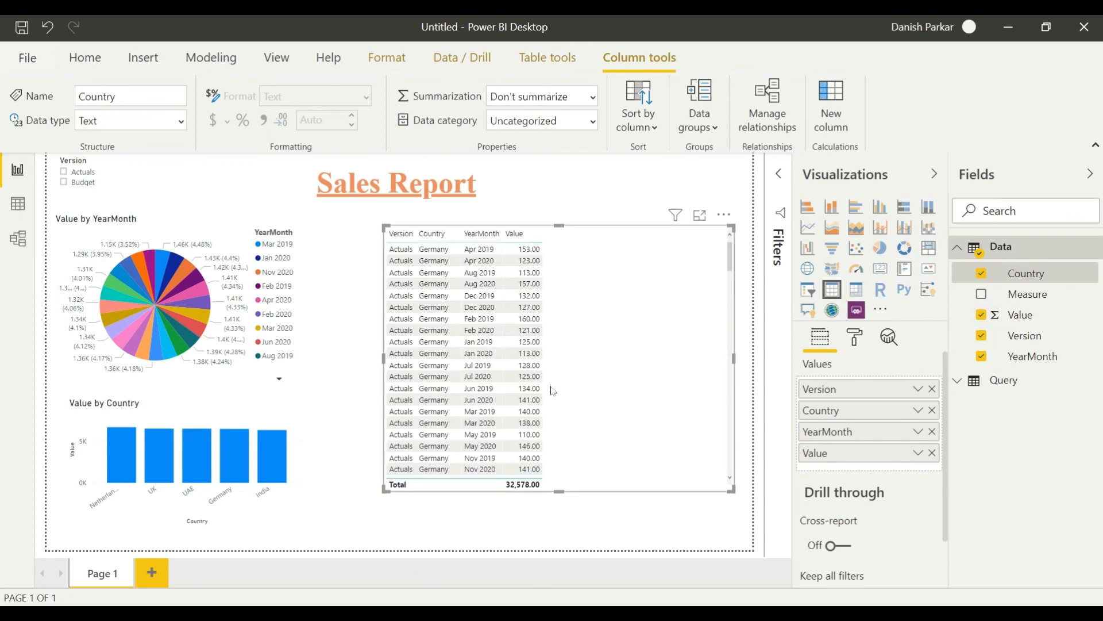
{"action": "scroll", "scroll_direction": "down", "scroll_amount": 3}
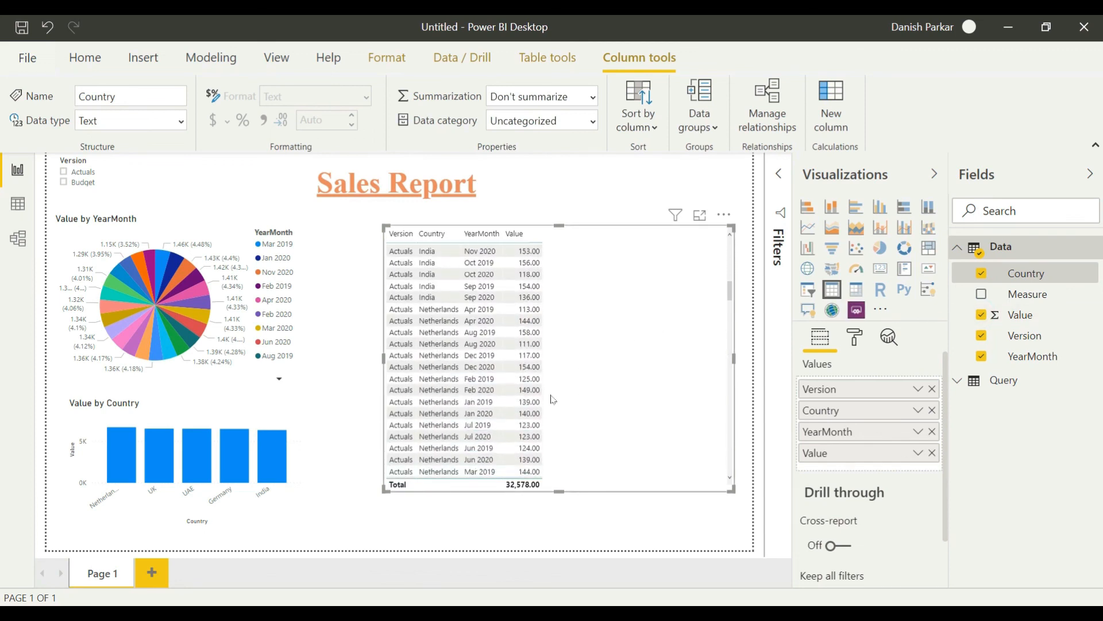